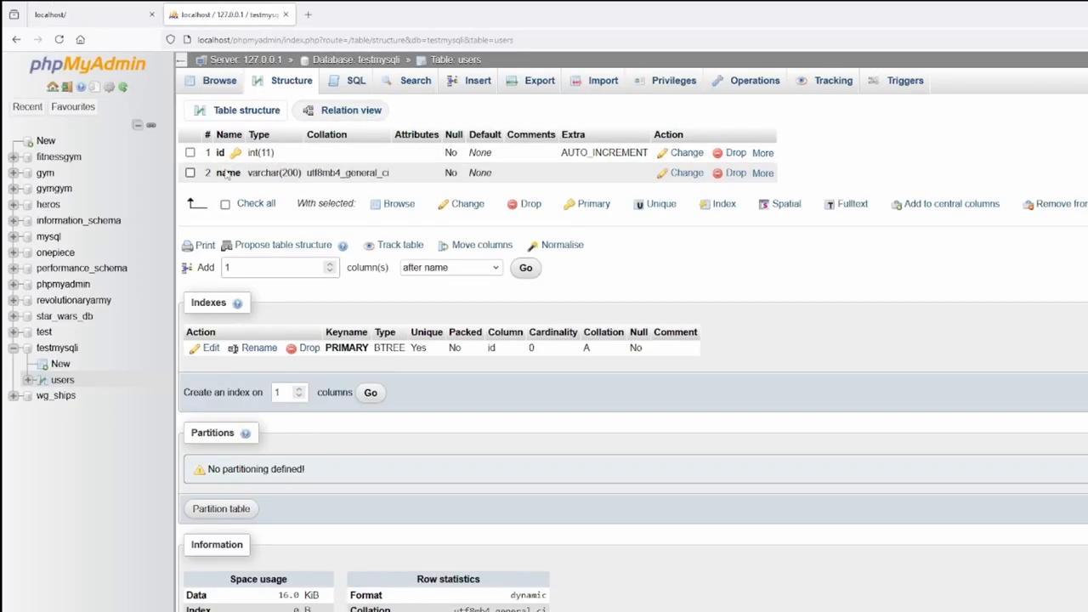
mouse_move(219, 161)
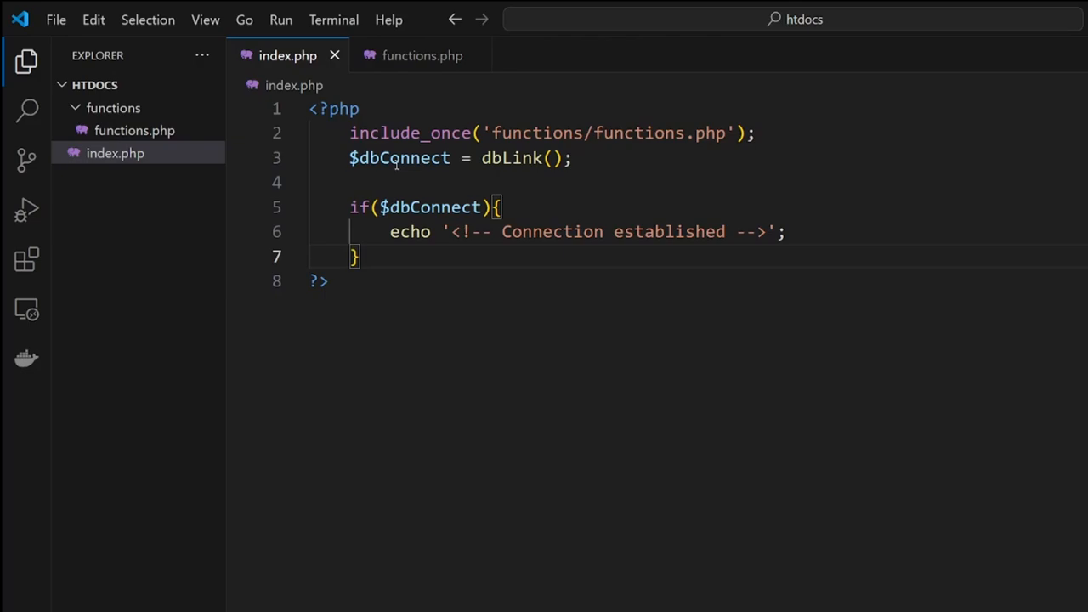
mouse_move(388, 168)
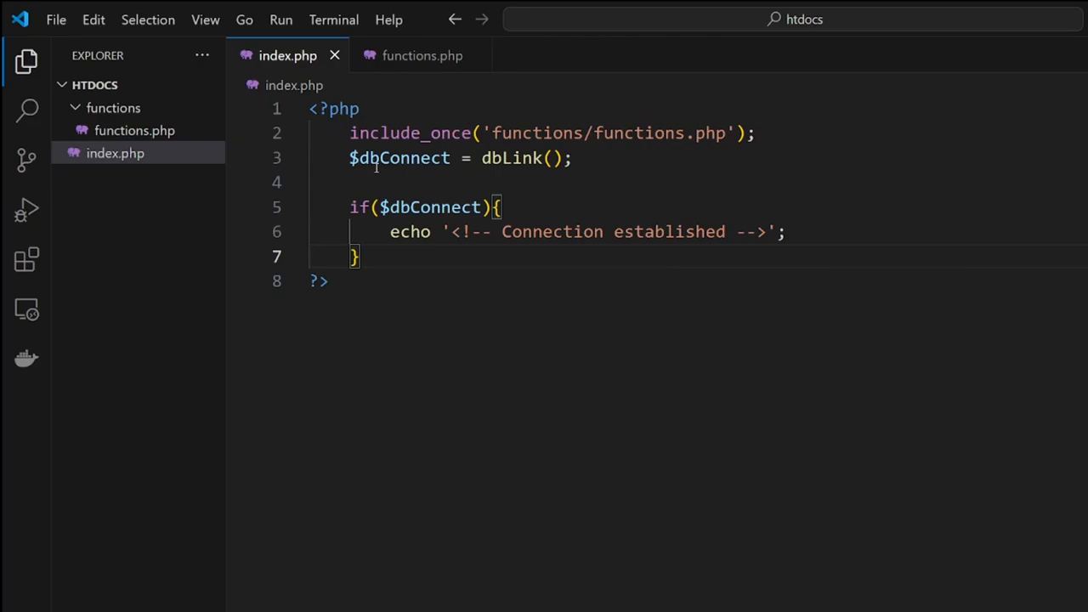
mouse_move(318, 433)
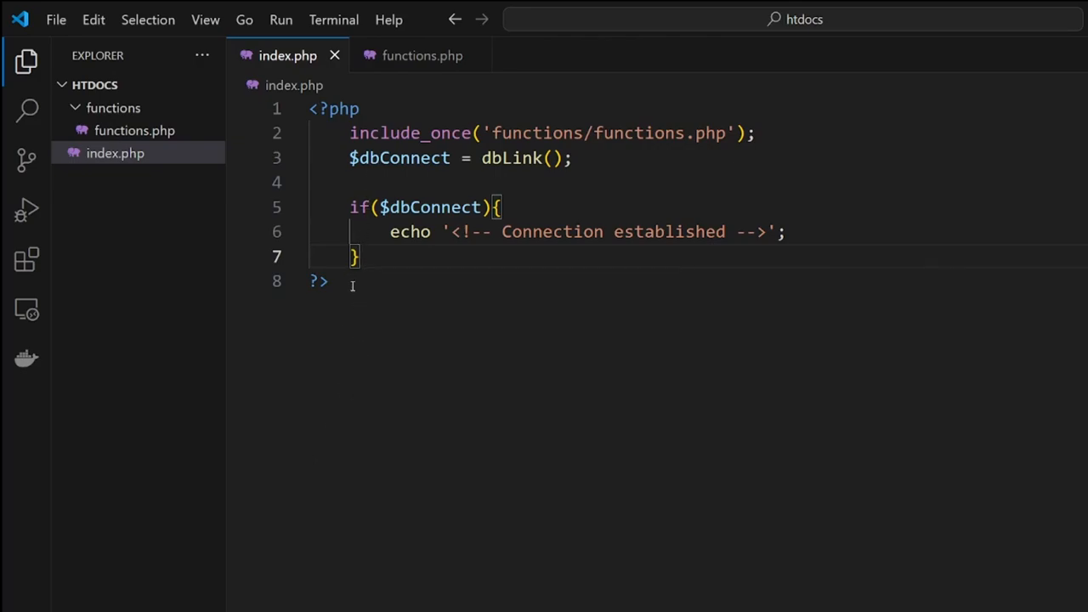
Add HTML boilerplate and a form with action pages/add.php posting via post
text(!)
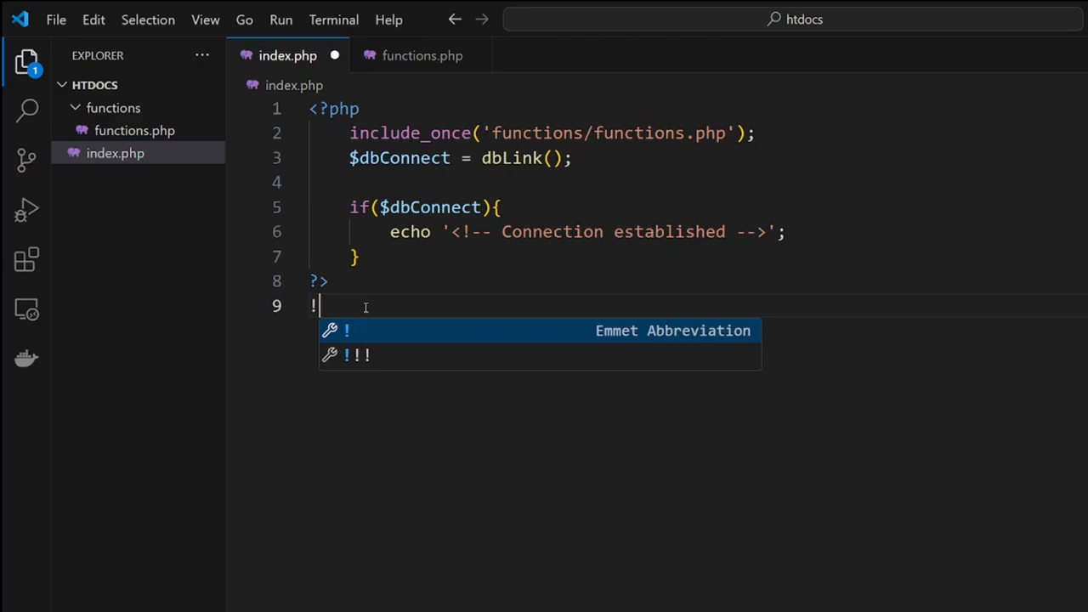
key(Tab)
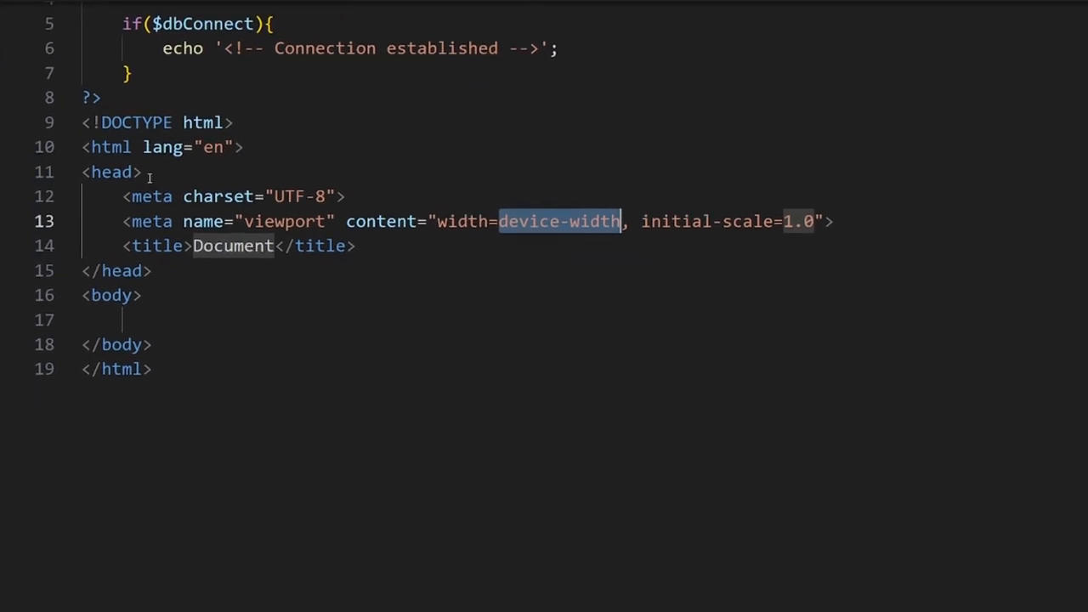
scroll(down, 3)
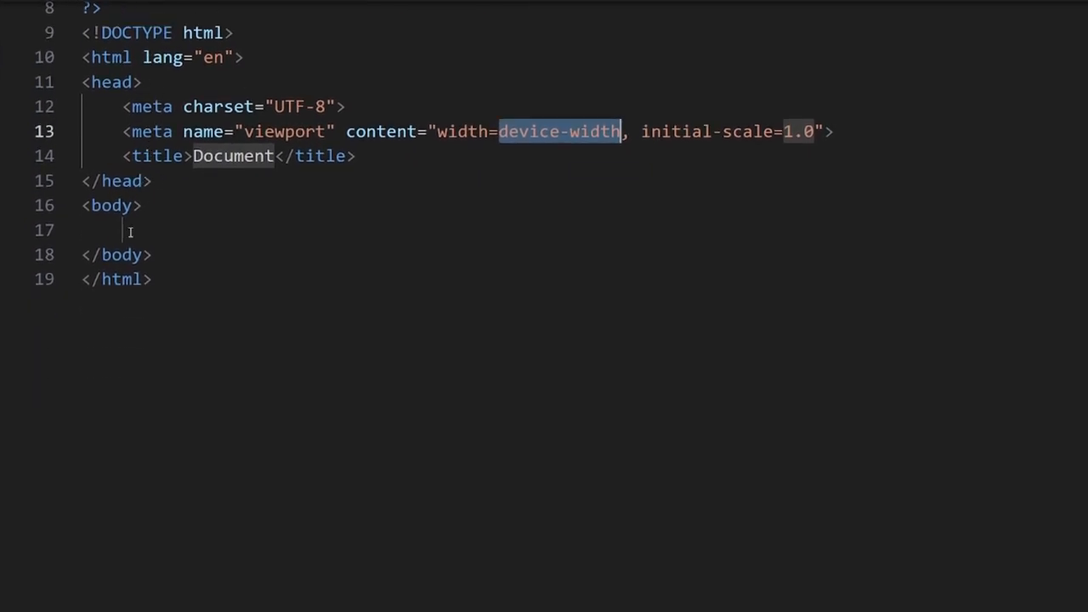
text(form action="" method="post"></form>)
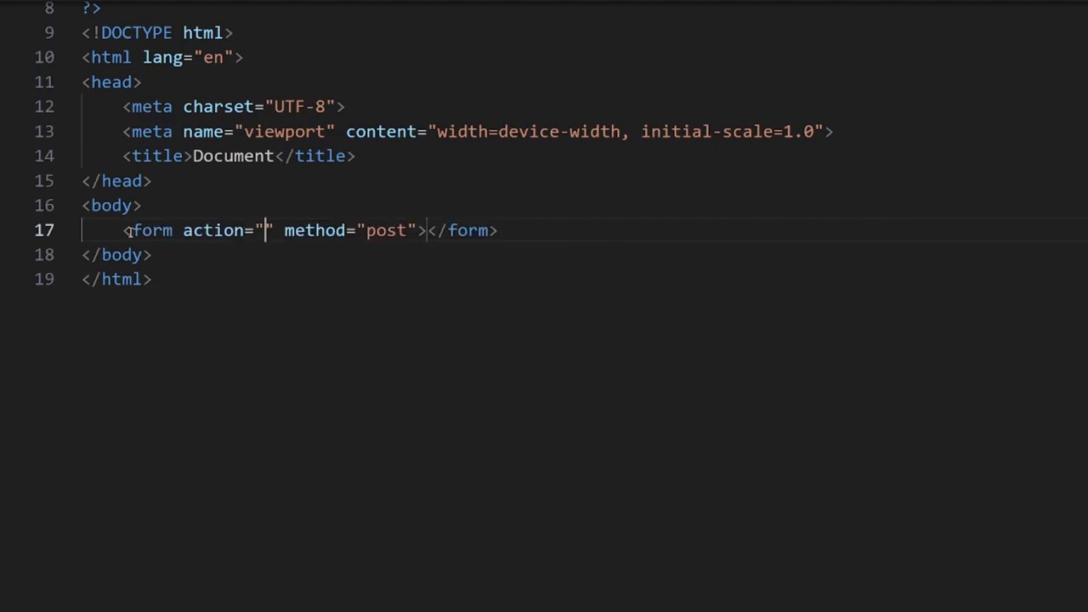
text(pages)
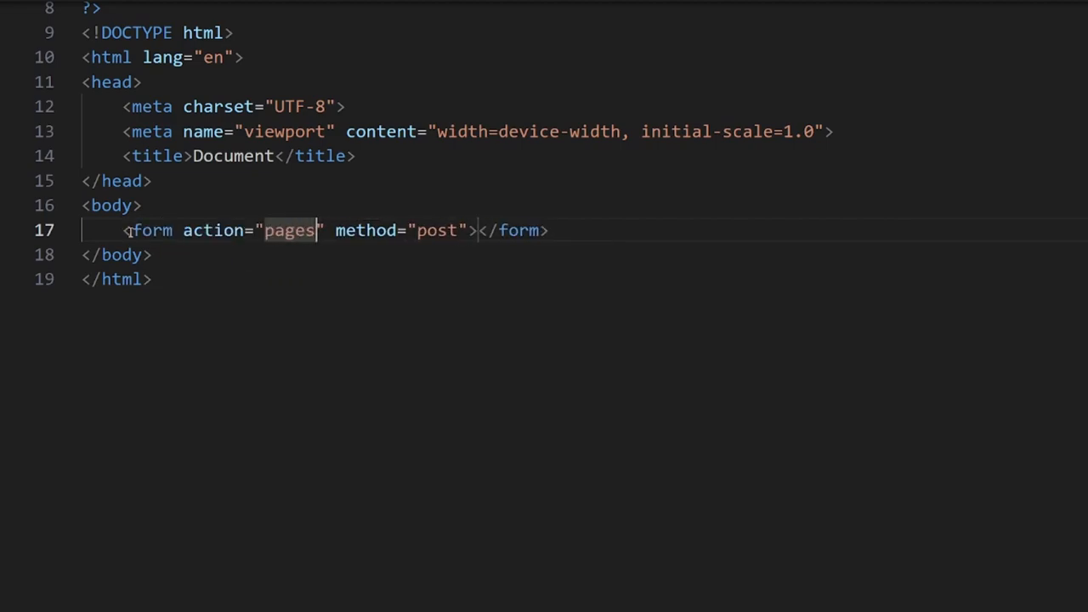
text(/add.php)
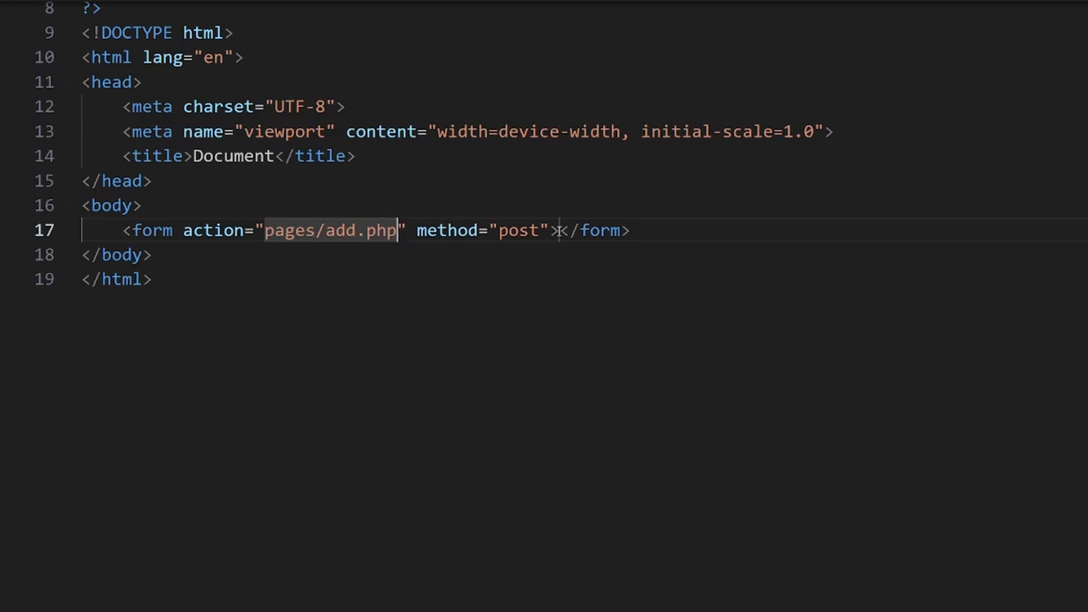
Add a text input named username with placeholder 'Enter Username' followed by a line break
text(inpu)
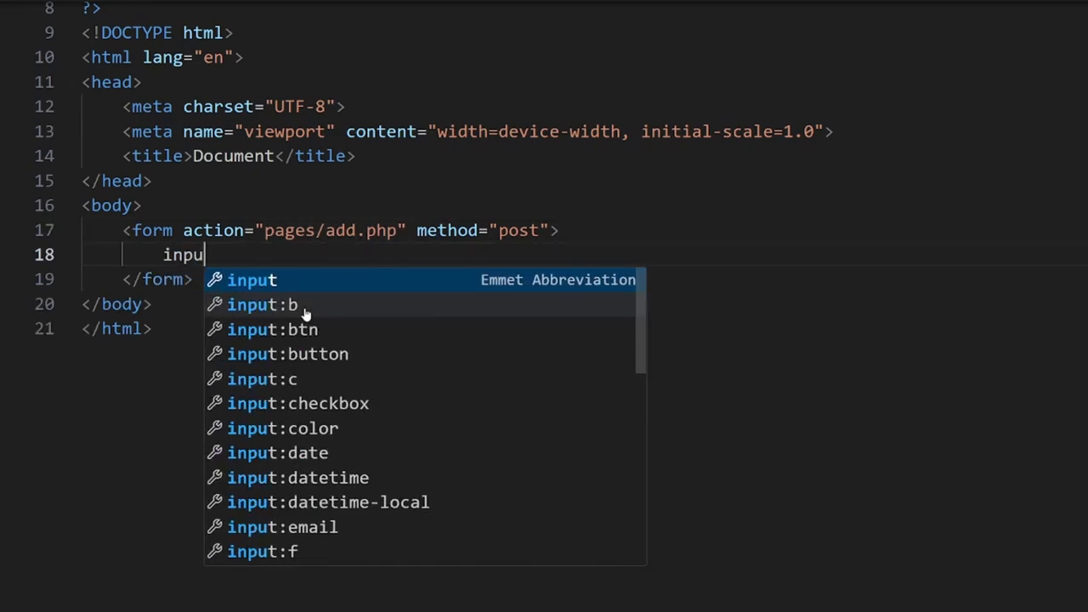
text(:tex)
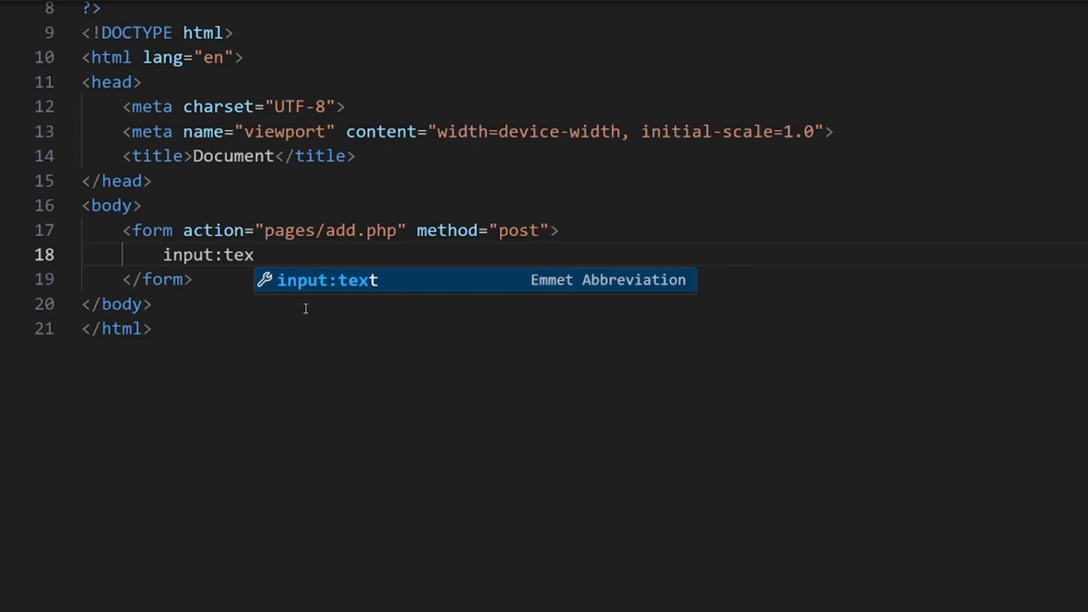
key(Tab)
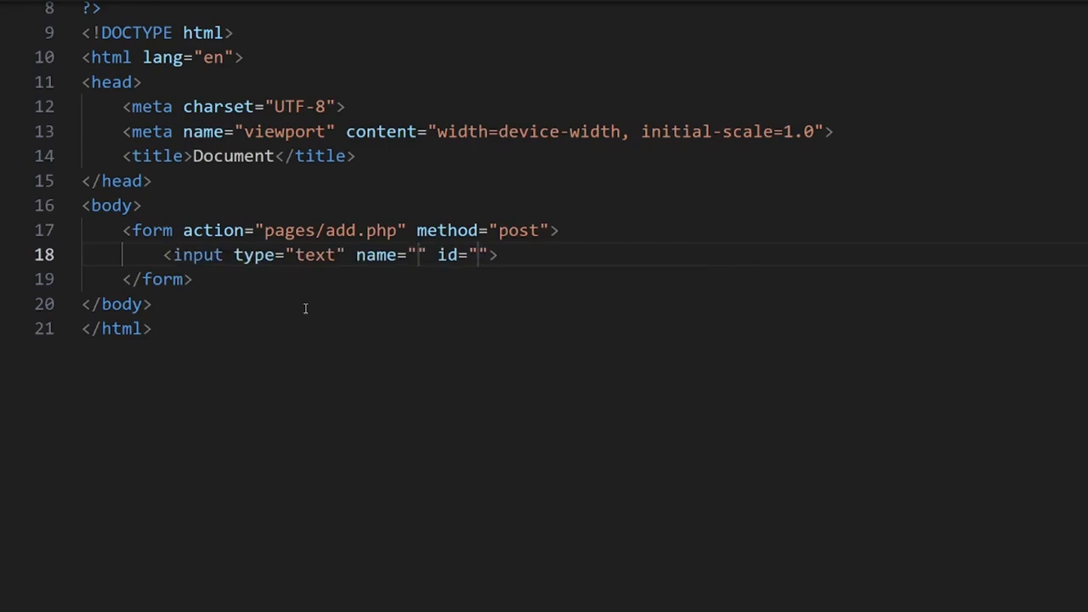
text(nam)
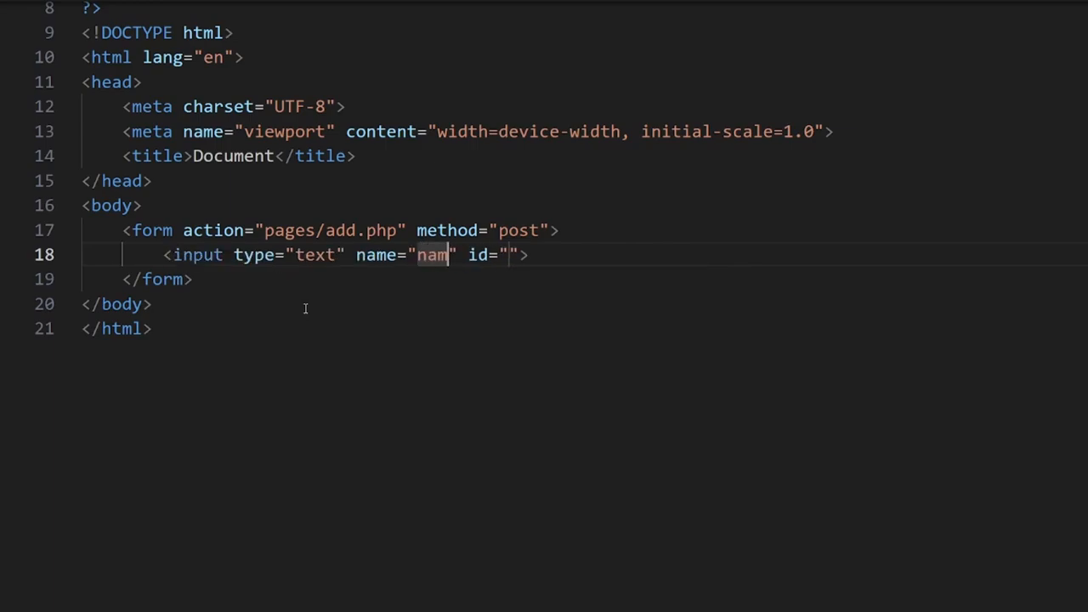
text(username)
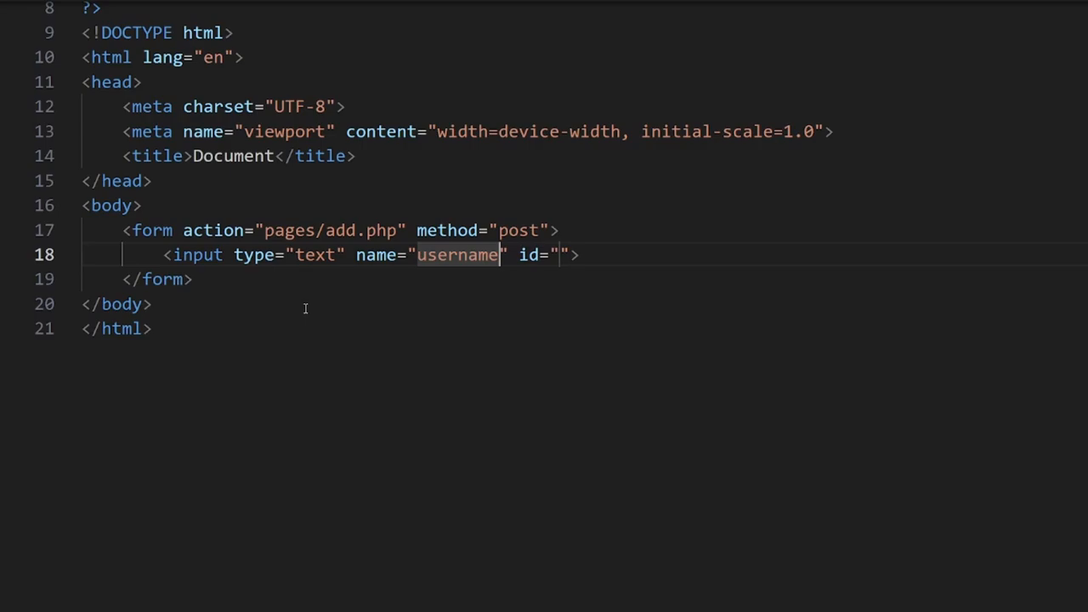
text(placeholder)
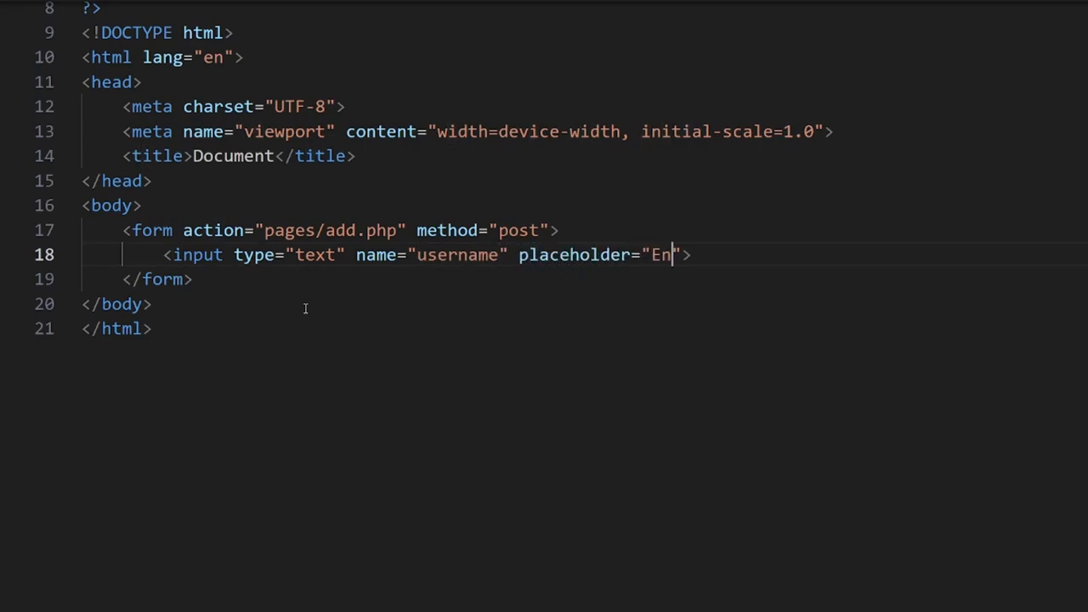
text(ter Username)
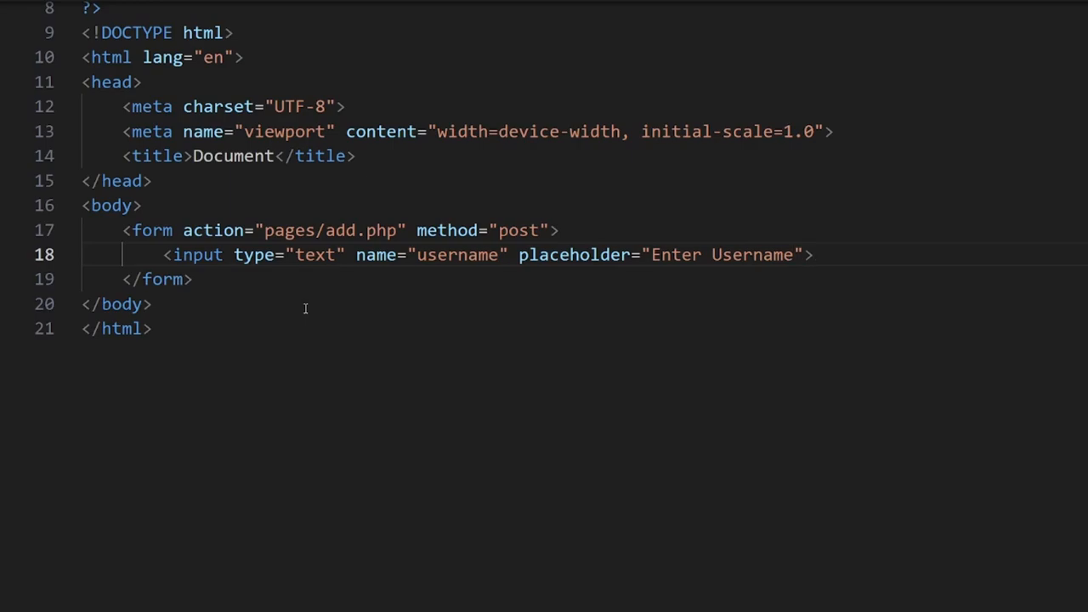
text(<br>)
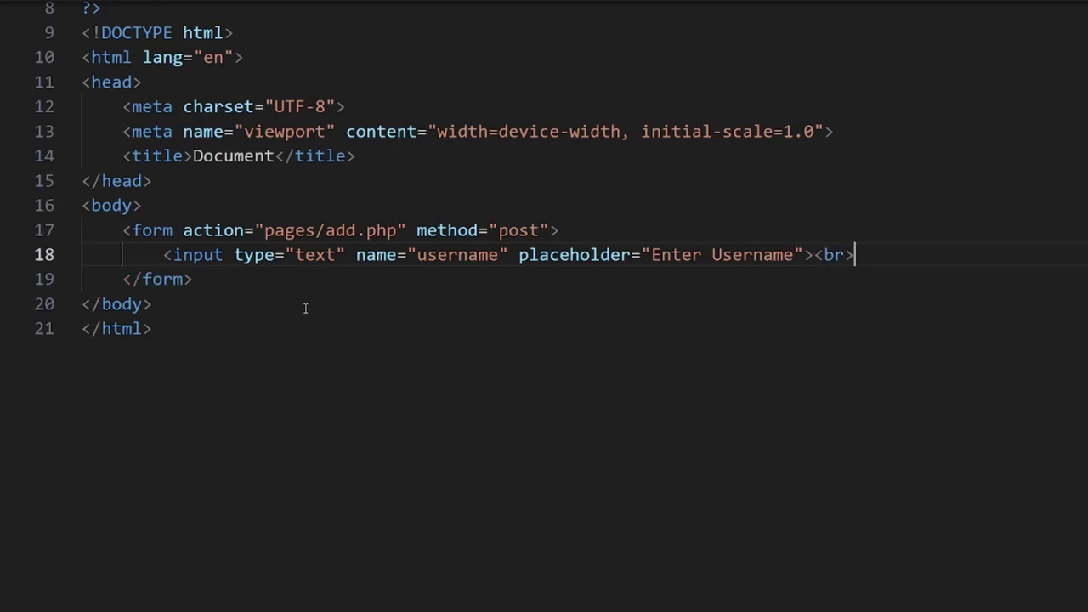
Add a submit input with the value 'Add User'
text(input)
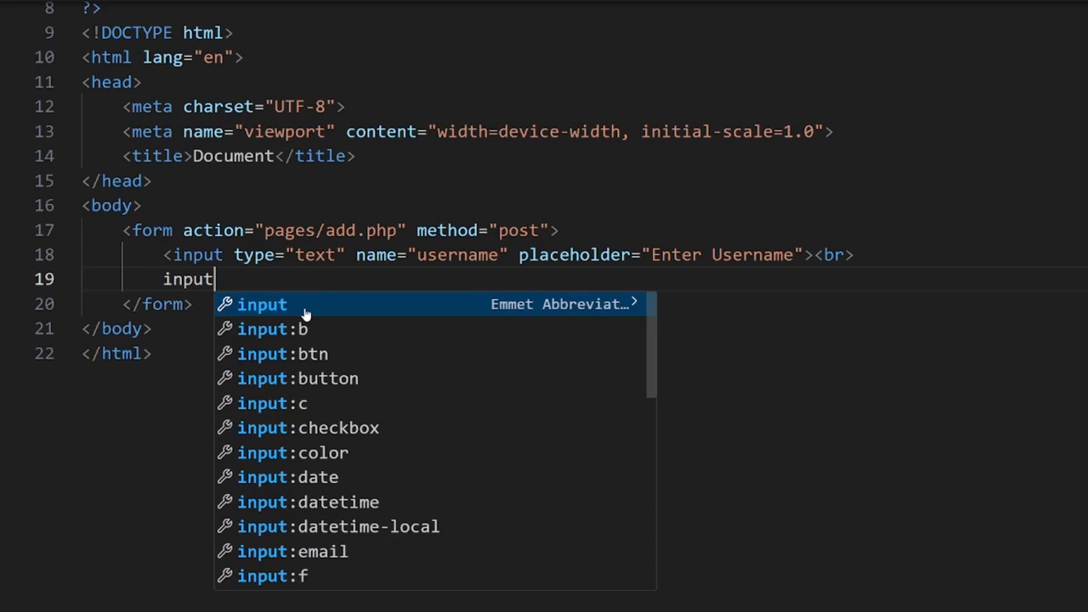
text(:s)
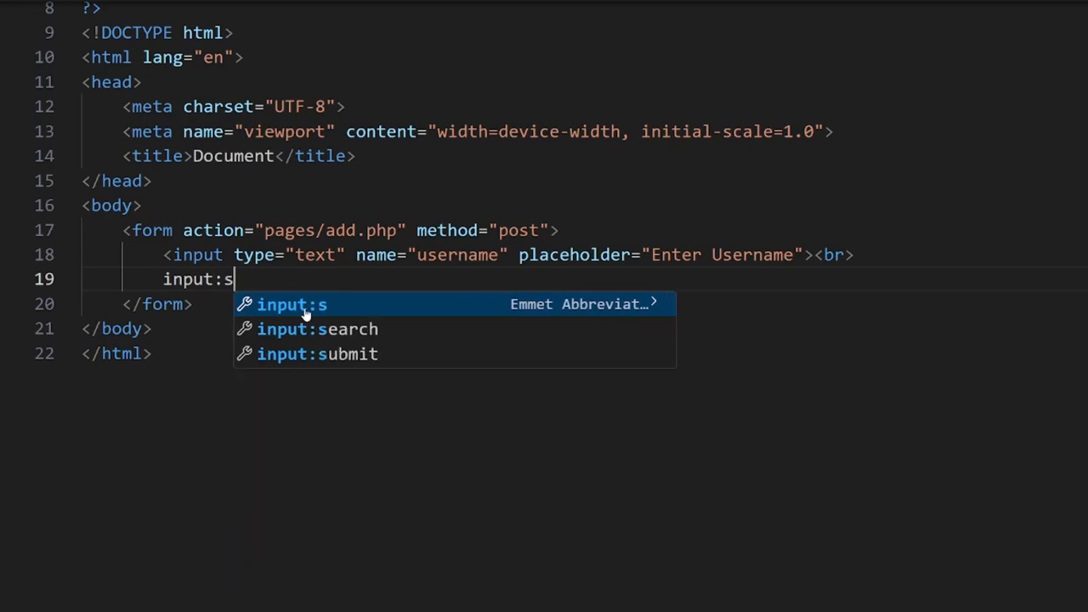
key(Tab)
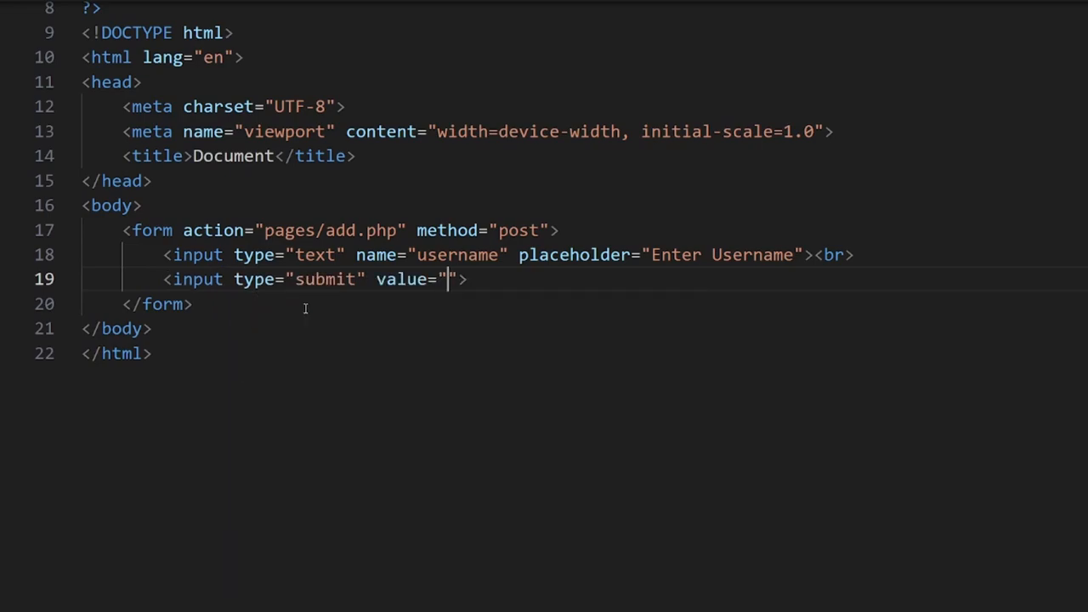
text(Add User)
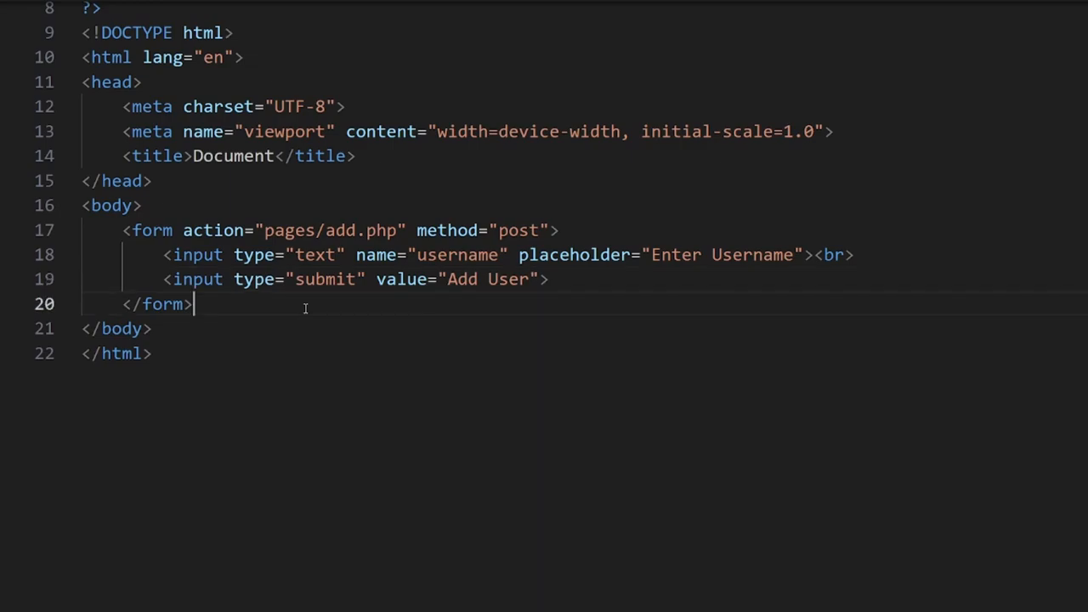
key(Down)
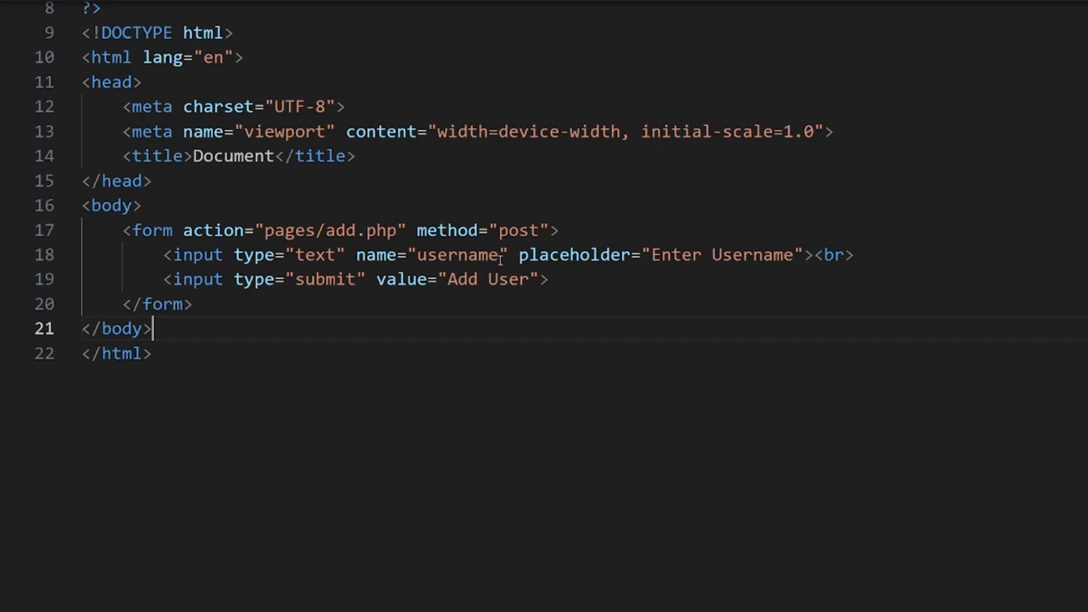
Create a pages folder at the project root and start a new file named add inside it
double_click(377, 255)
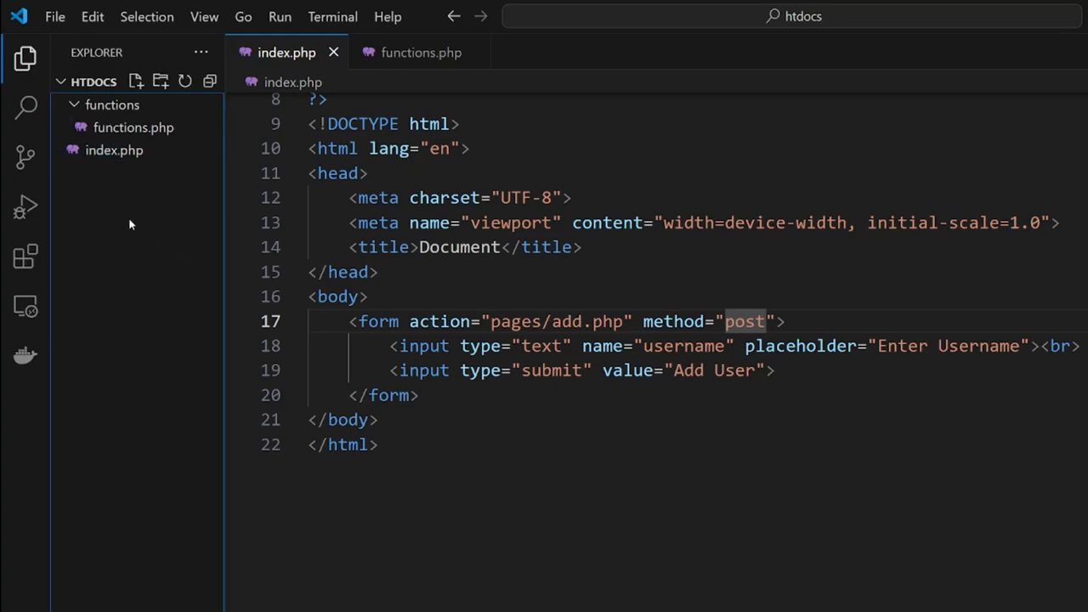
mouse_move(190, 197)
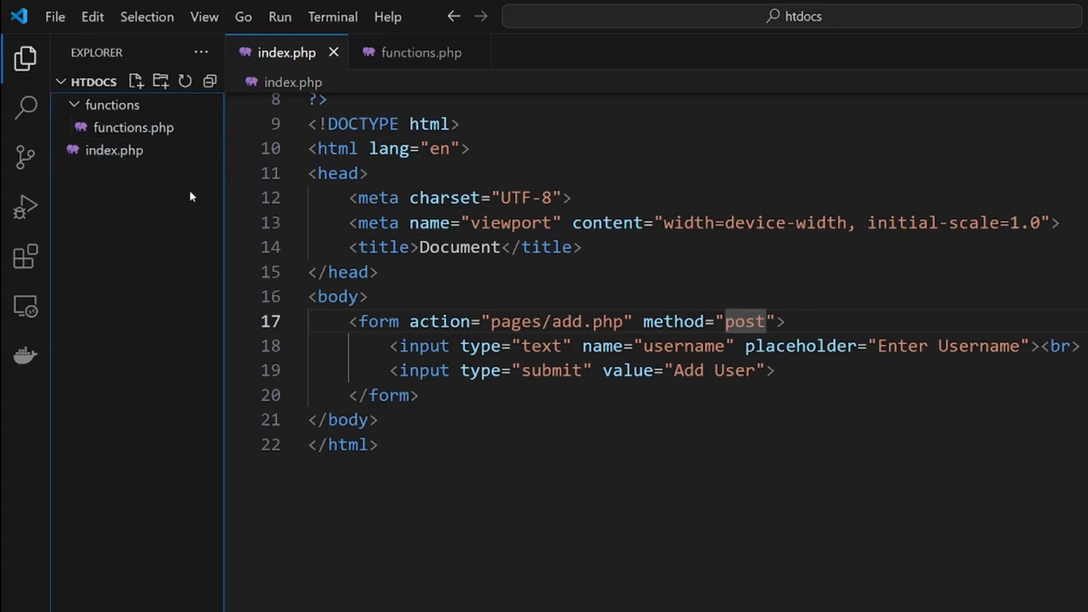
click(162, 82)
text(pages)
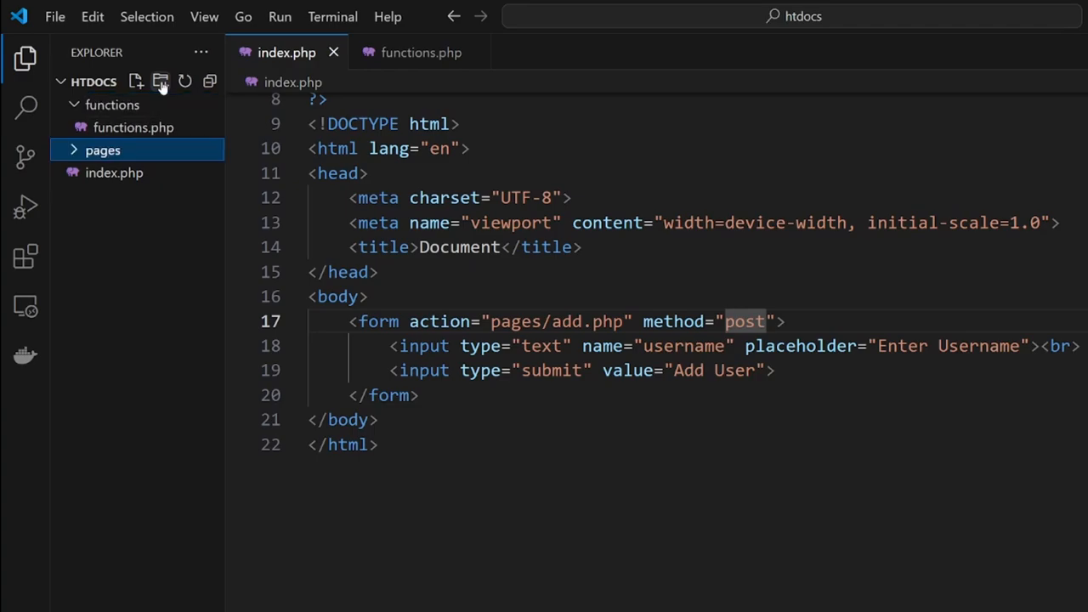
click(134, 82)
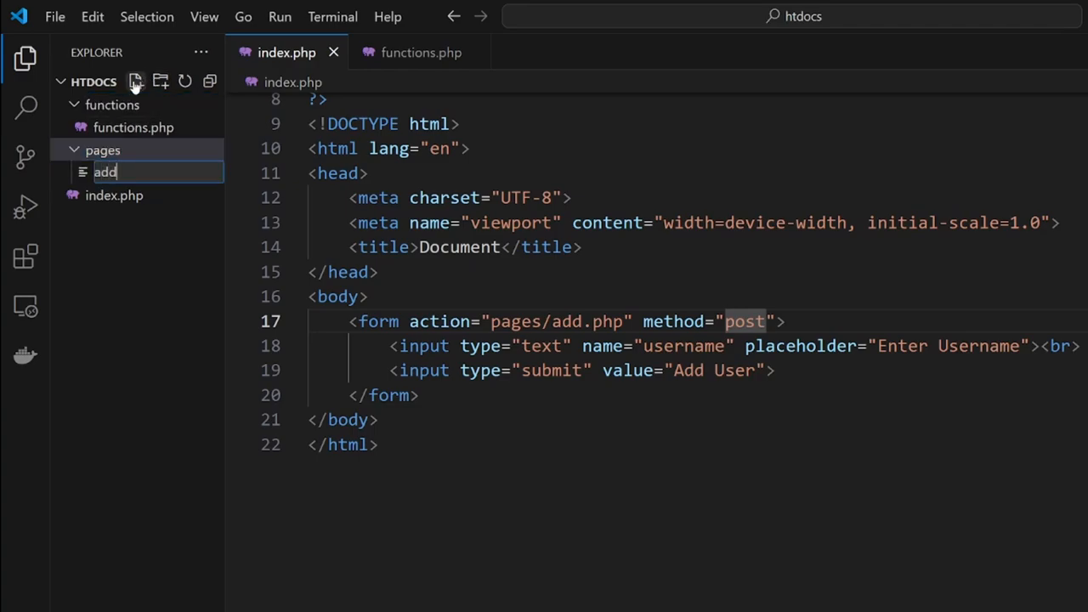
Confirm the add file name and check the connection function in functions.php
text(.php)
key(Enter)
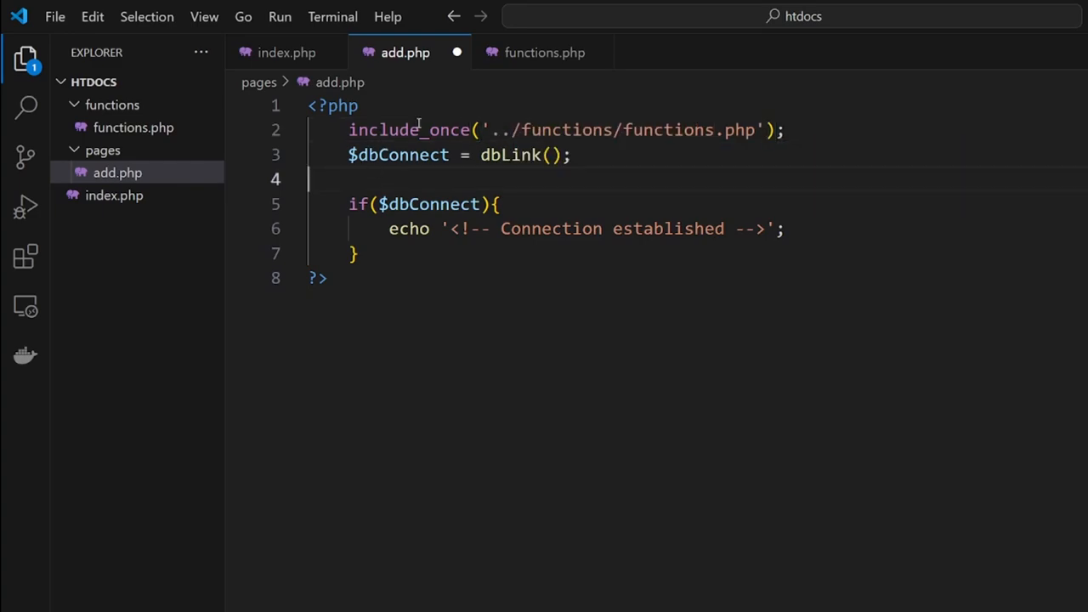
click(116, 174)
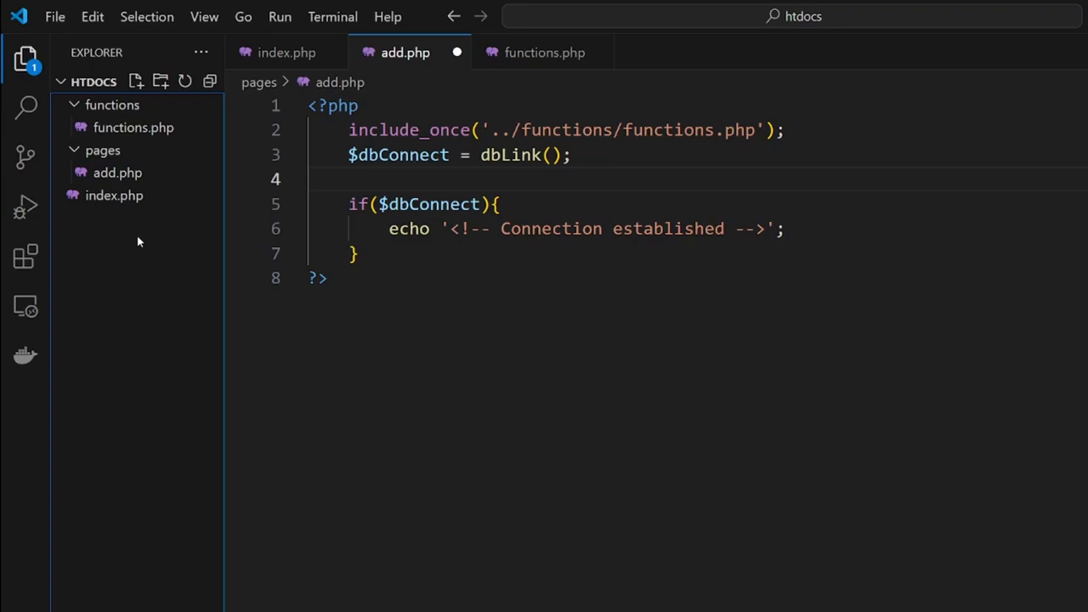
click(112, 106)
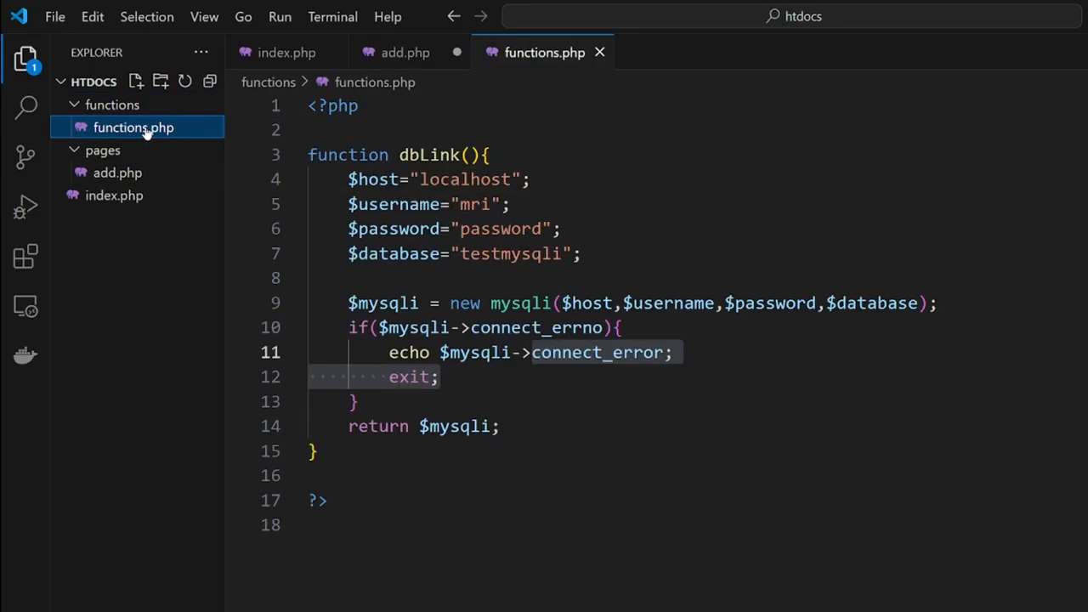
click(403, 51)
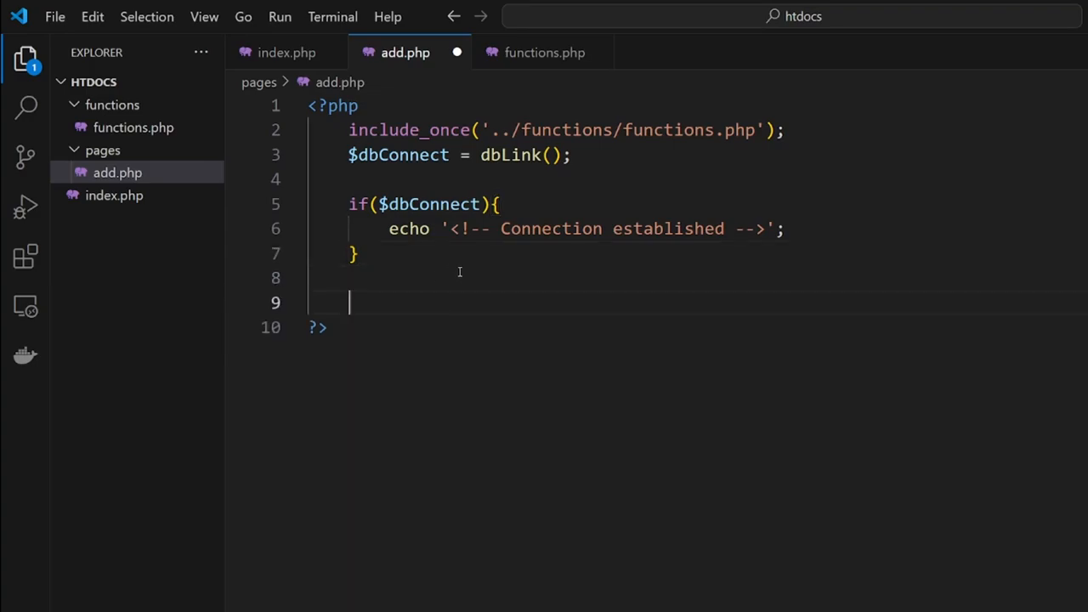
Call showMem(); at the end of add.php's PHP block and switch to functions.php
text(showMem()
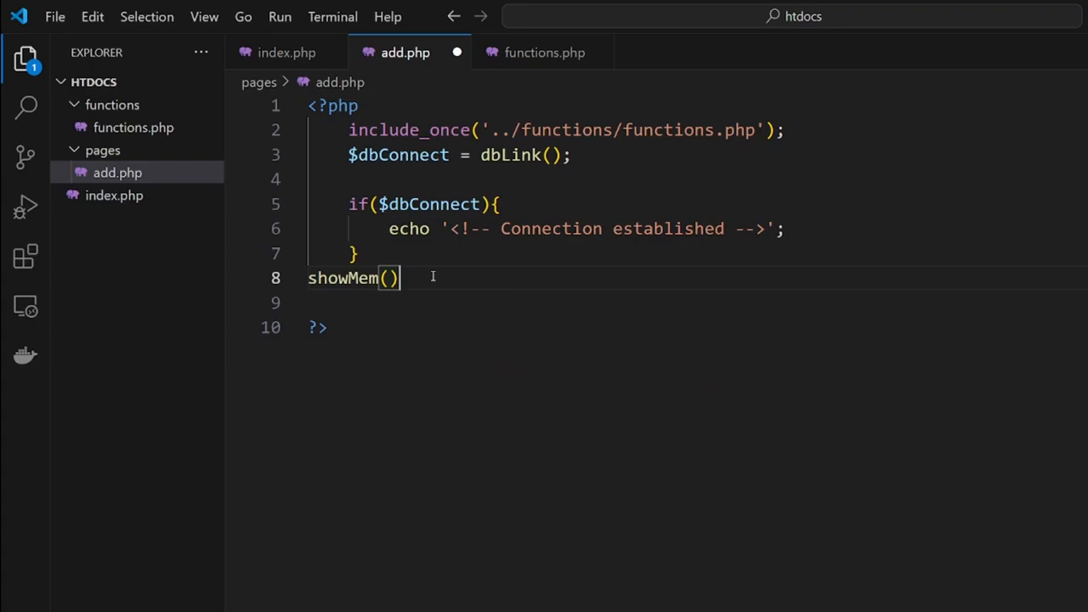
text(;)
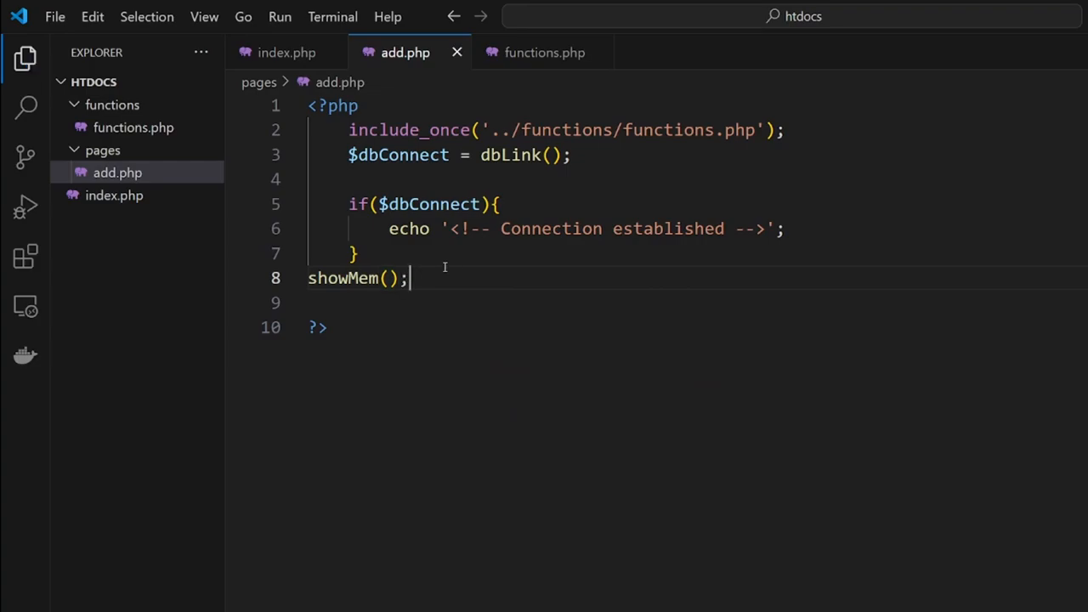
click(540, 51)
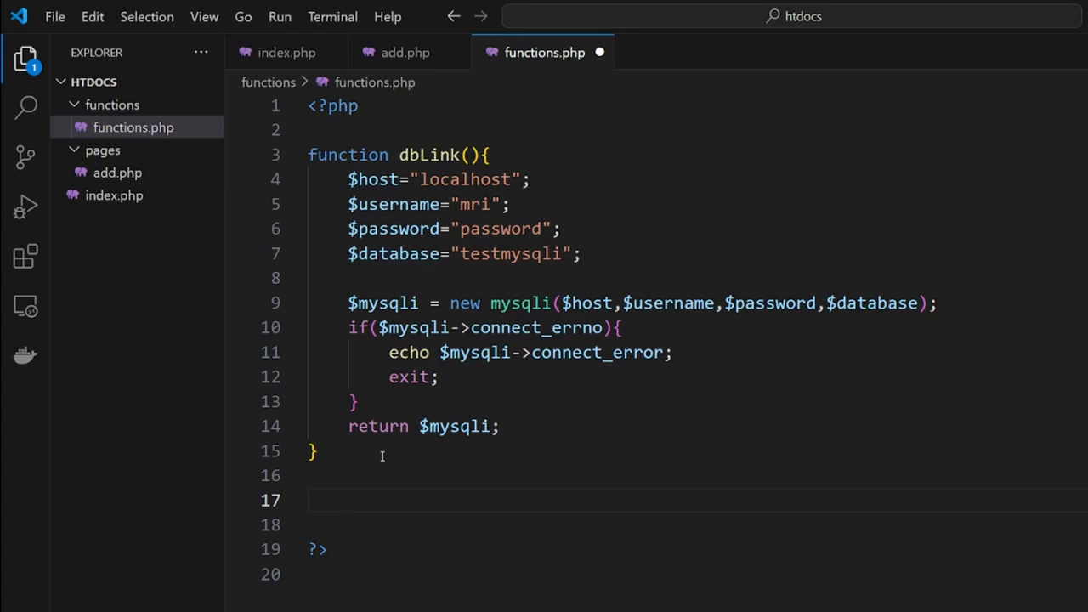
Define function showMem() echoing <pre> tags and h4 heading lines
scroll(down, 3)
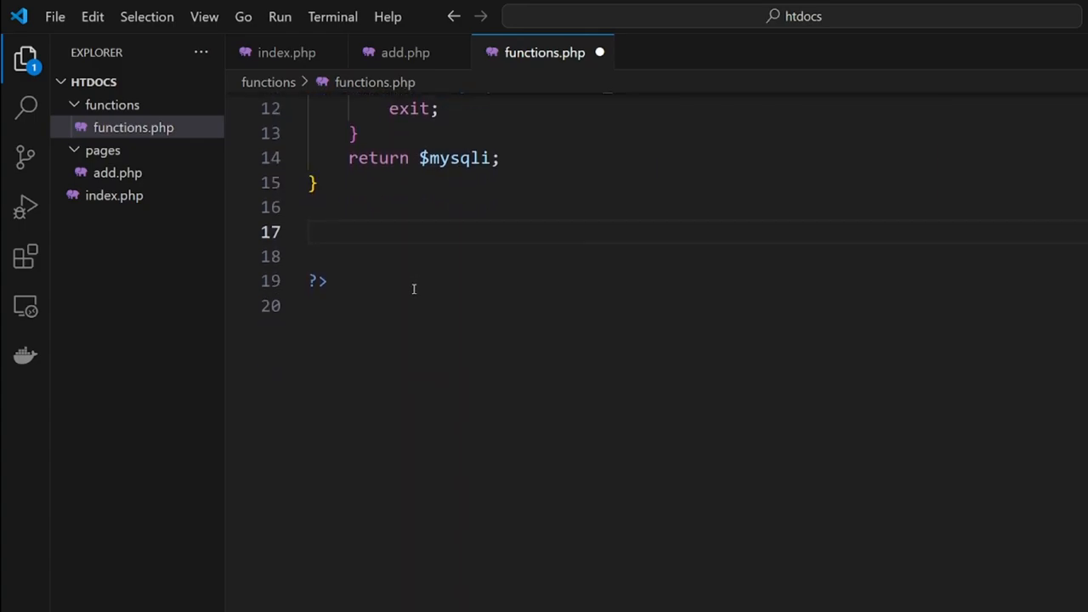
scroll(down, 3)
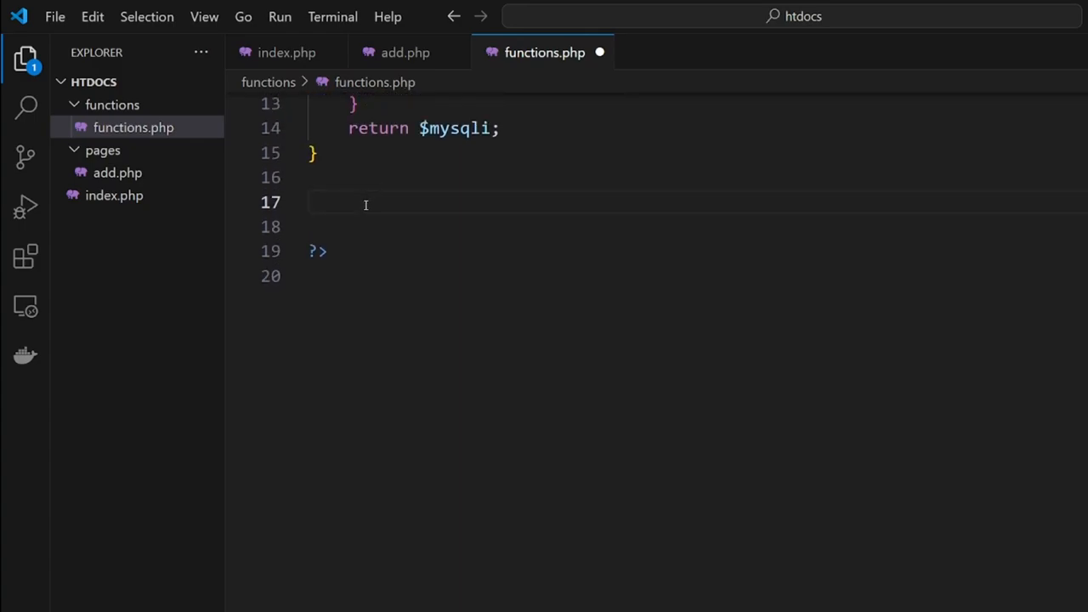
text(function showM)
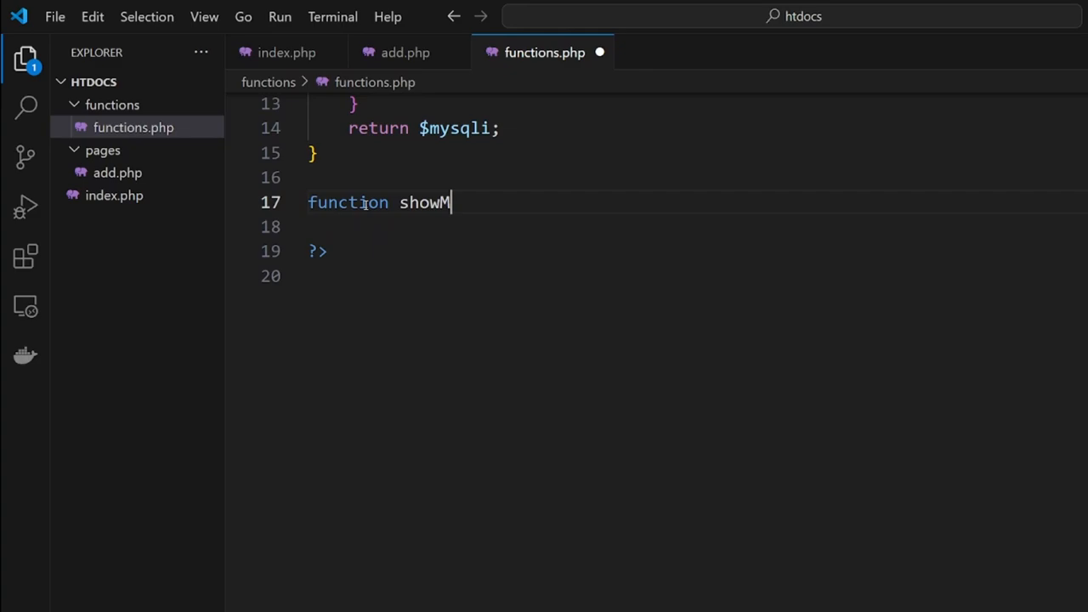
text(em(){)
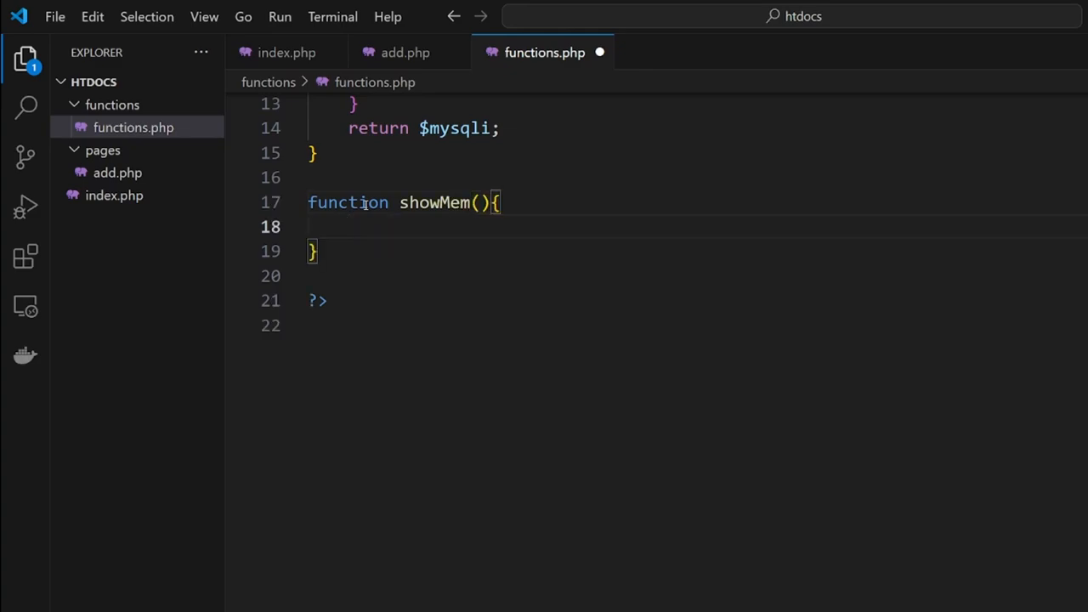
text(echo '';)
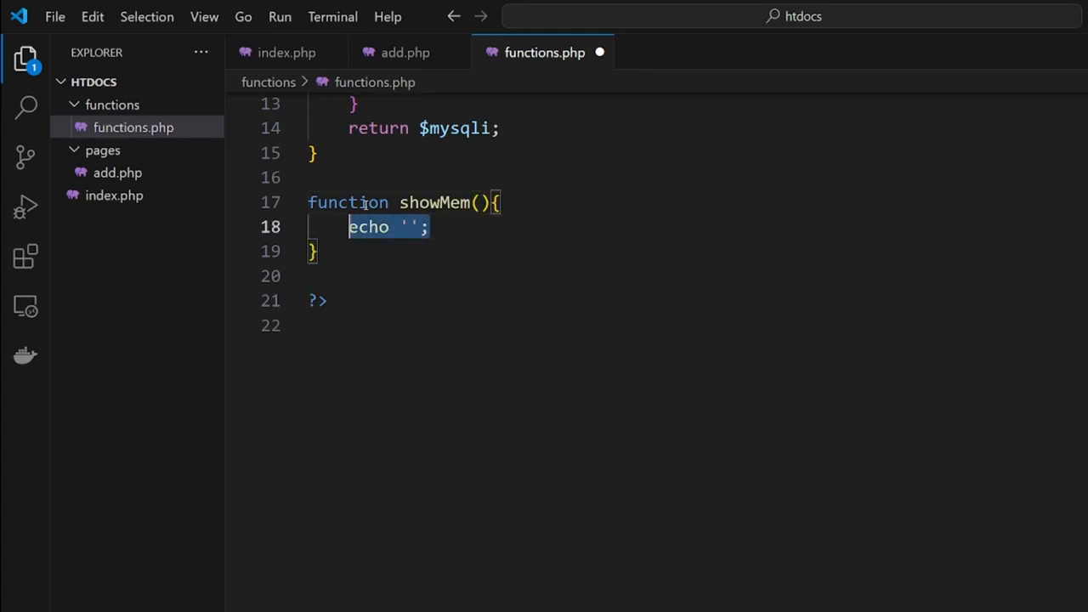
text(echo '';)
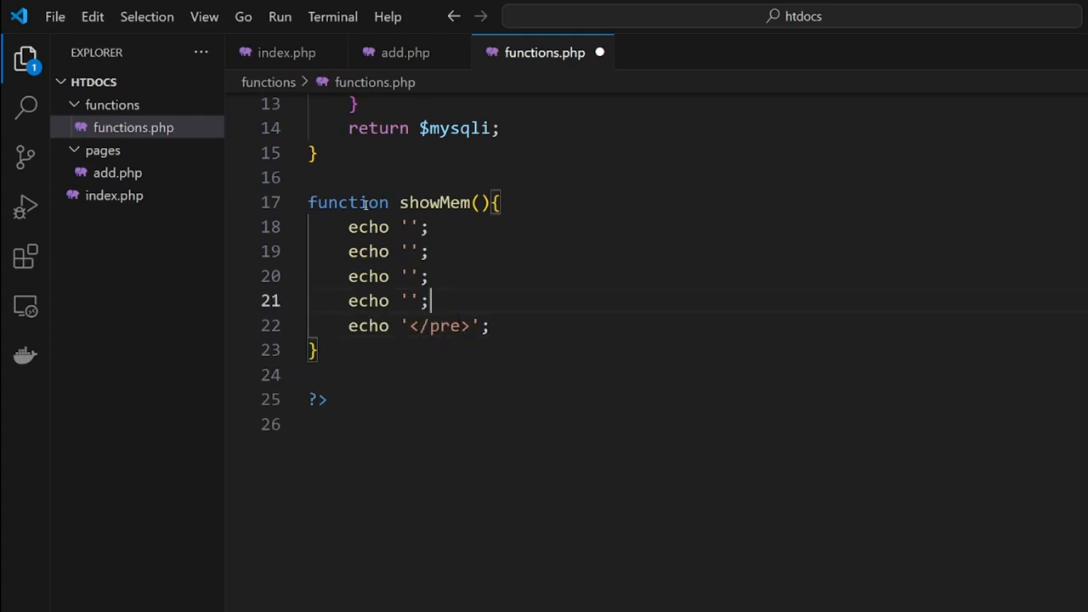
text(<)
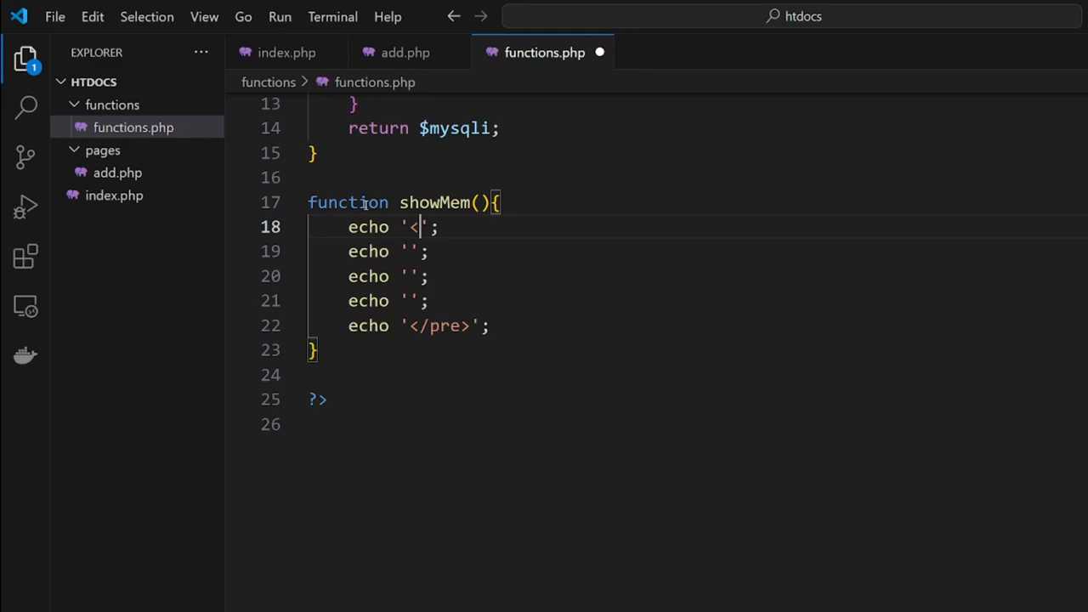
text(pre>)
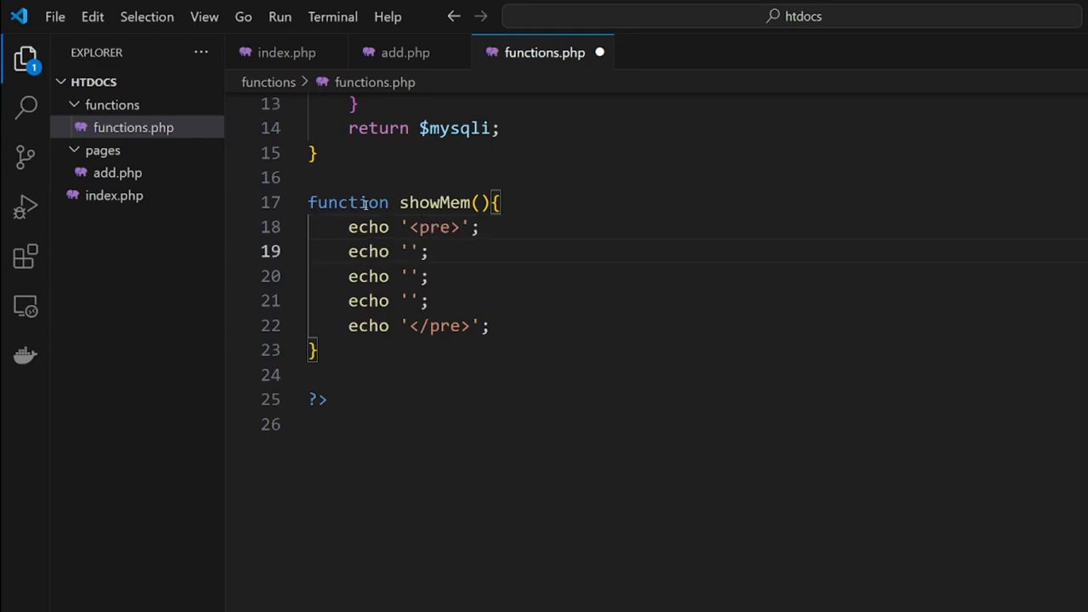
text(<)
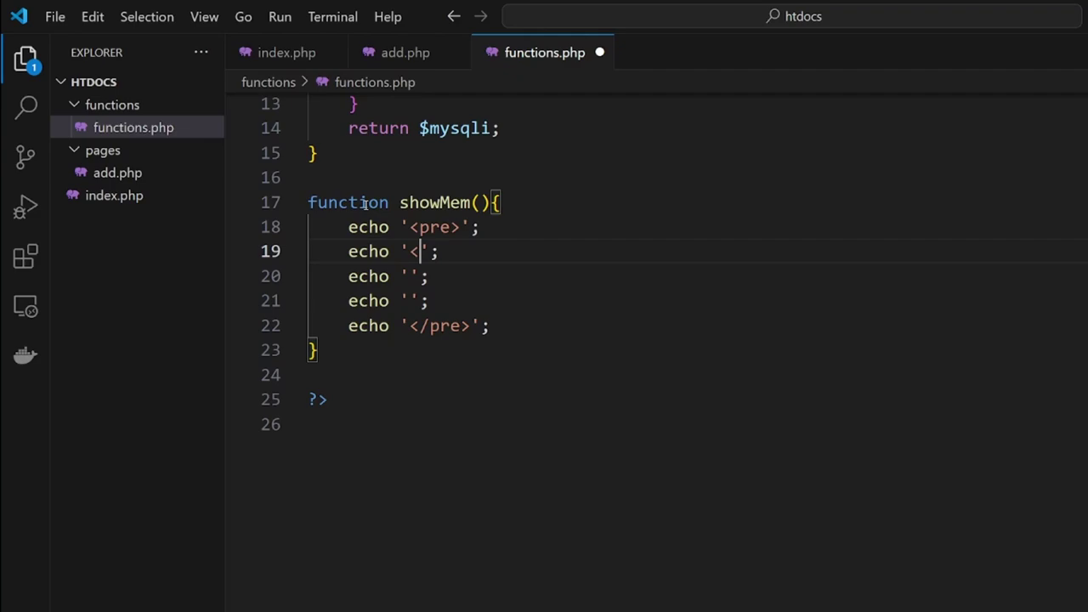
text(h4></)
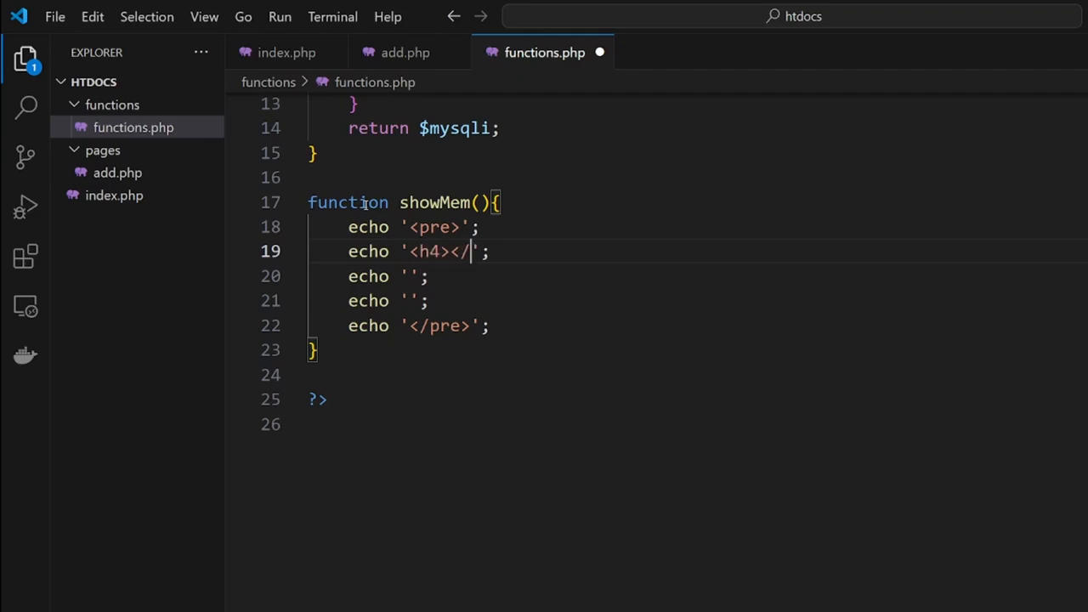
text(h4>)
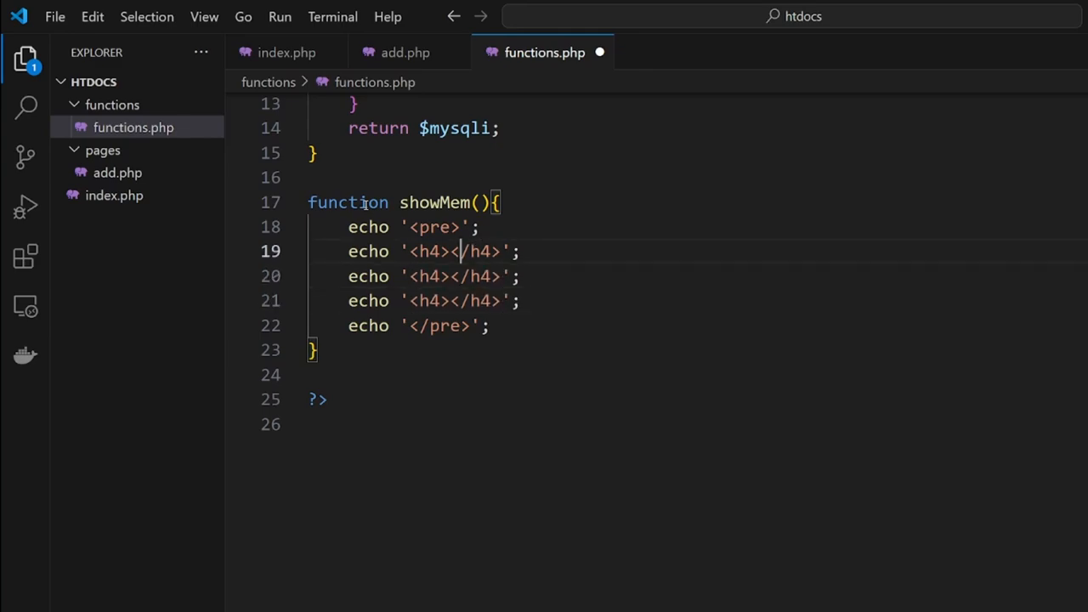
Label the headings Get memory, Post memory and Session memory
text(Get memory)
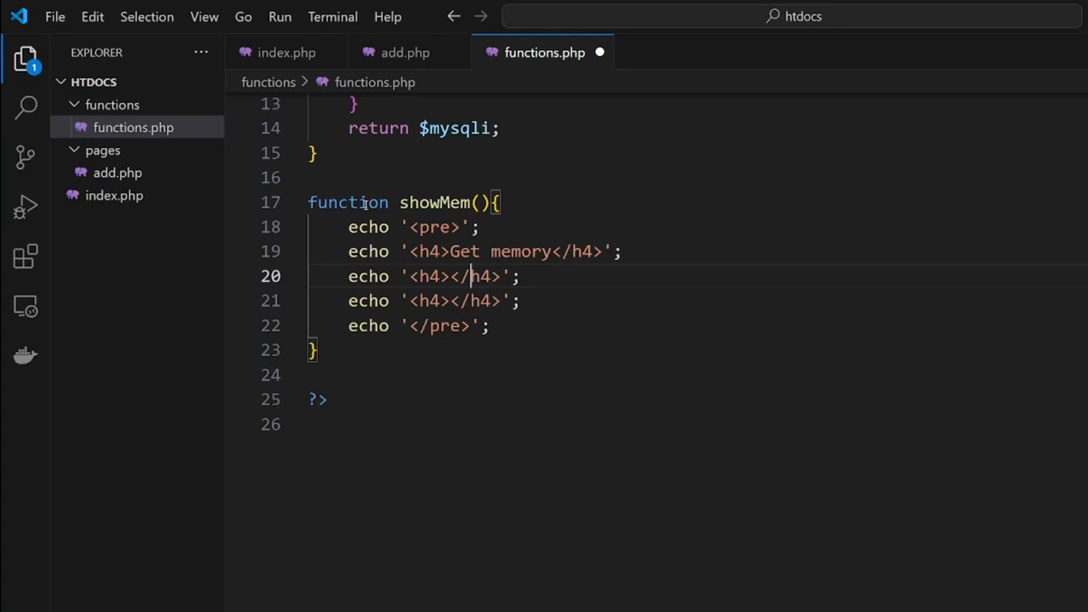
text(Post memory)
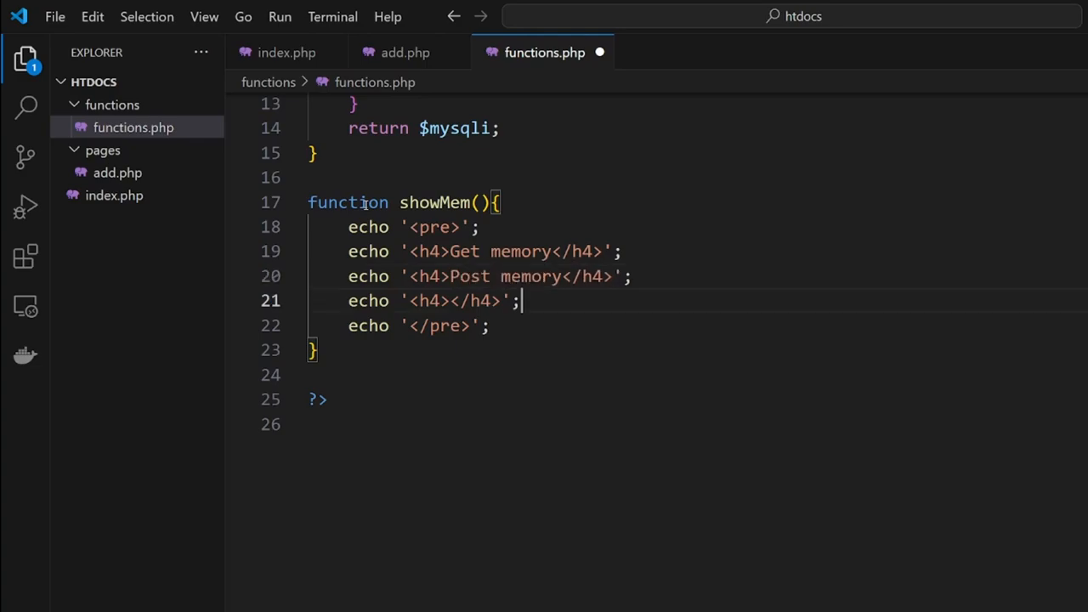
text(Se)
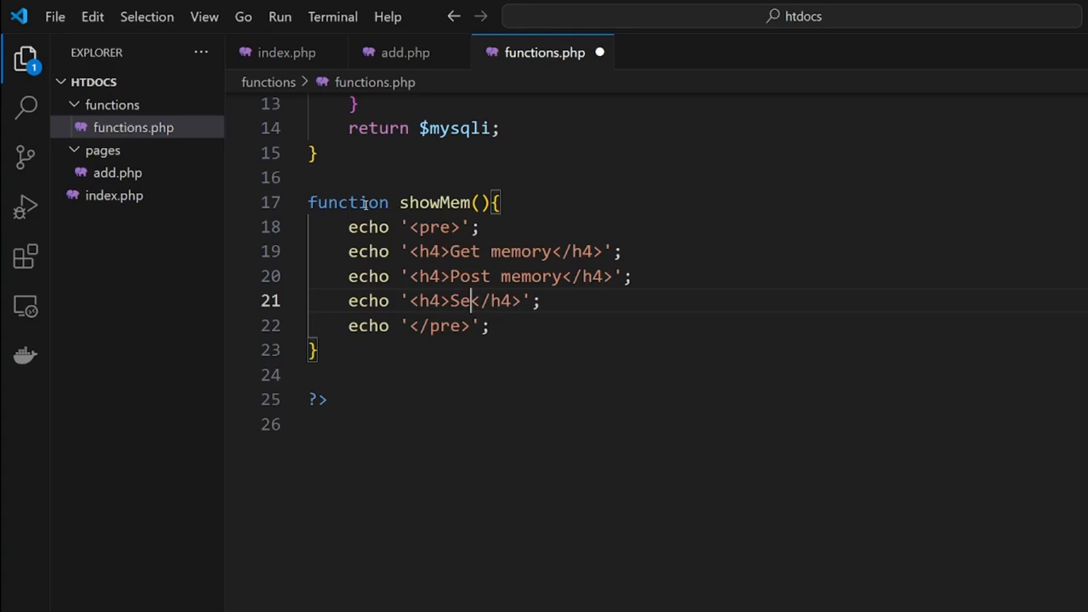
text(ssion memory)
text(p)
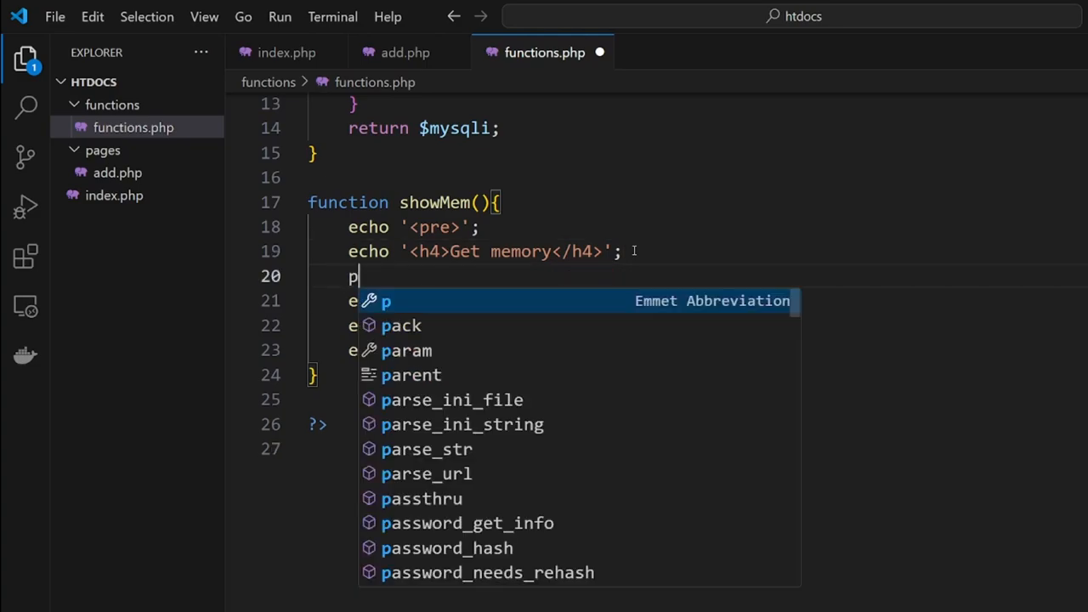
Print $_GET, $_POST and $_SESSION with print_r and save functions.php
text(rin_r)
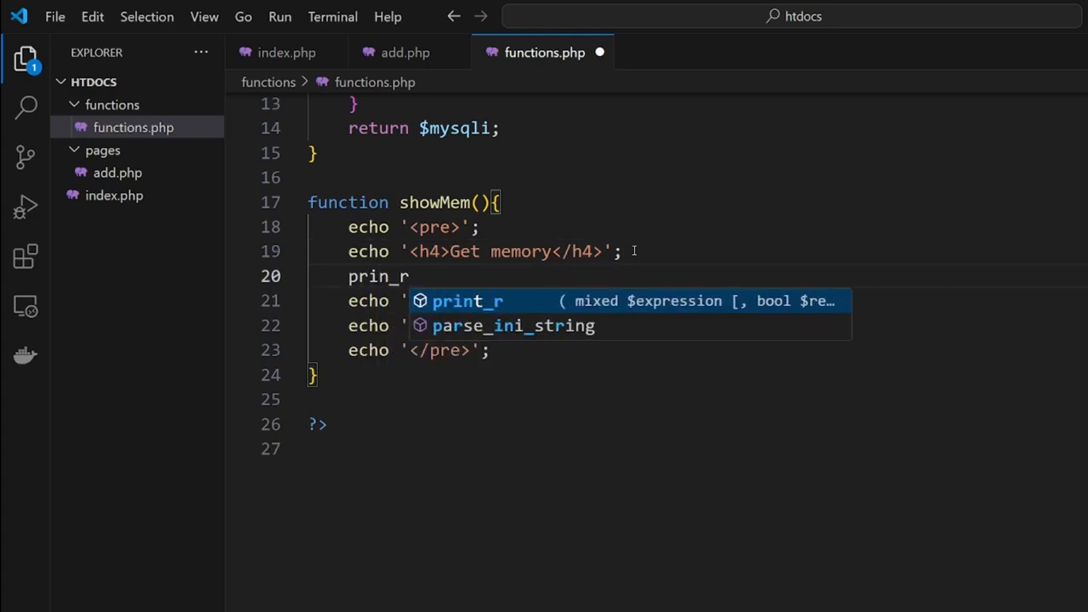
text(($_G)
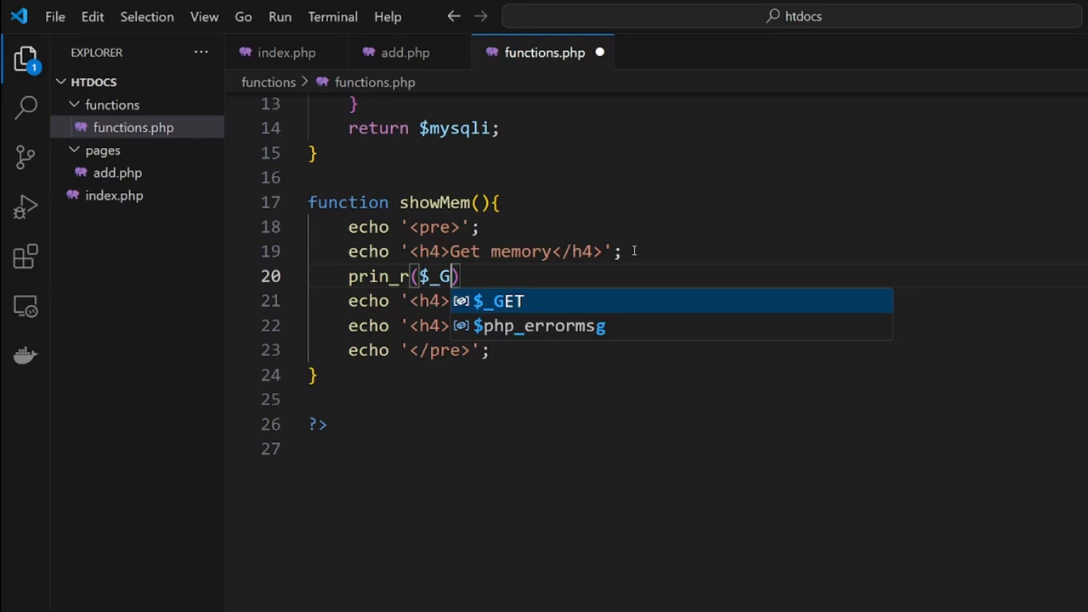
key(Enter)
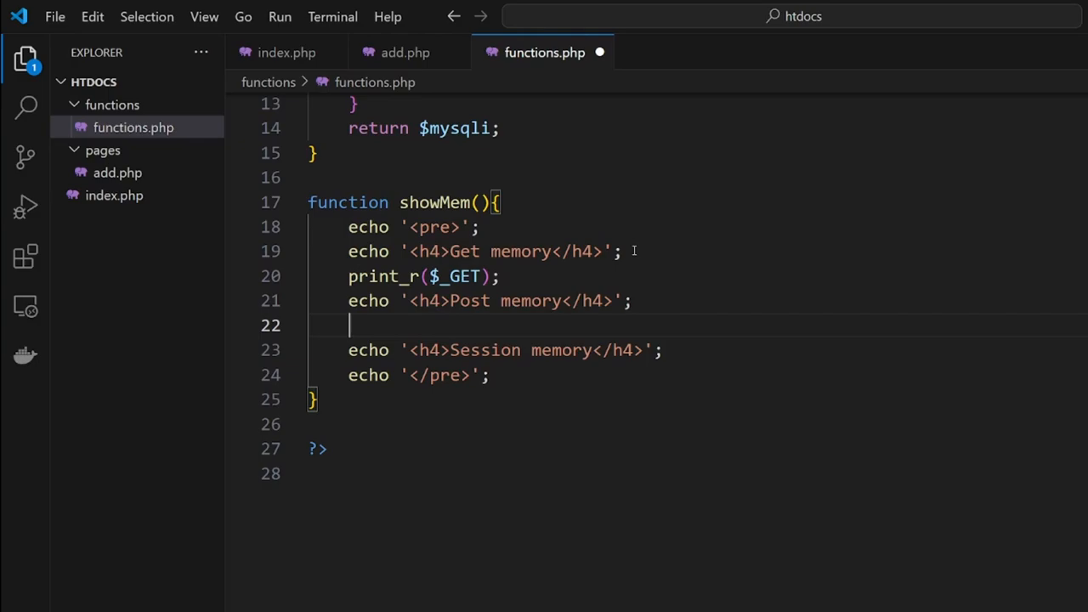
text(priont_r($_POST);)
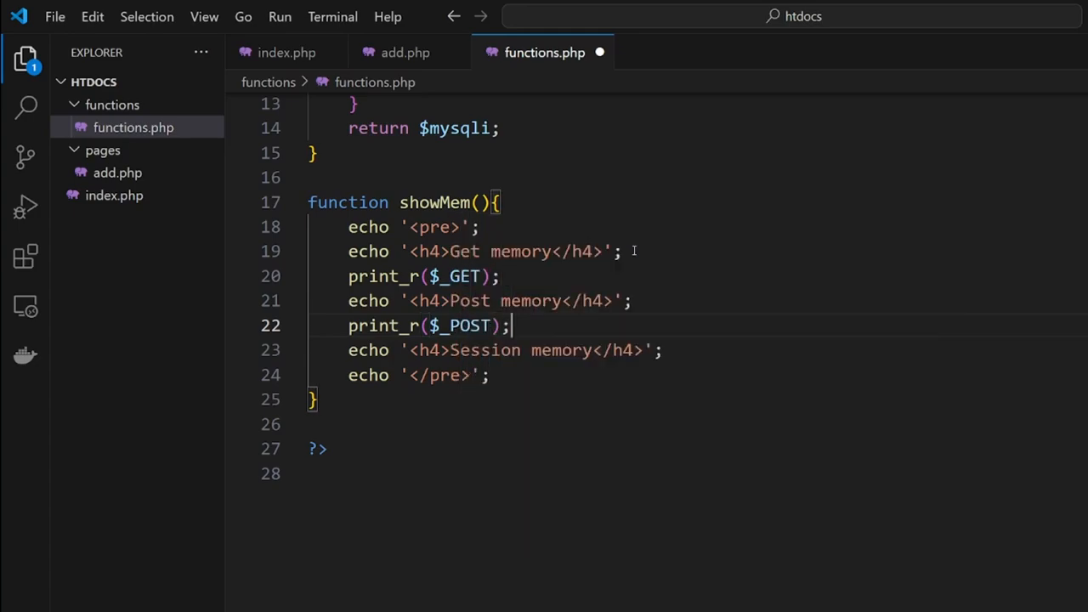
text(print)
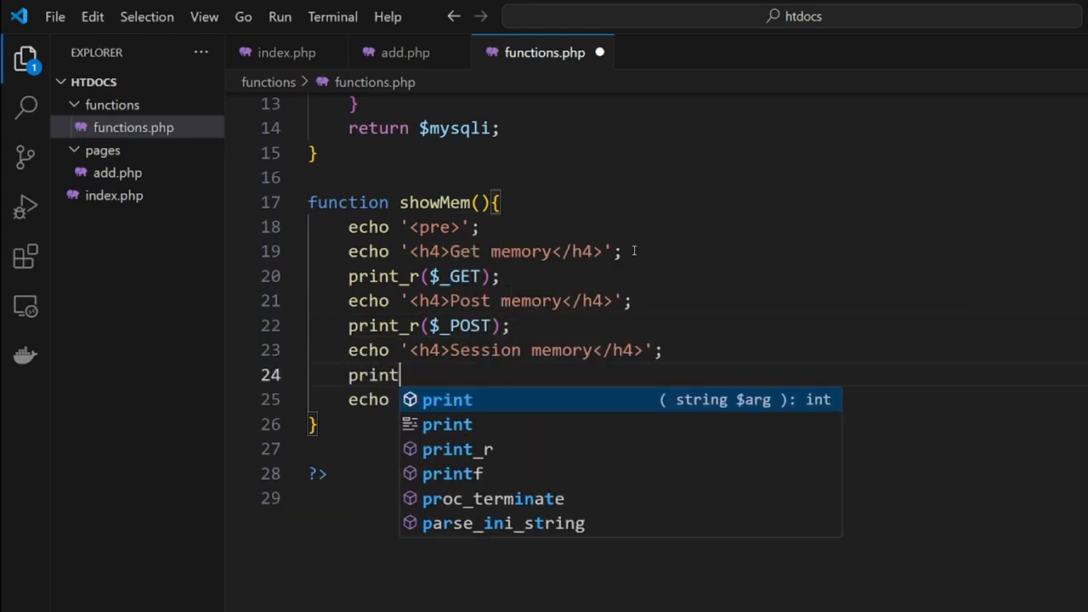
text(_r($_SES)
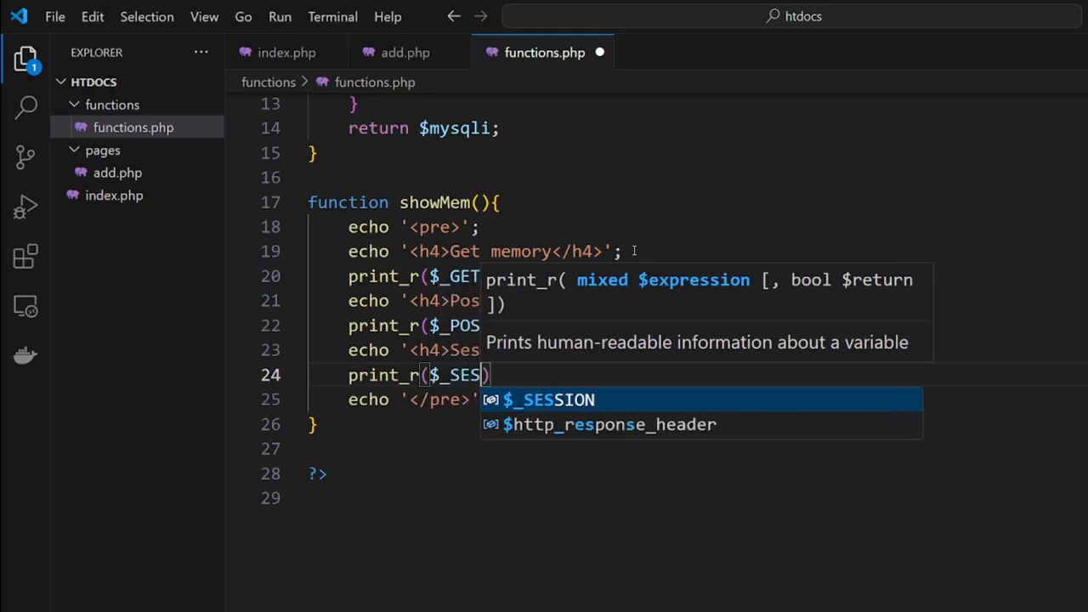
key(Tab)
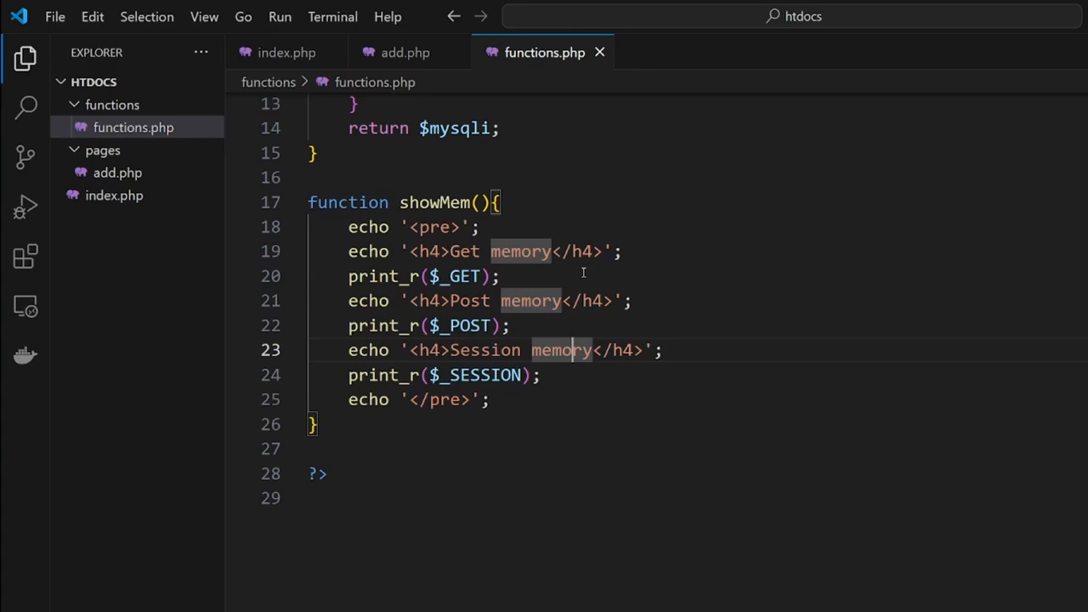
mouse_move(303, 62)
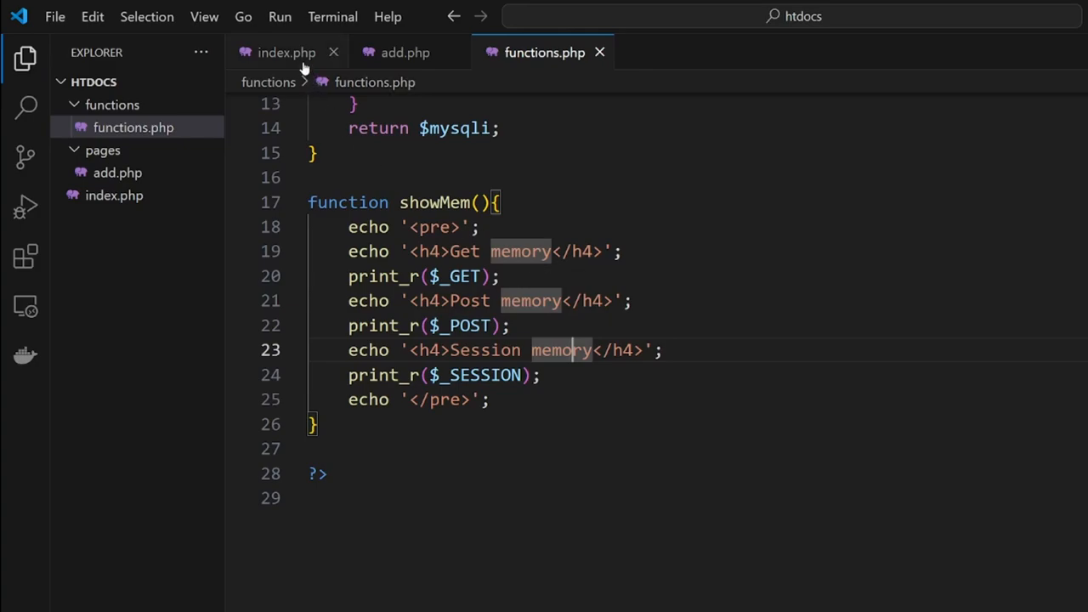
View the index.php form markup, then return to the add.php tab
click(288, 51)
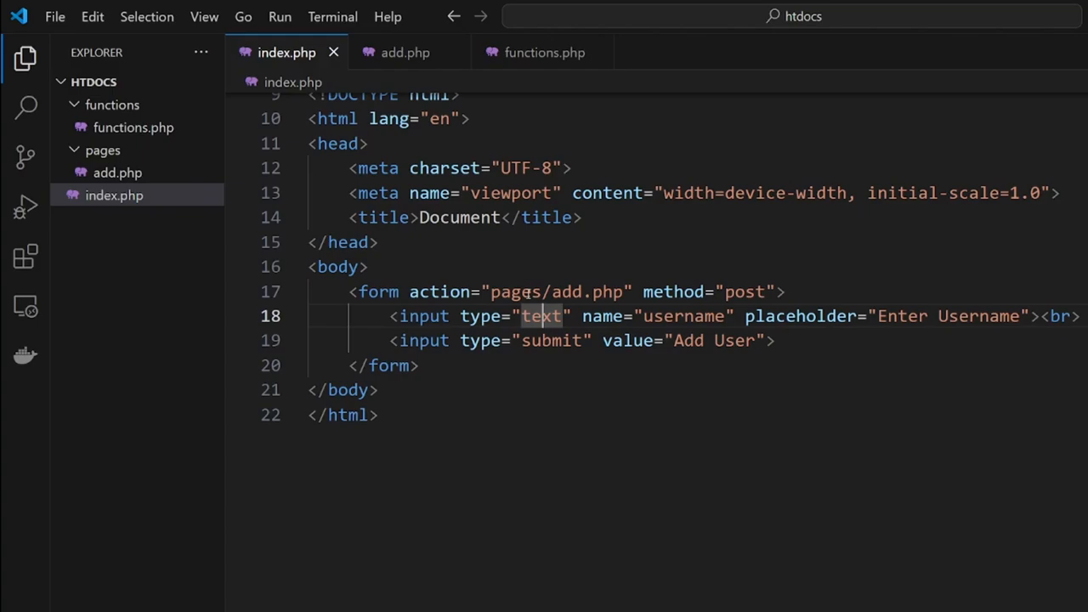
click(401, 51)
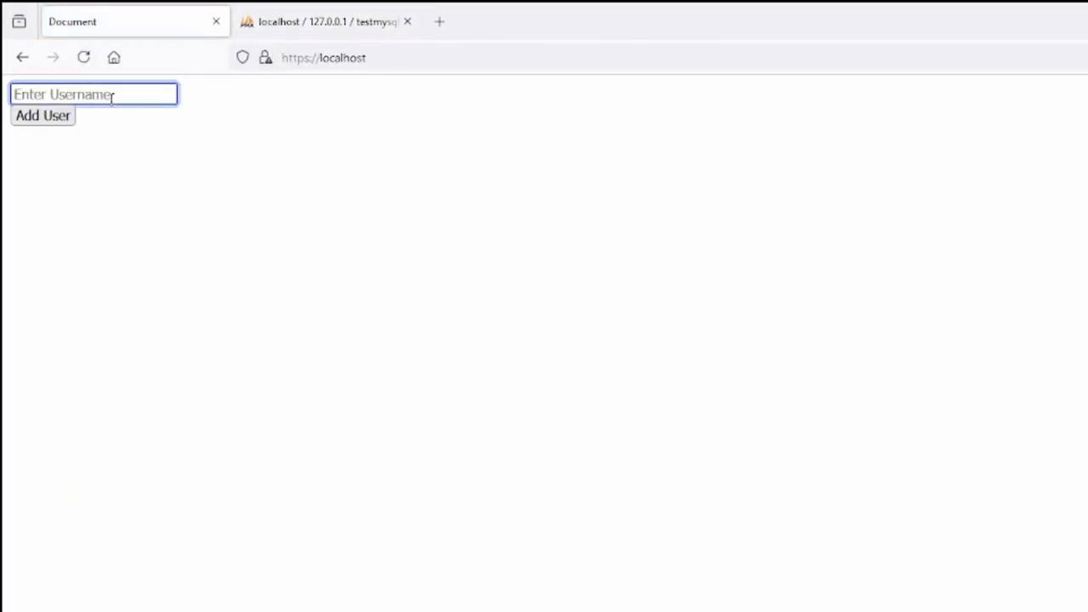
Submit the username scott from the form and see it listed in Post memory on the add page
text(scott)
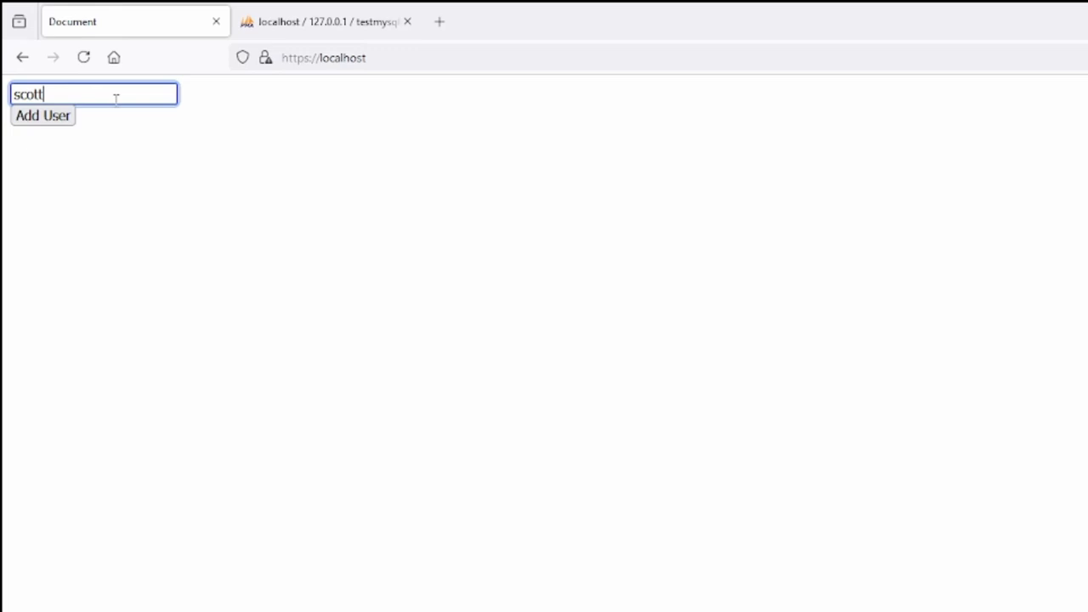
click(42, 116)
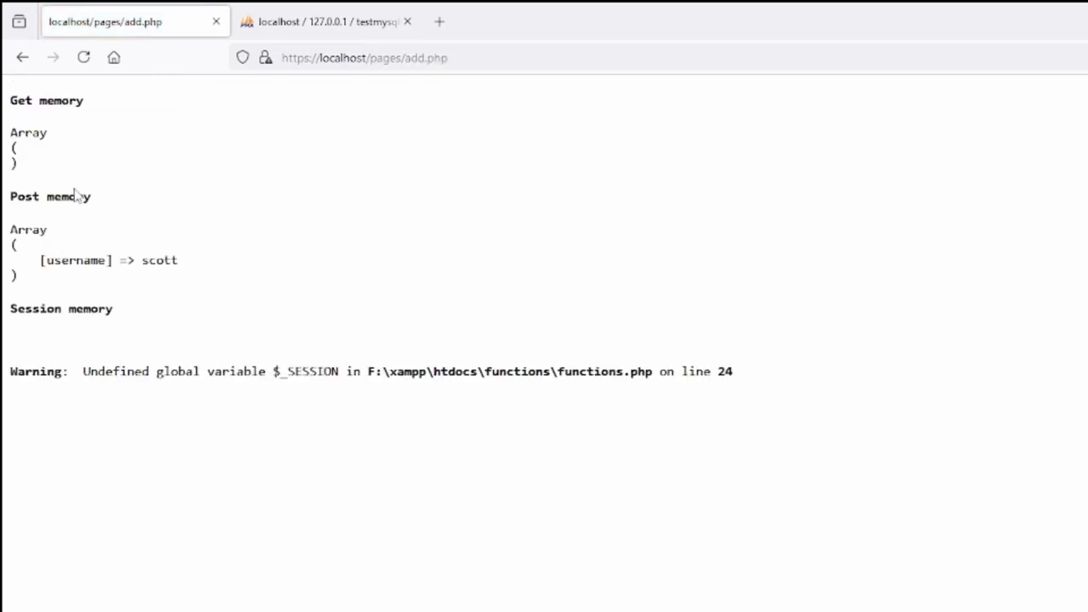
mouse_move(65, 225)
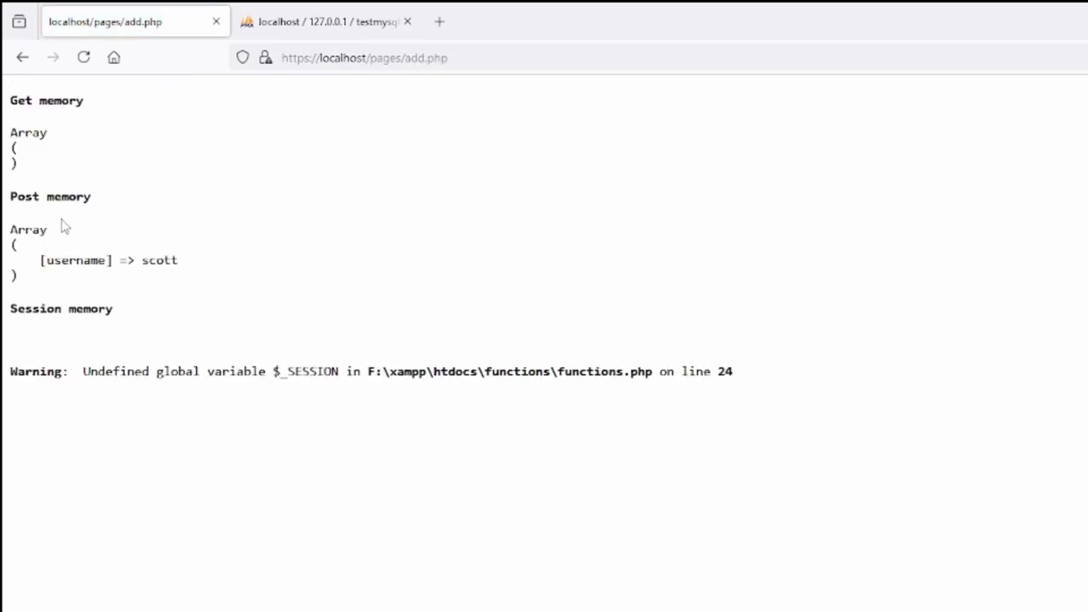
double_click(75, 260)
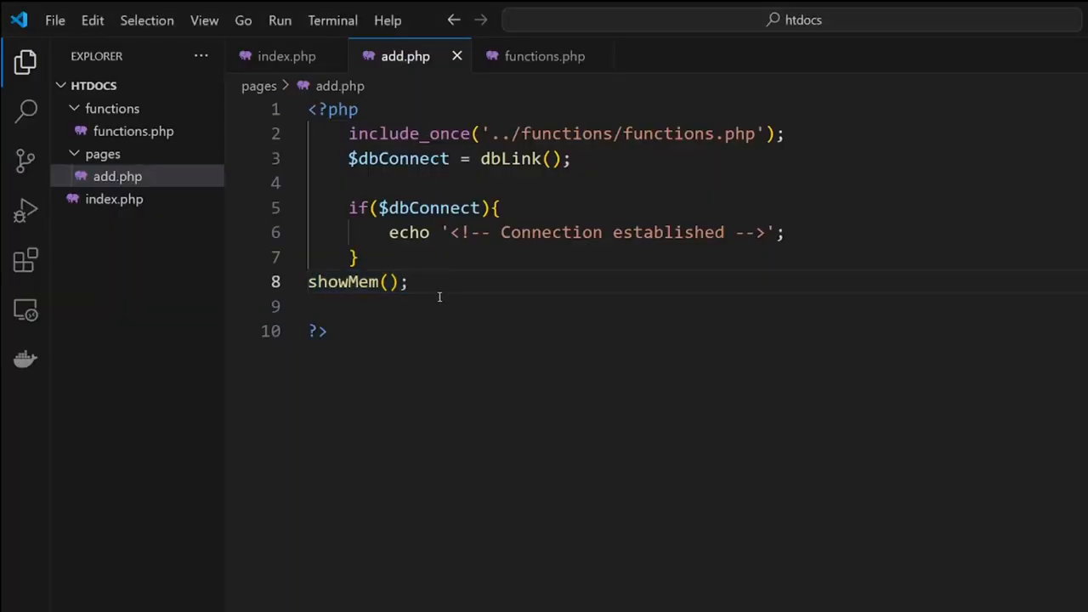
Store $_POST['username'] in $username in add.php, checking the input's name in index.php
key(Enter)
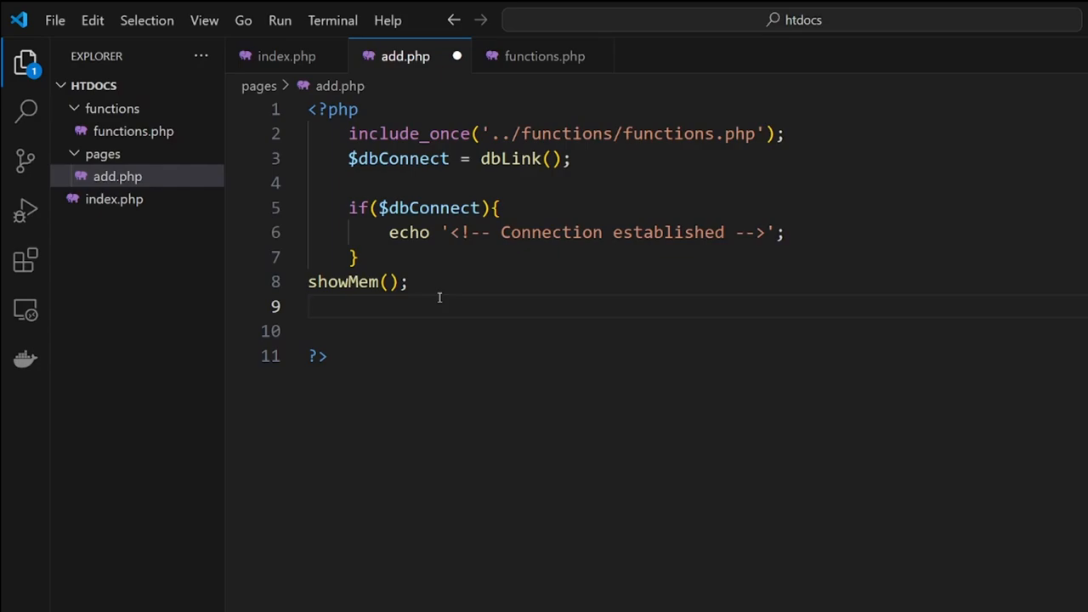
text($username = $_POST[')
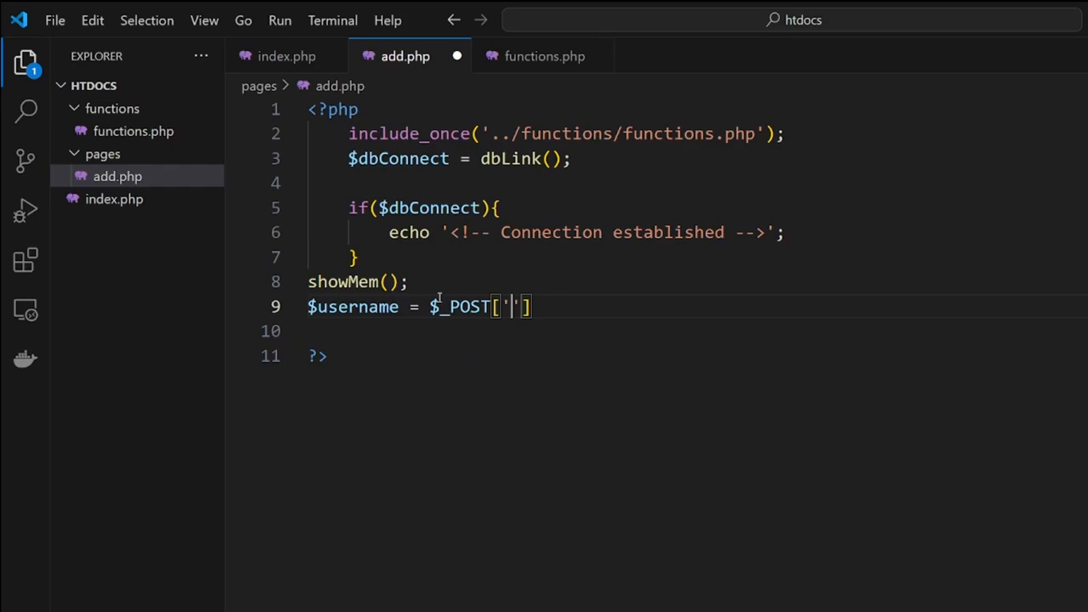
text(username)
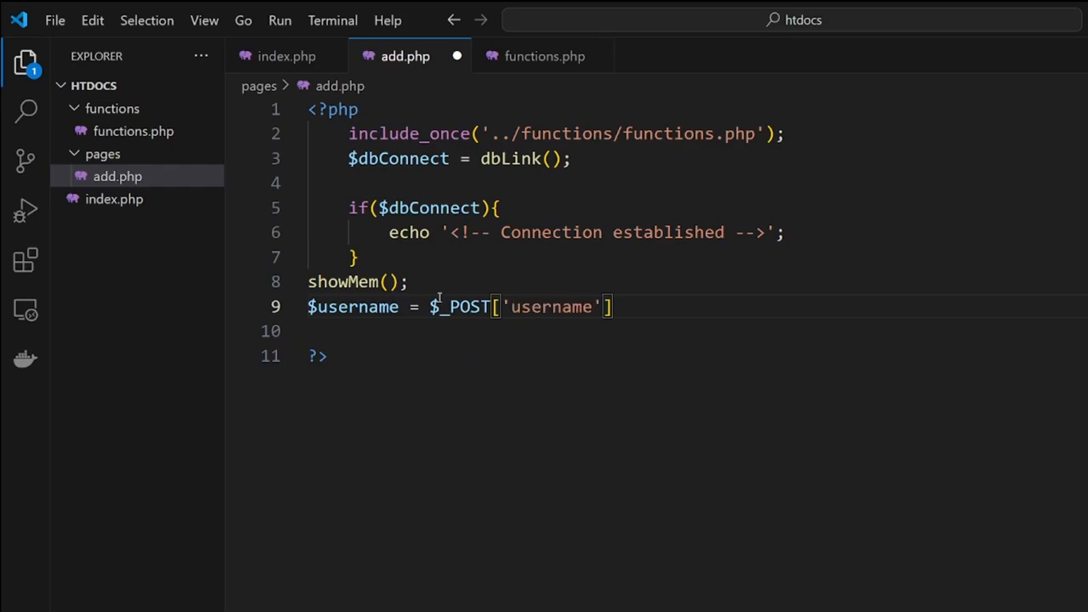
text(;)
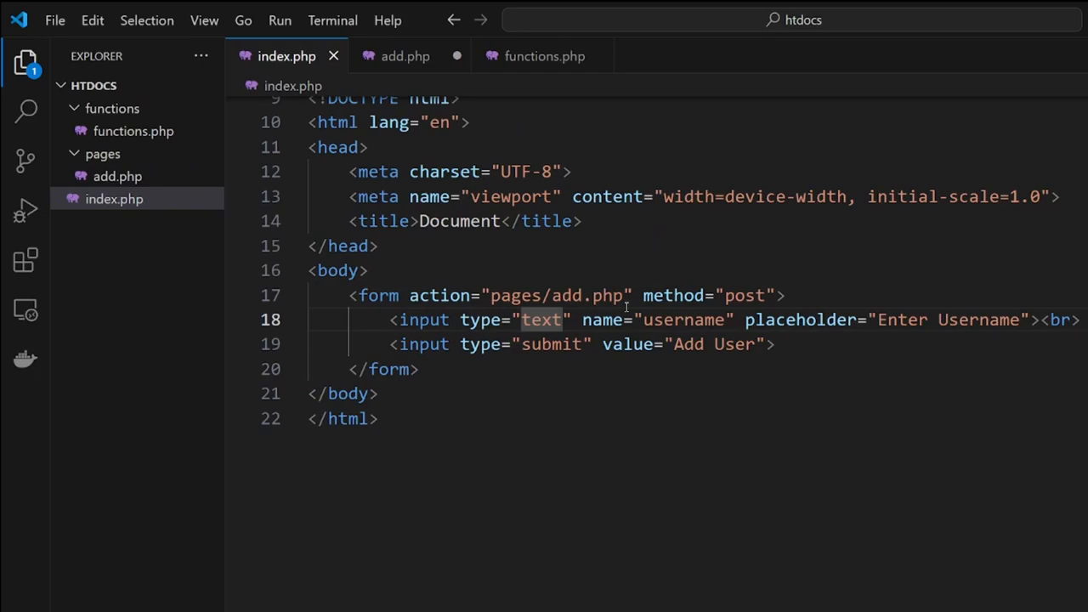
double_click(683, 319)
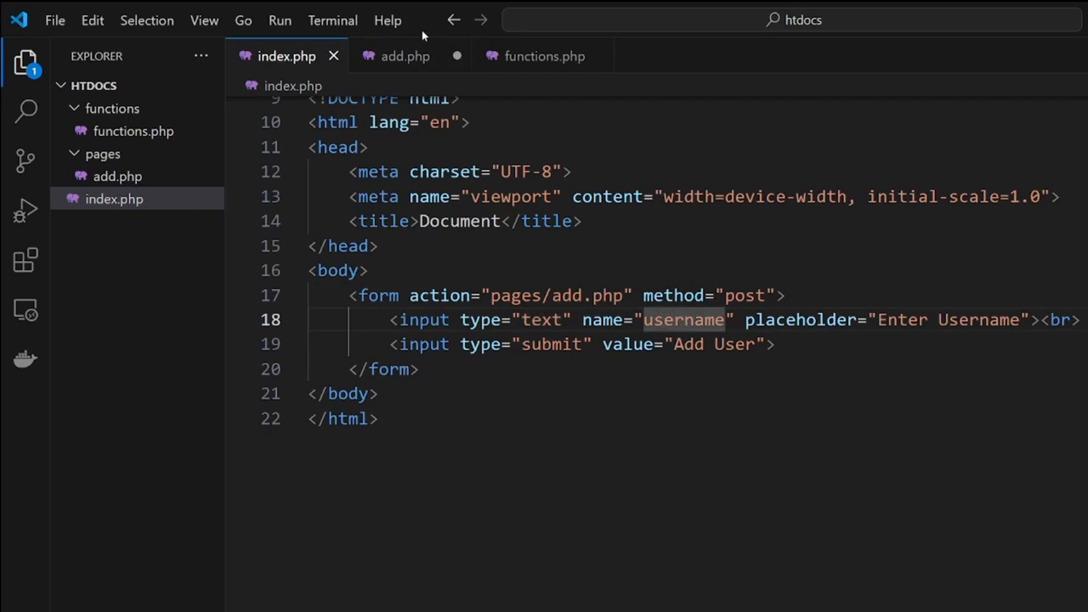
click(403, 57)
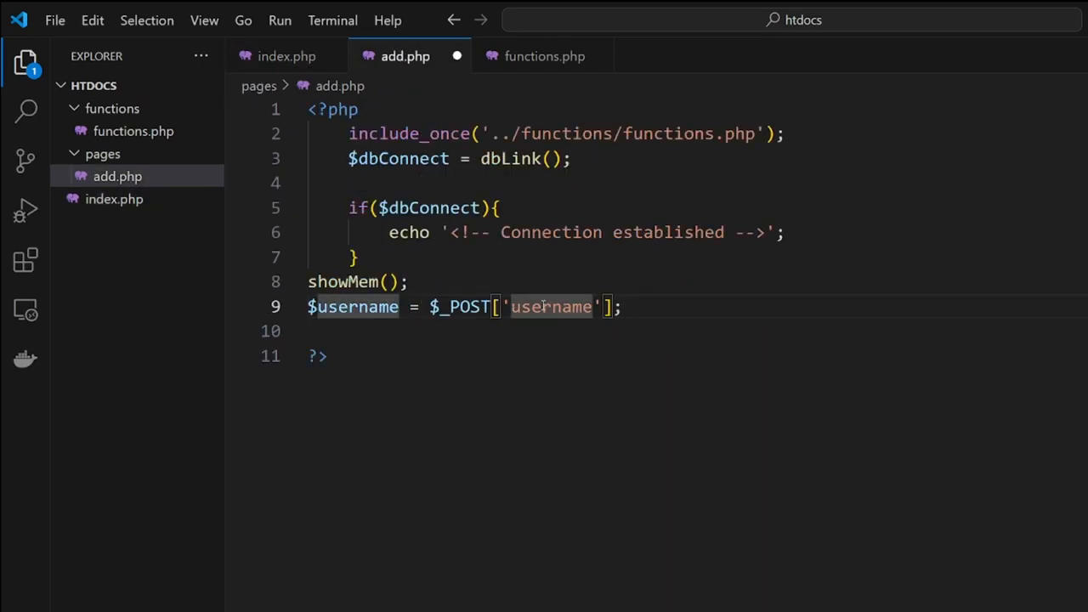
Call insertItem($dbConnect,$username); and switch to functions.php to define it
text(insertItem()
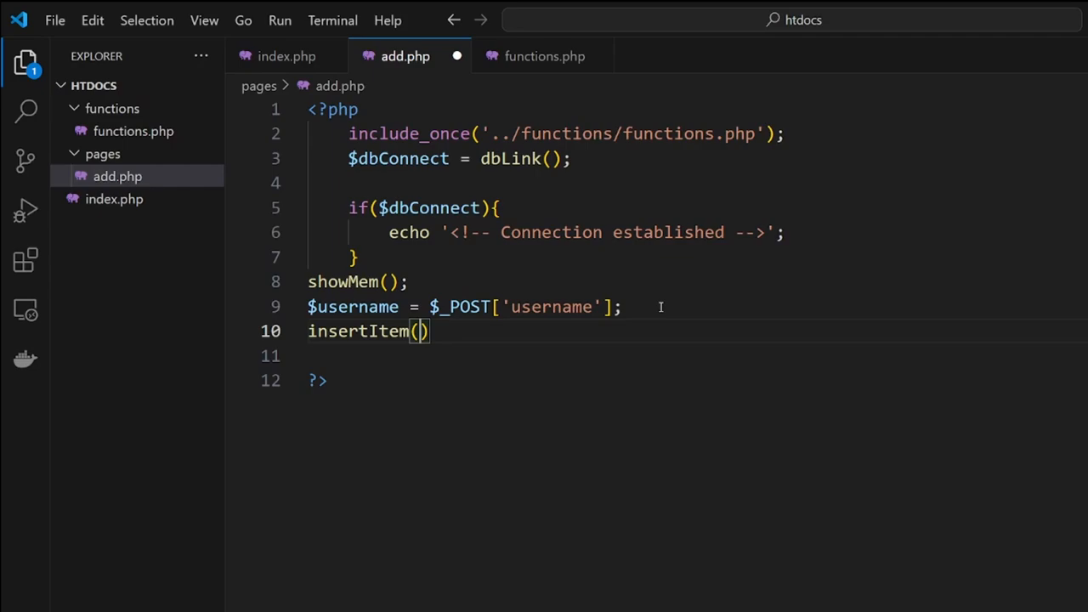
text($dbConnect,)
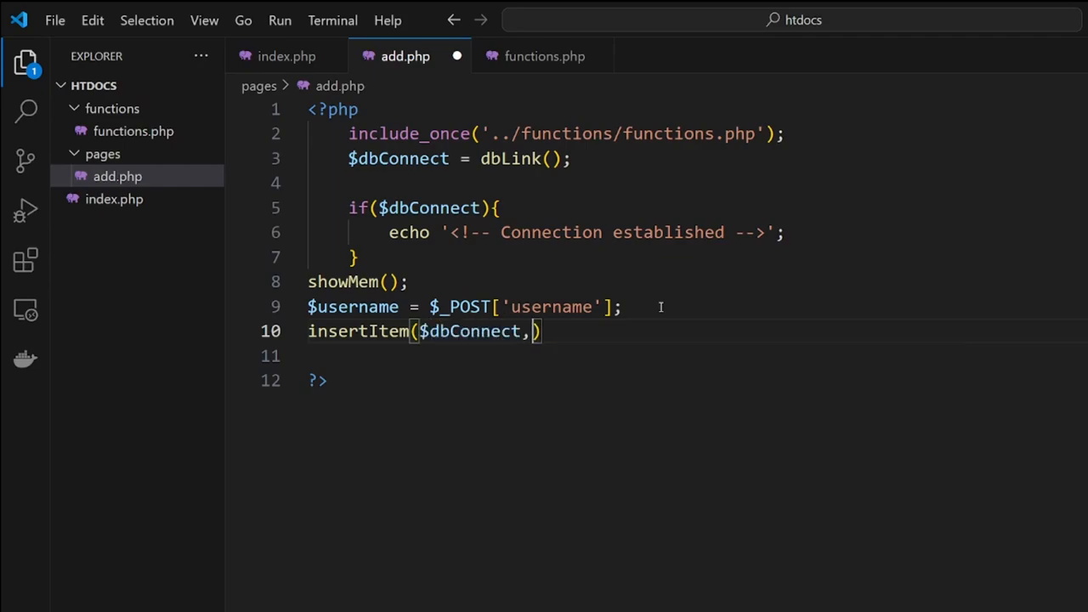
text($user)
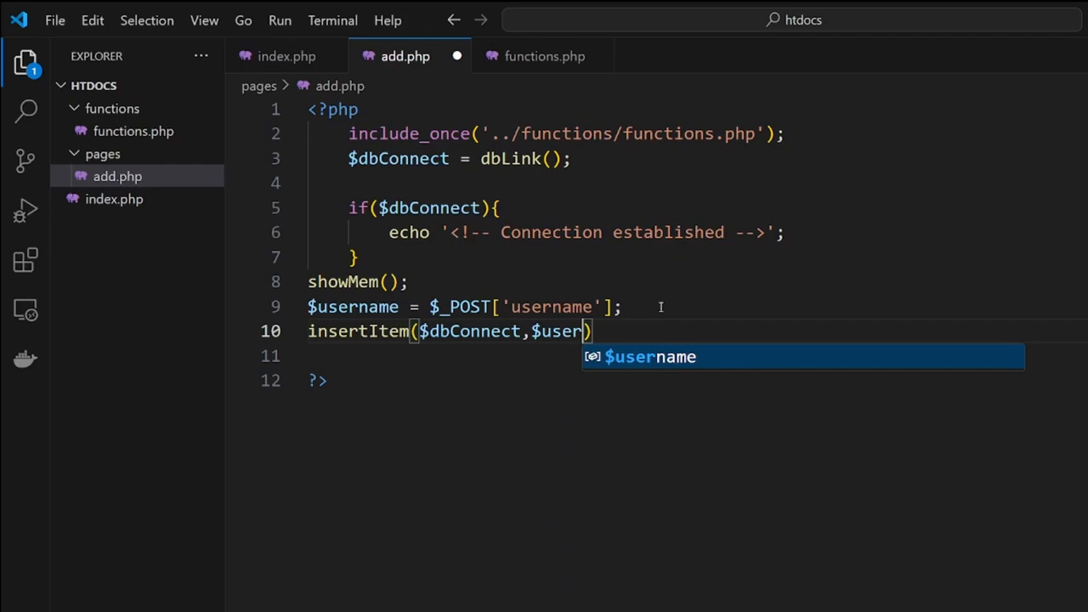
key(Tab)
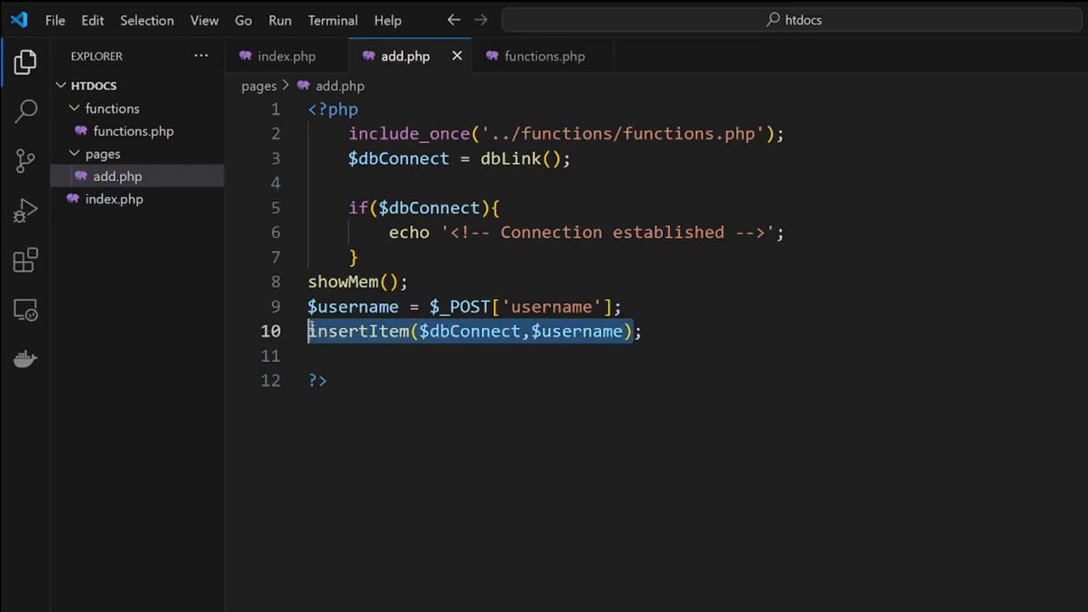
click(544, 56)
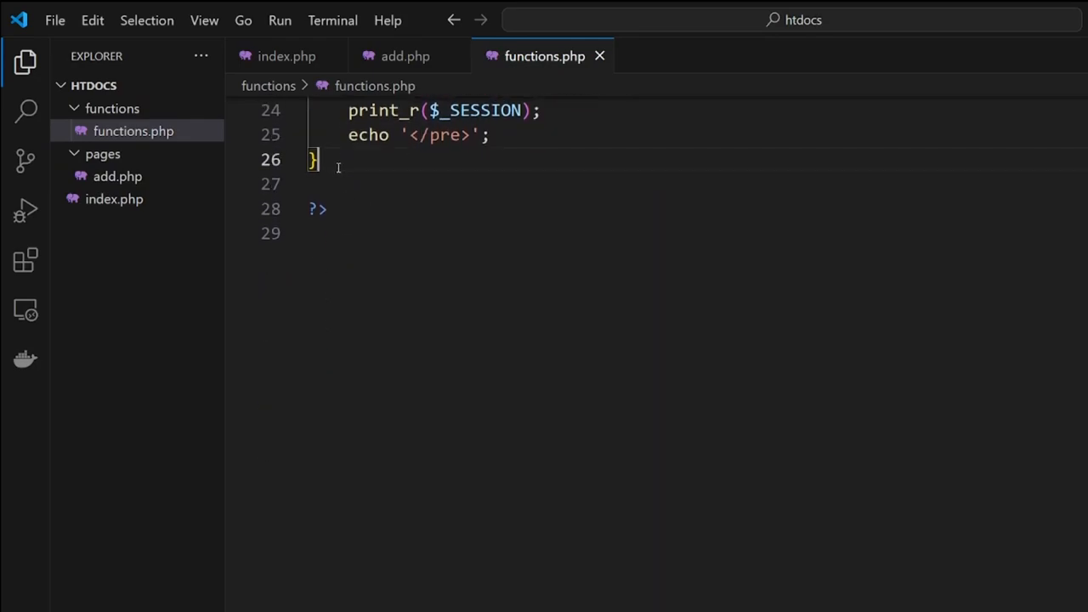
Define function insertItem($dbConnect,$username){ starting $sql = "INSERT INTO ";
text(function insertItem($dbConnect,$username)
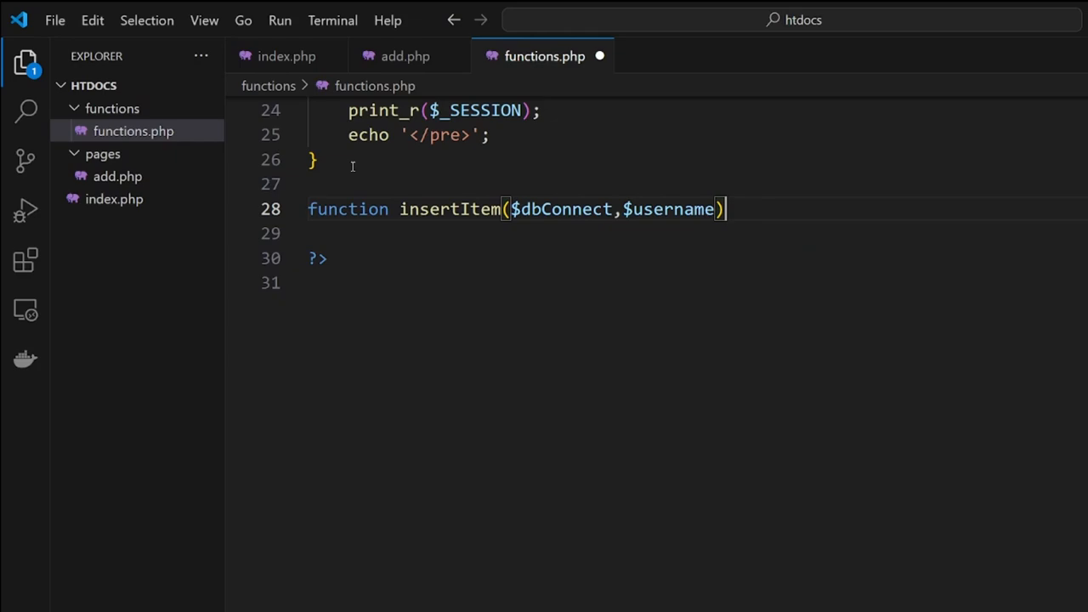
text({)
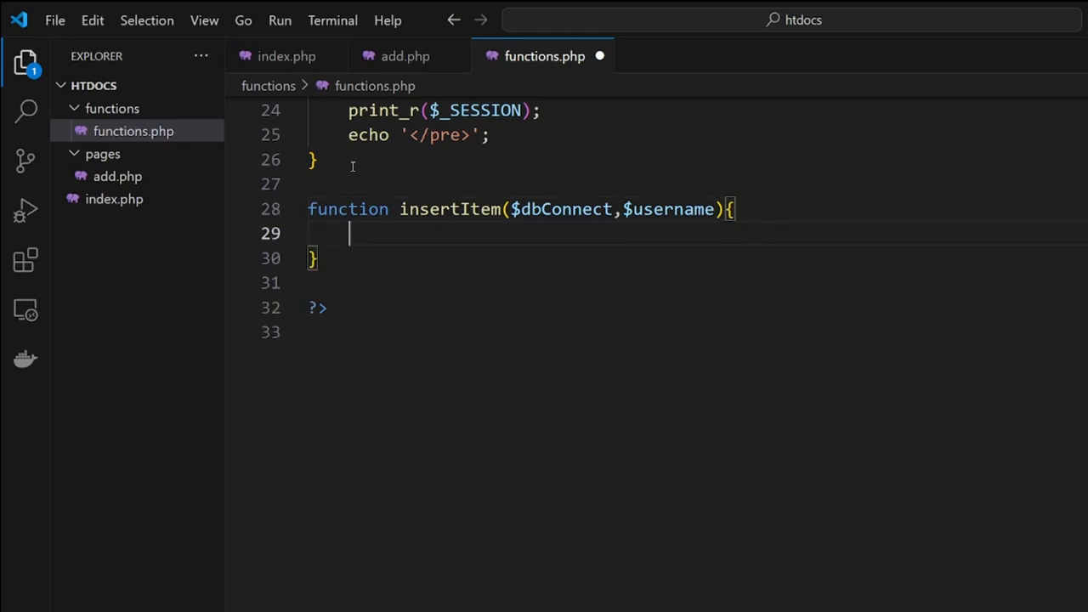
text($)
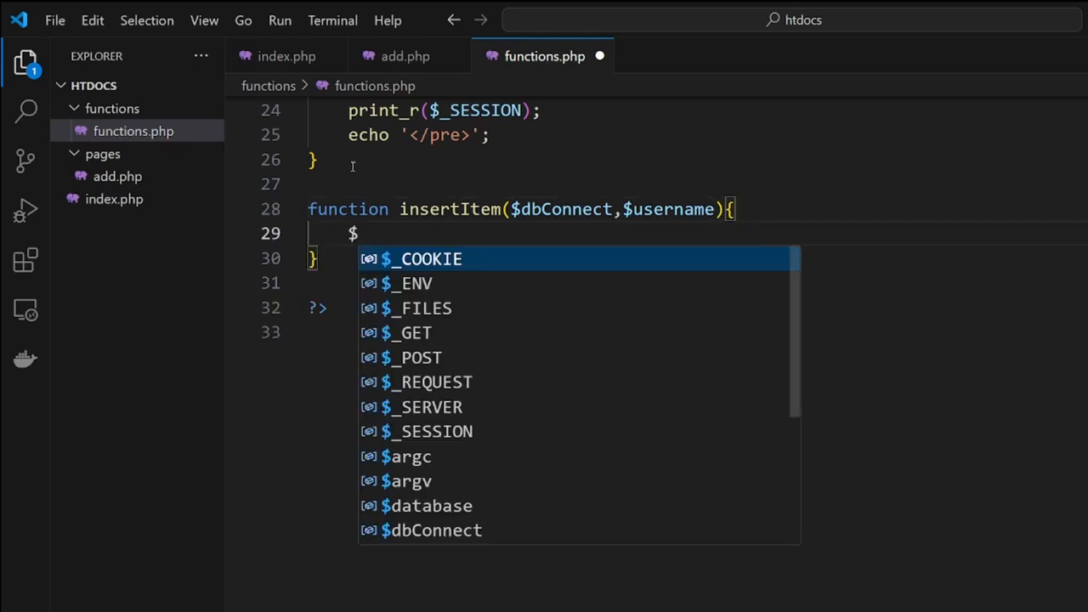
text(sql =)
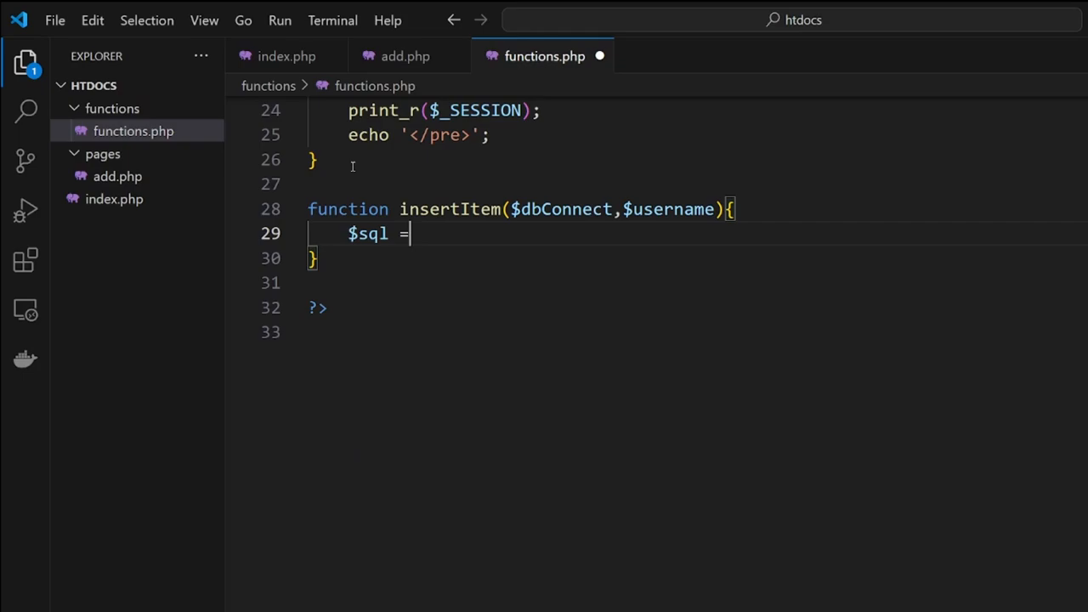
text("";)
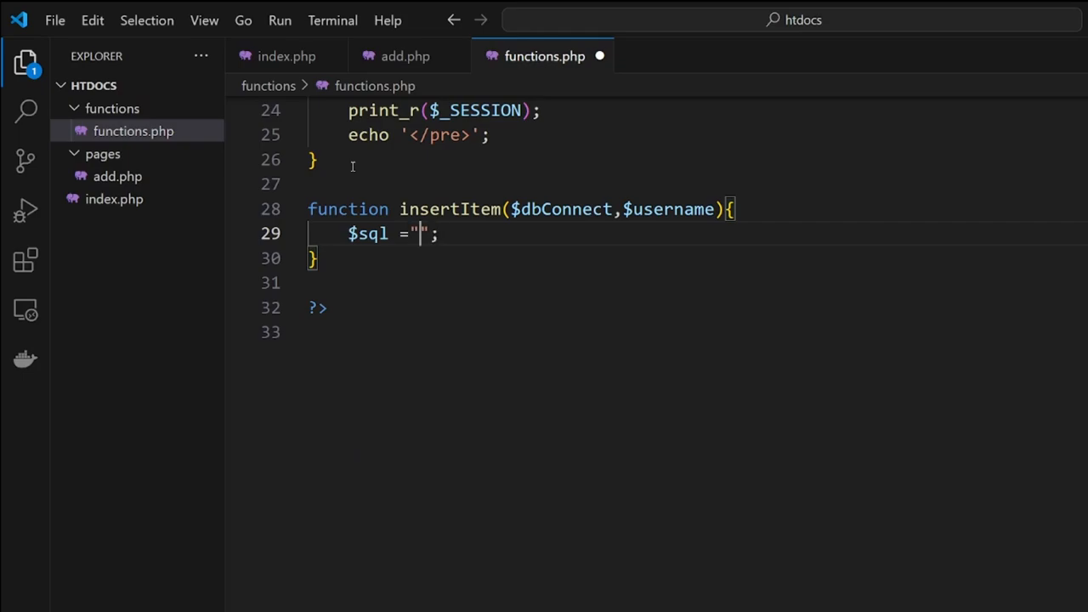
text(INSERT INTO)
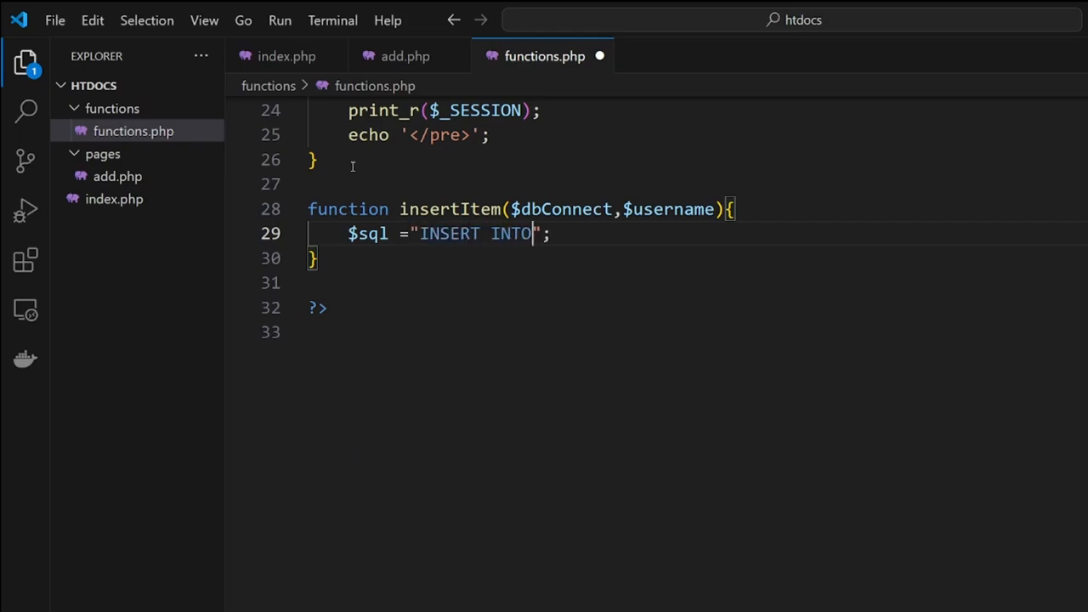
text(" ")
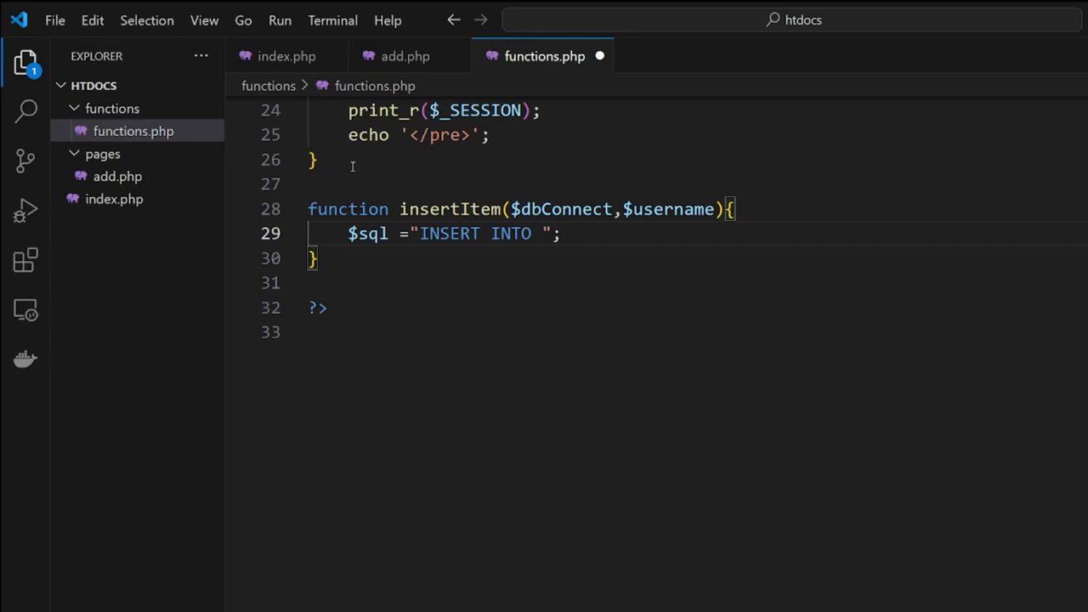
mouse_move(320, 468)
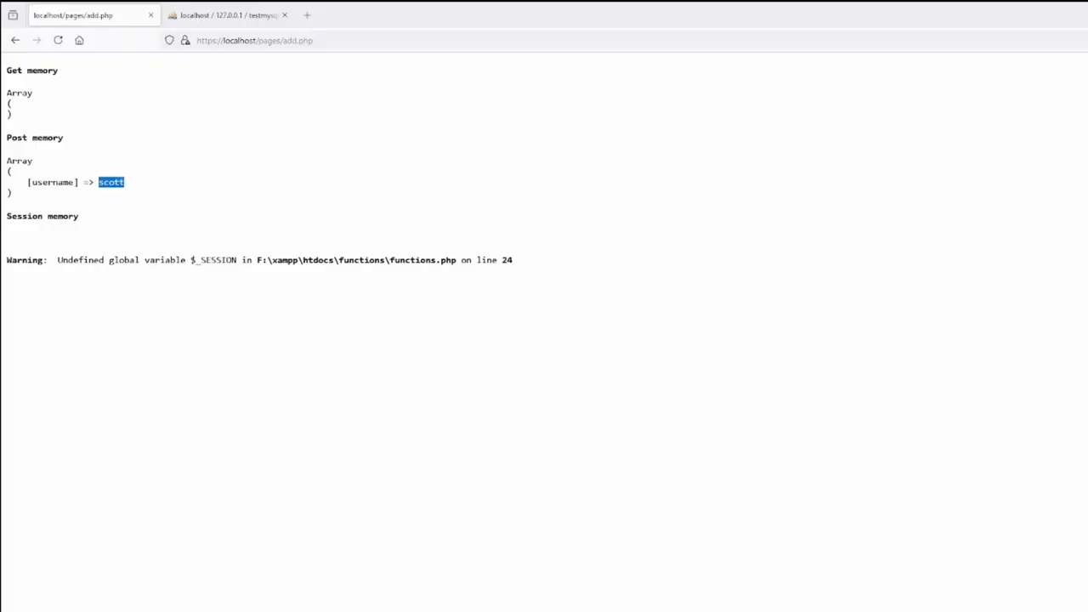
click(224, 14)
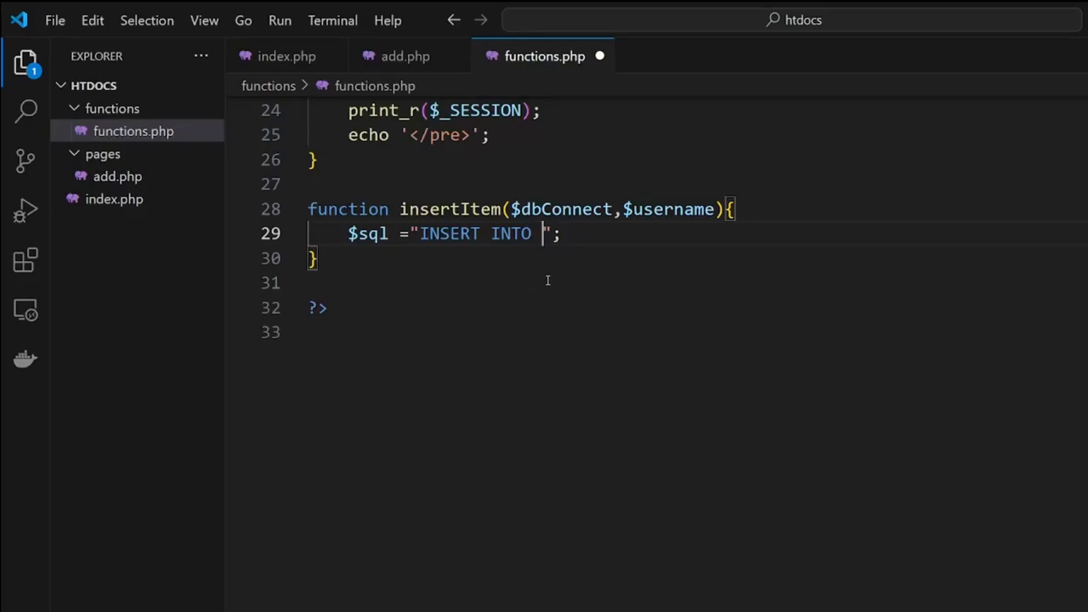
Complete the query as INSERT INTO users(id,name) VALUES (NULL,'$username')
text(users)
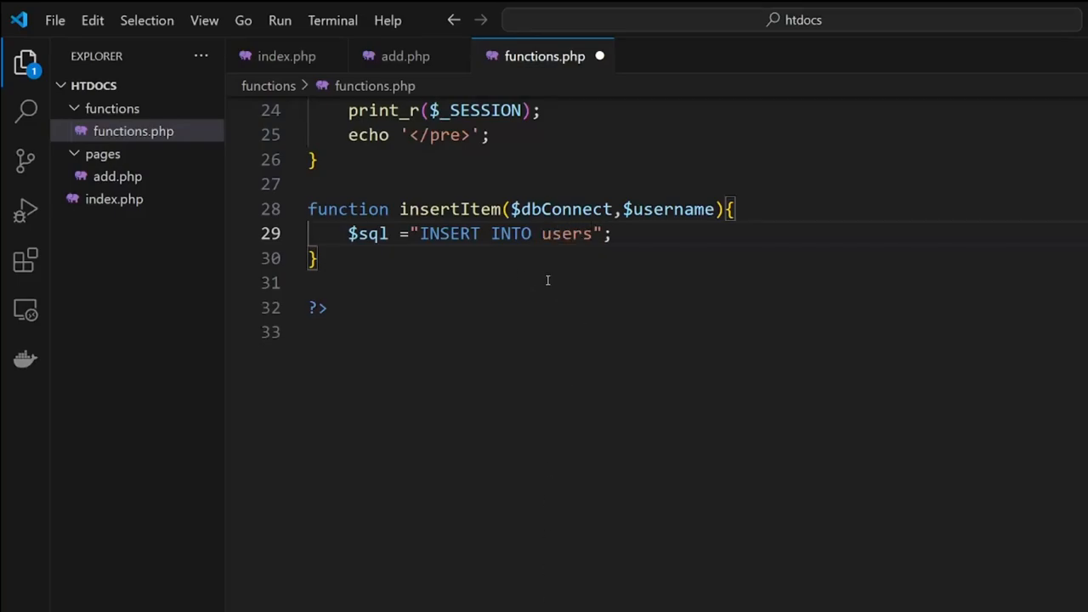
text((id,name)
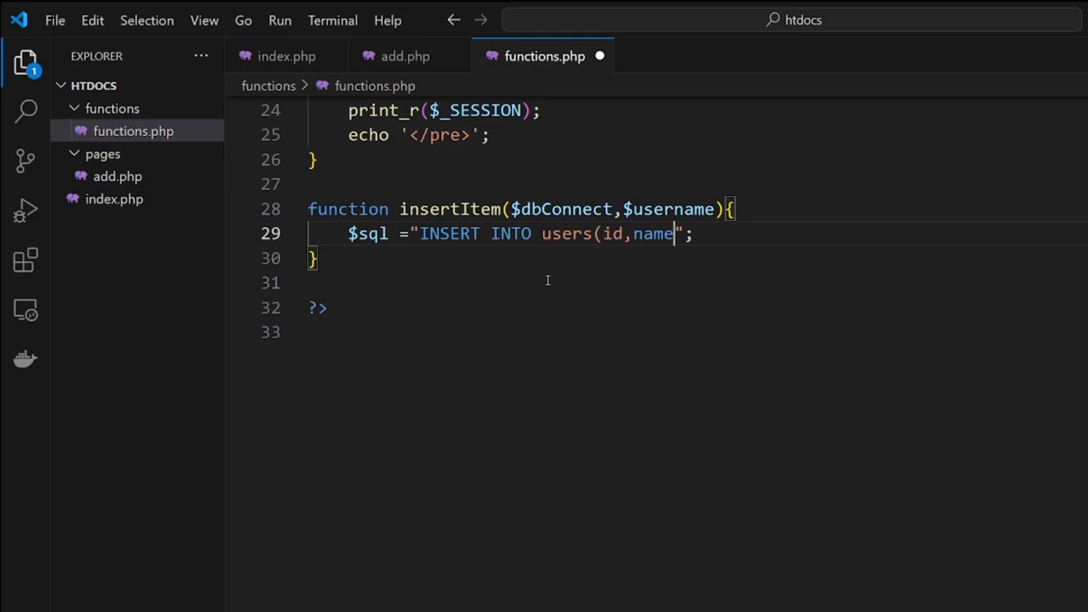
text())
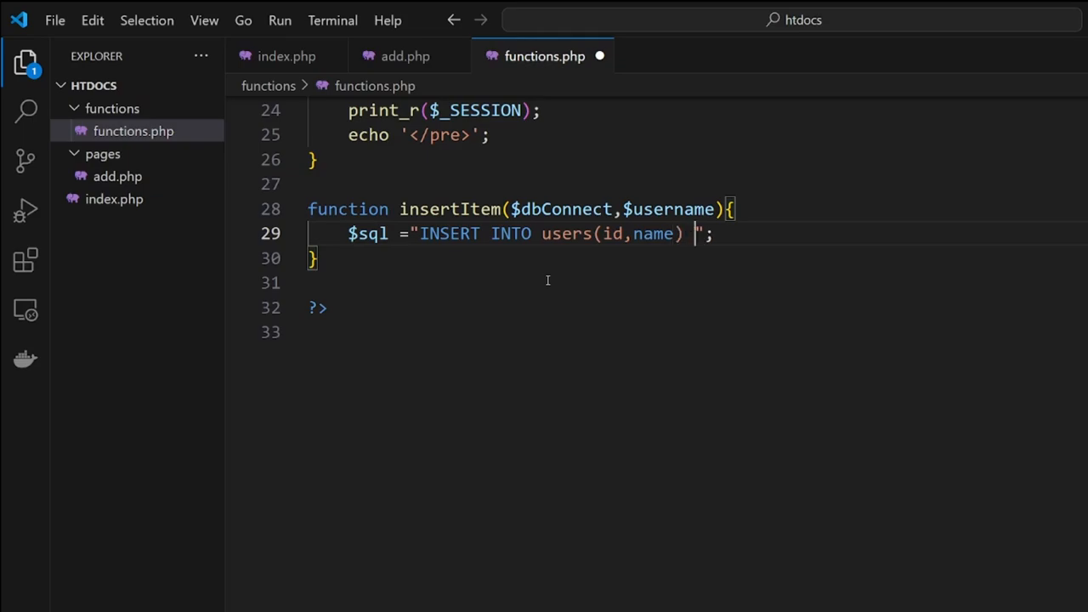
text(VALUES)
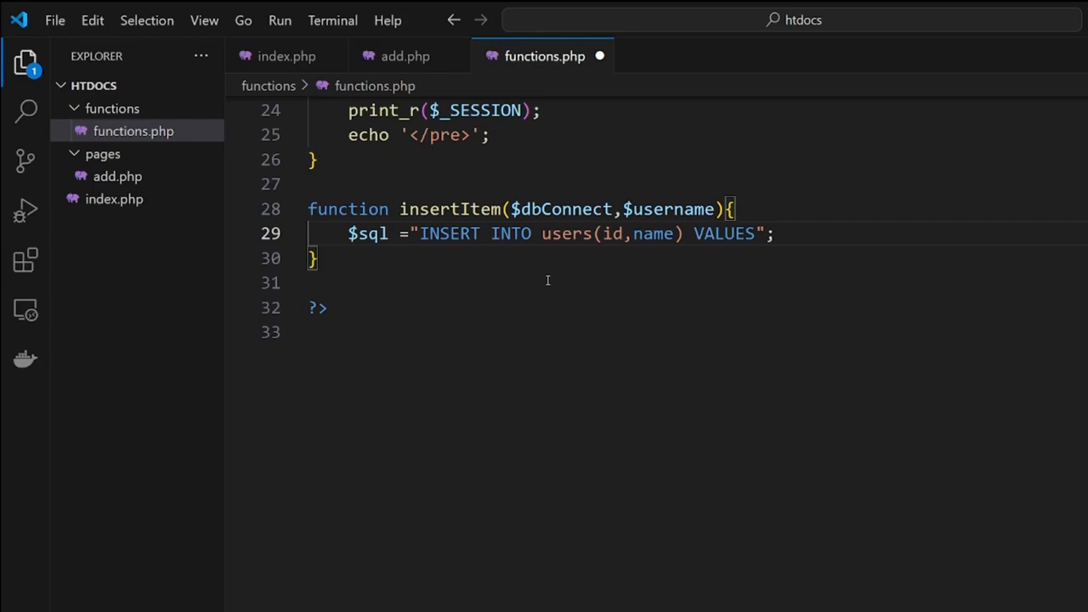
text(())
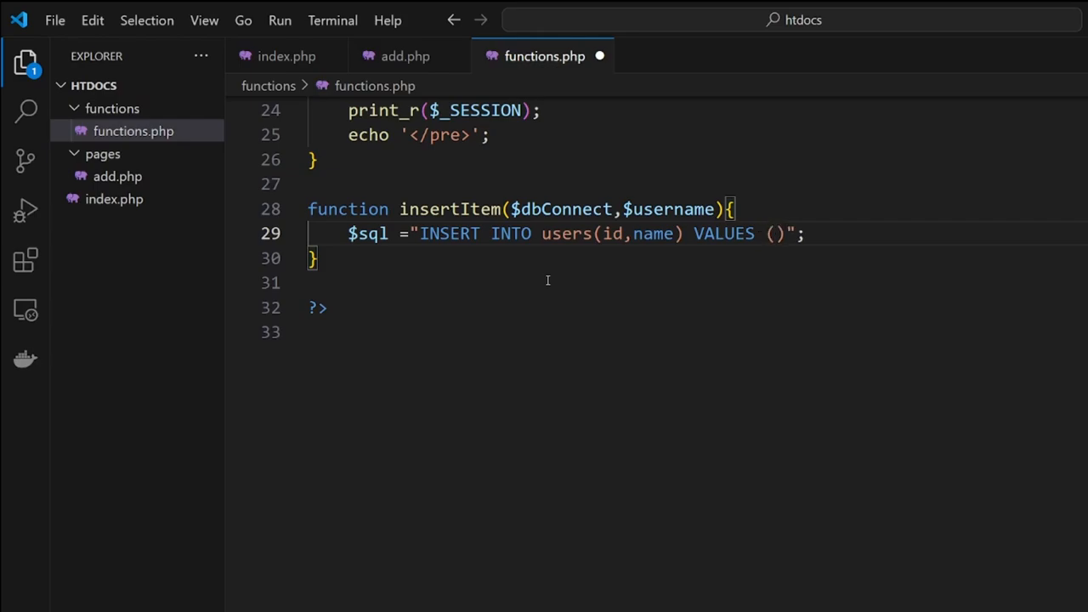
text(NULL)
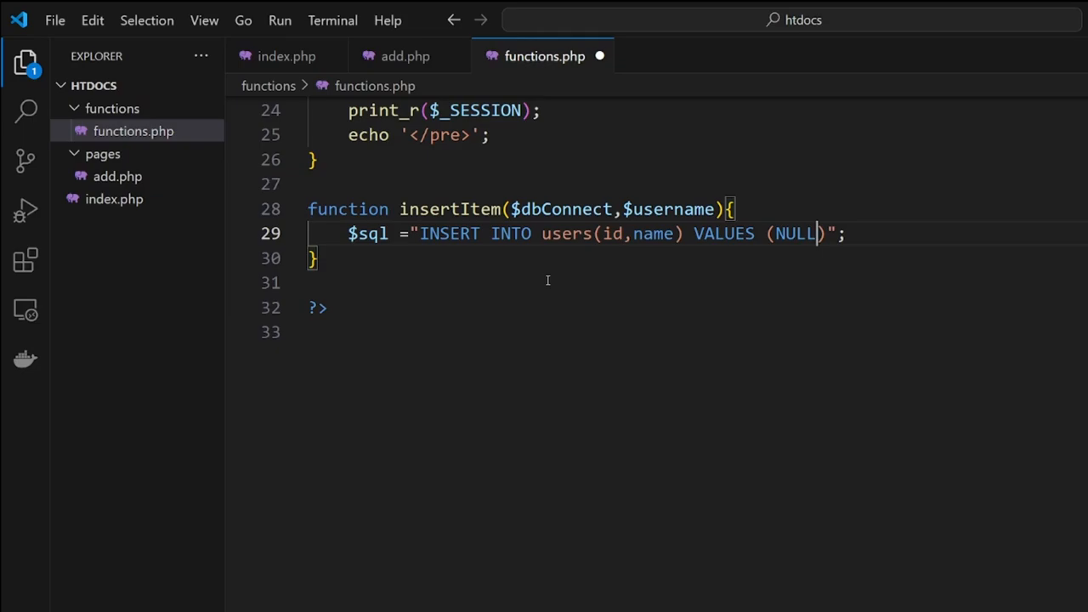
text(,)
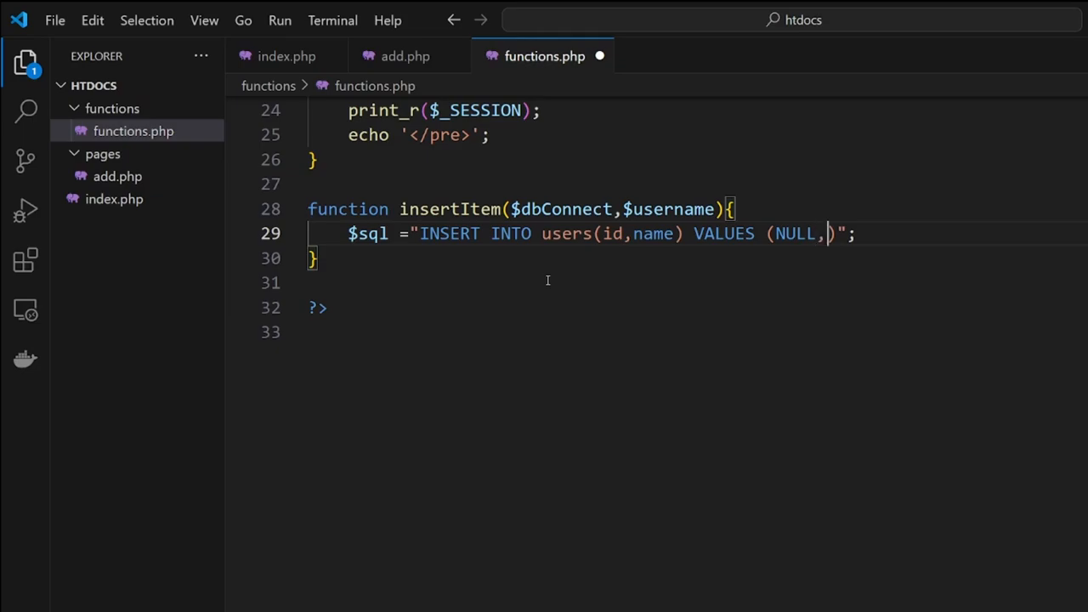
text(')
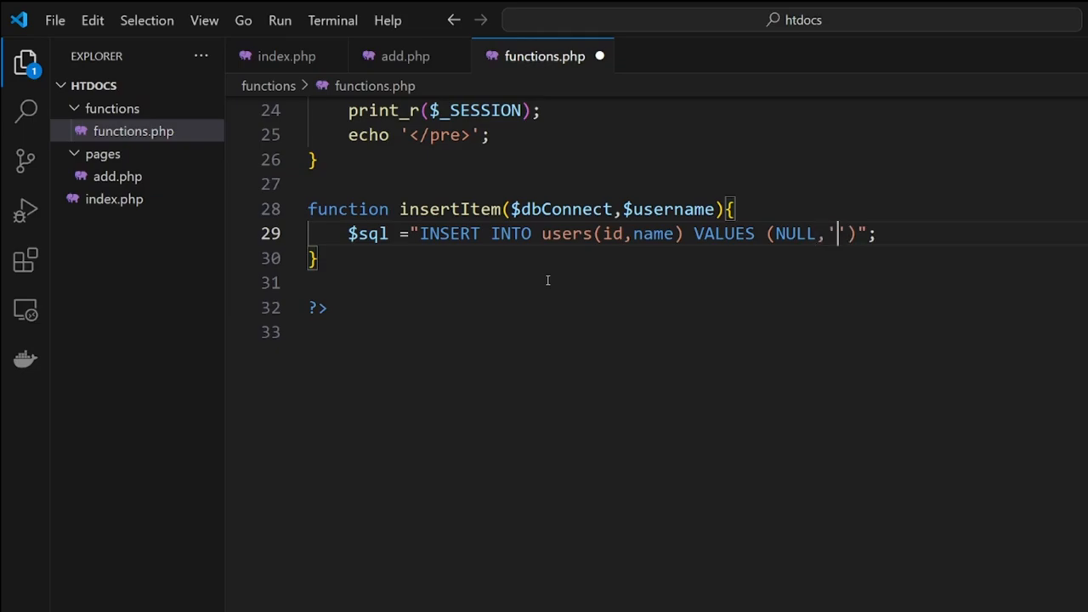
text($username)
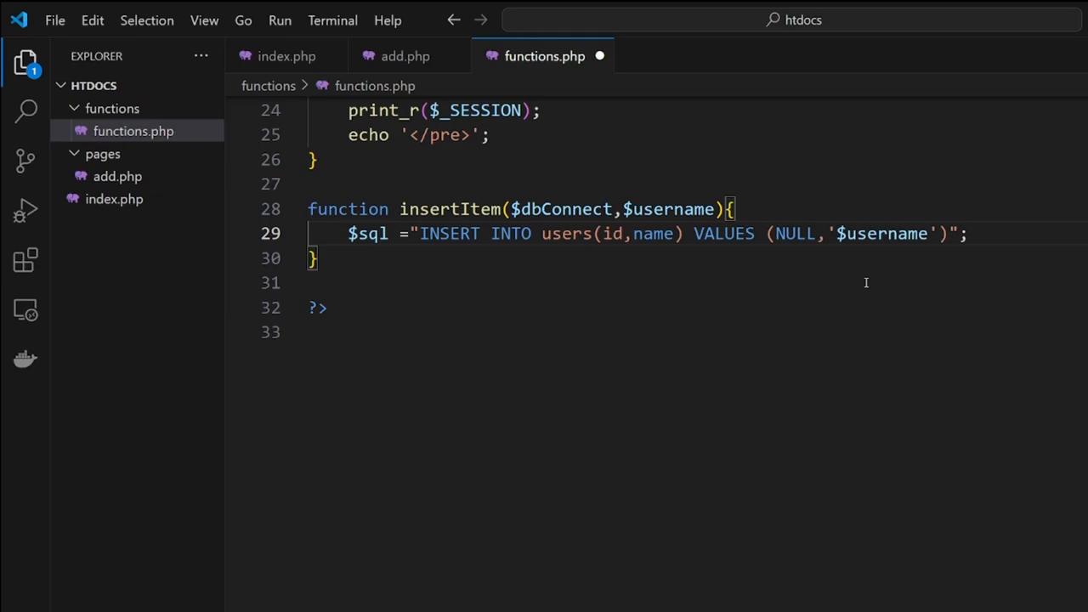
Run the query with mysqli_query($dbConnect,$sql);
text(mysql_query($dbConnect,$sql);)
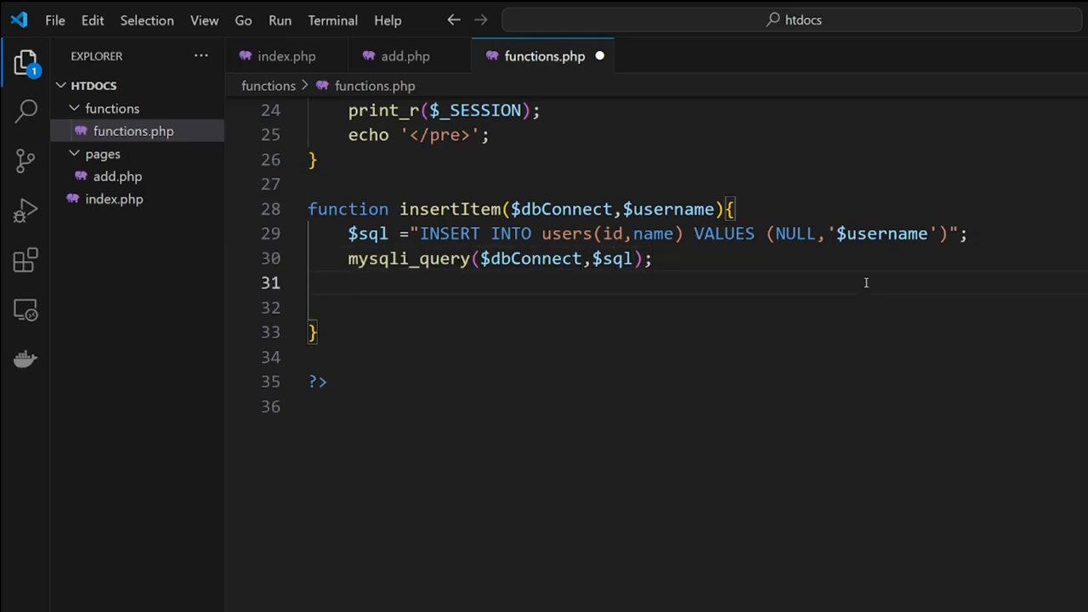
Add an if($dbConnect->connect_errno){ check inside insertItem
text(if()
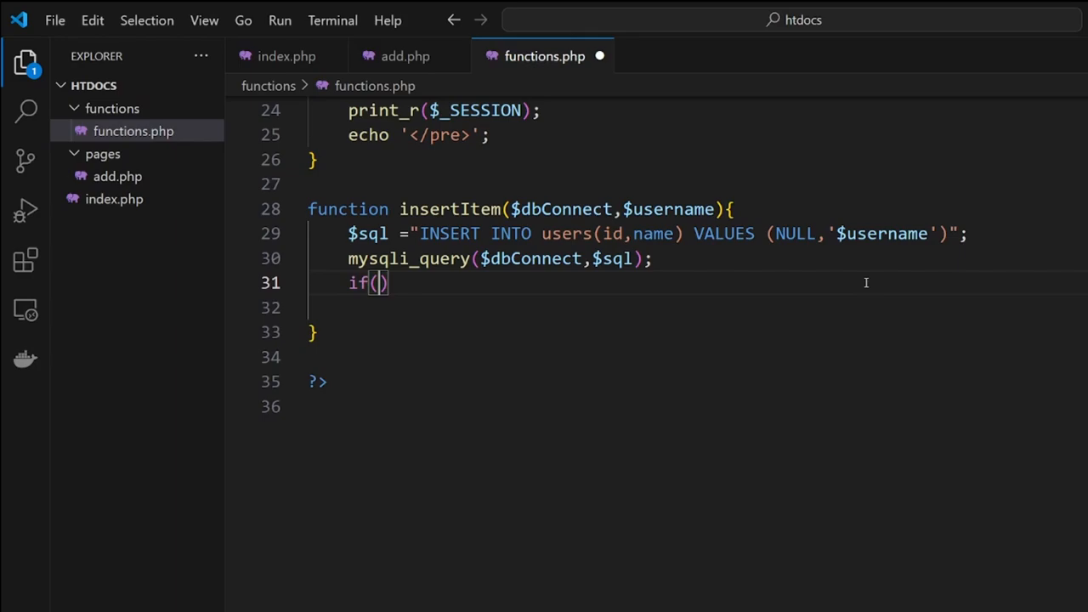
text($db)
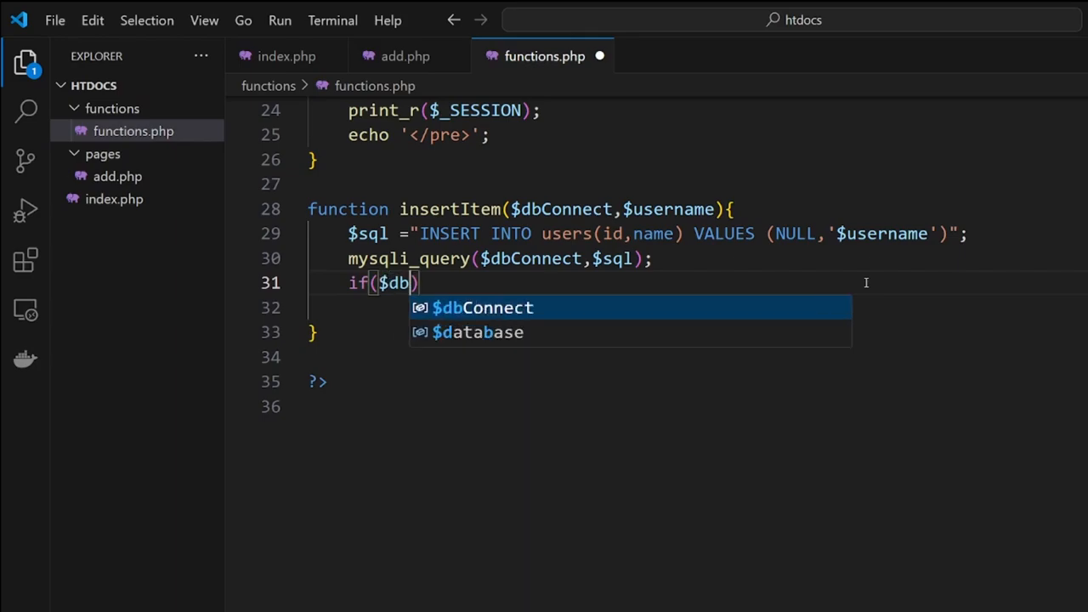
text(Connect->)
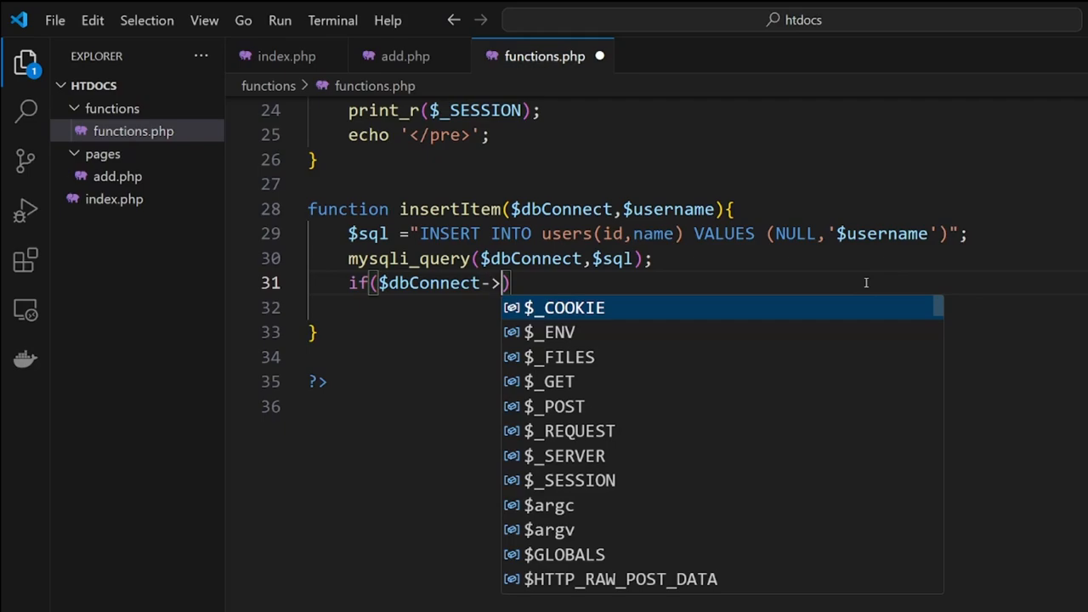
text(connect_err)
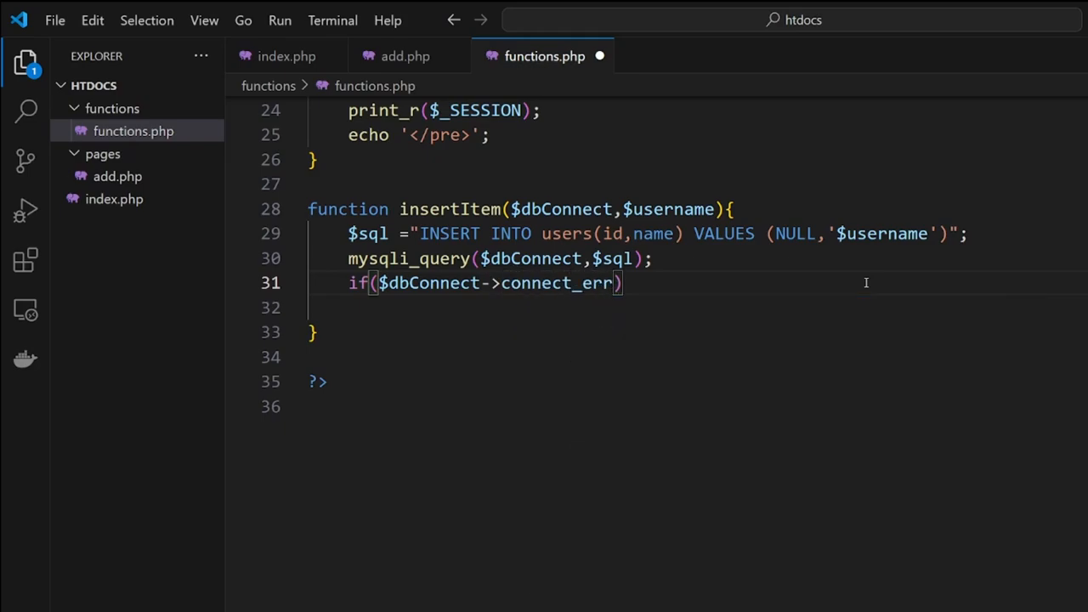
text(no)
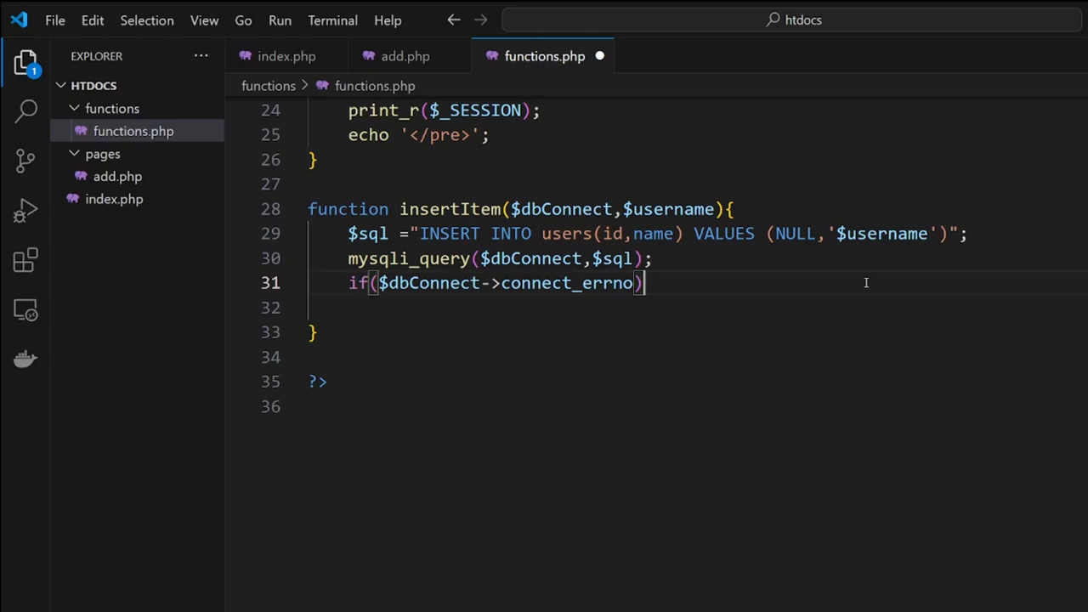
text({)
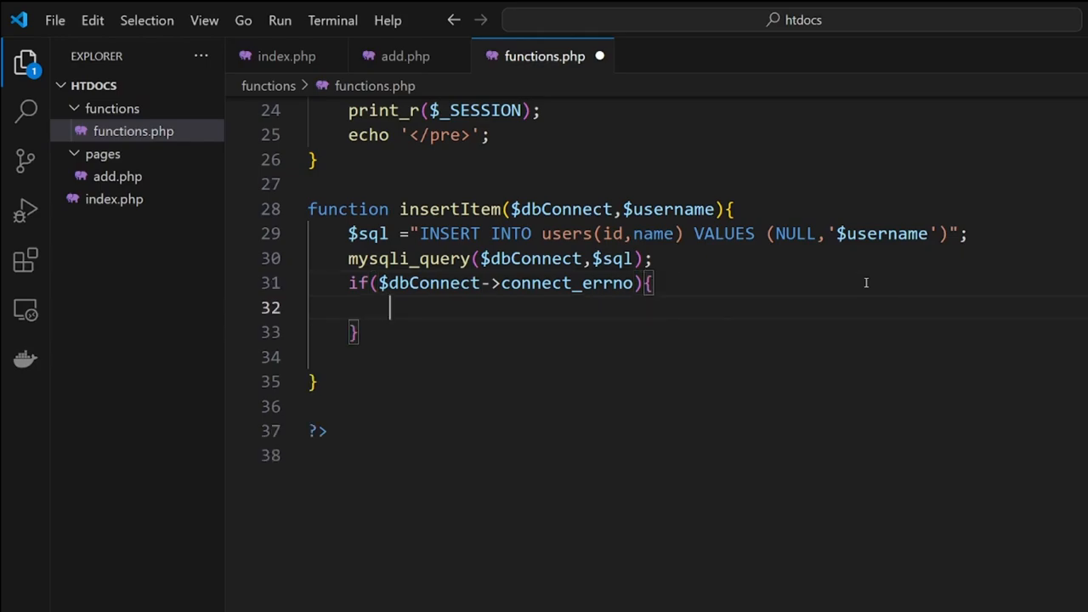
Echo 'Failed to connect<br>' concatenated with $dbConnect->connect_error and save
text(ech)
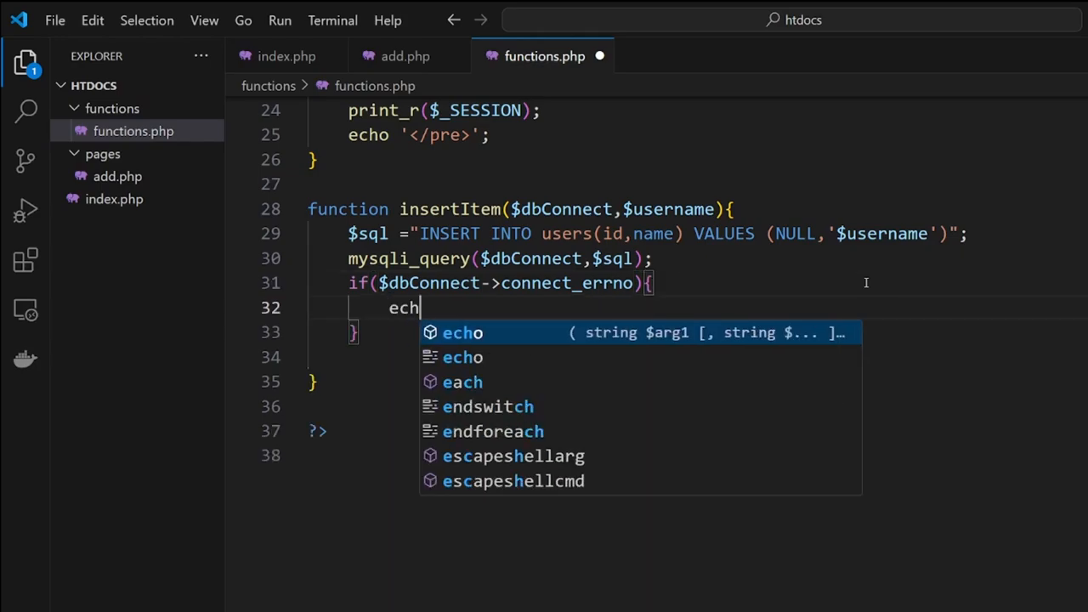
text(o '')
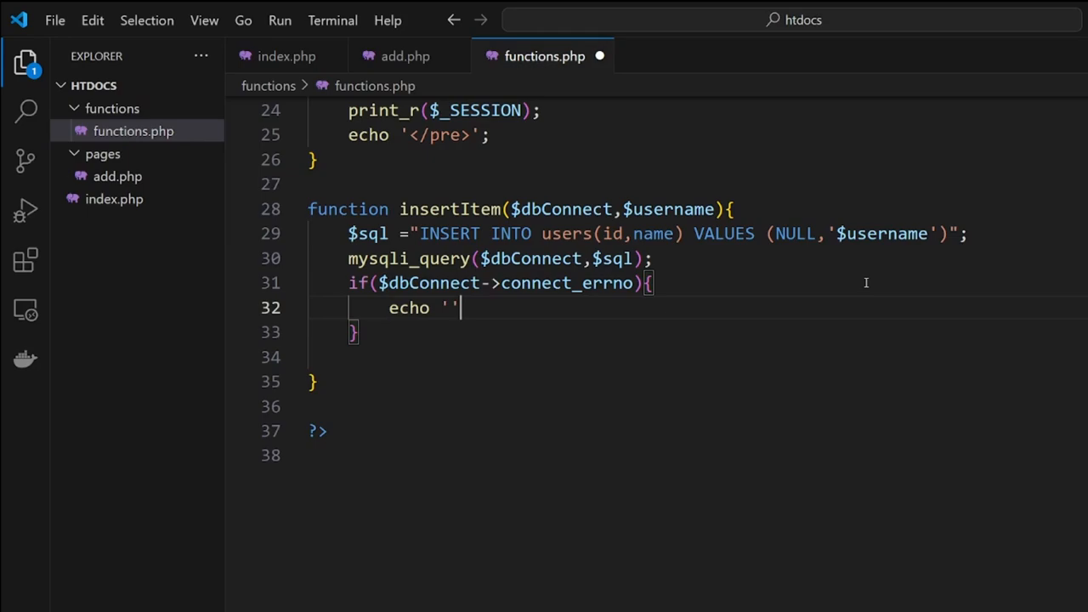
text(.)
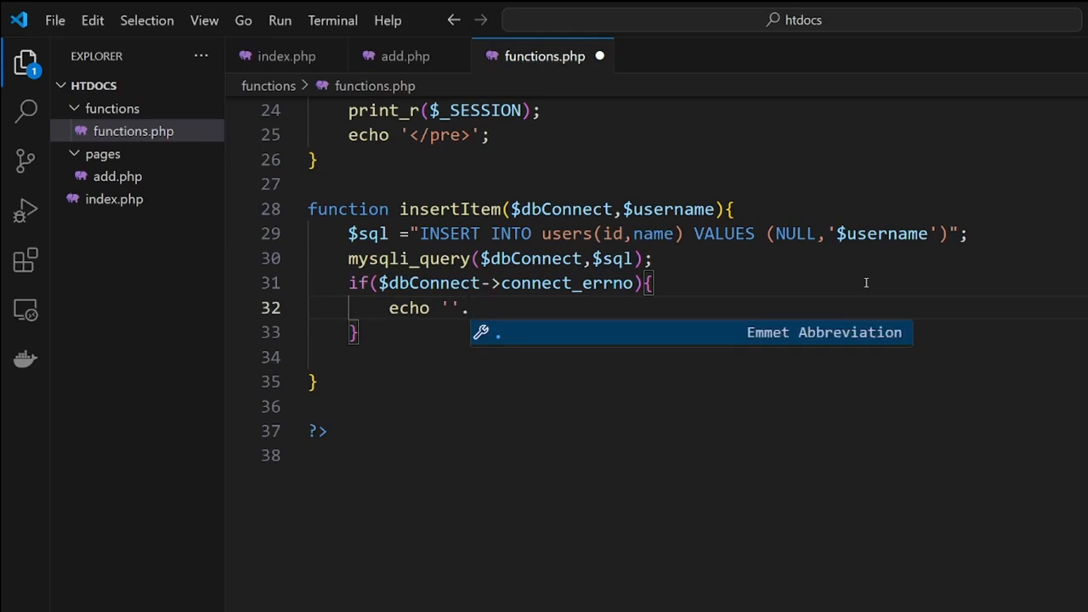
text($d)
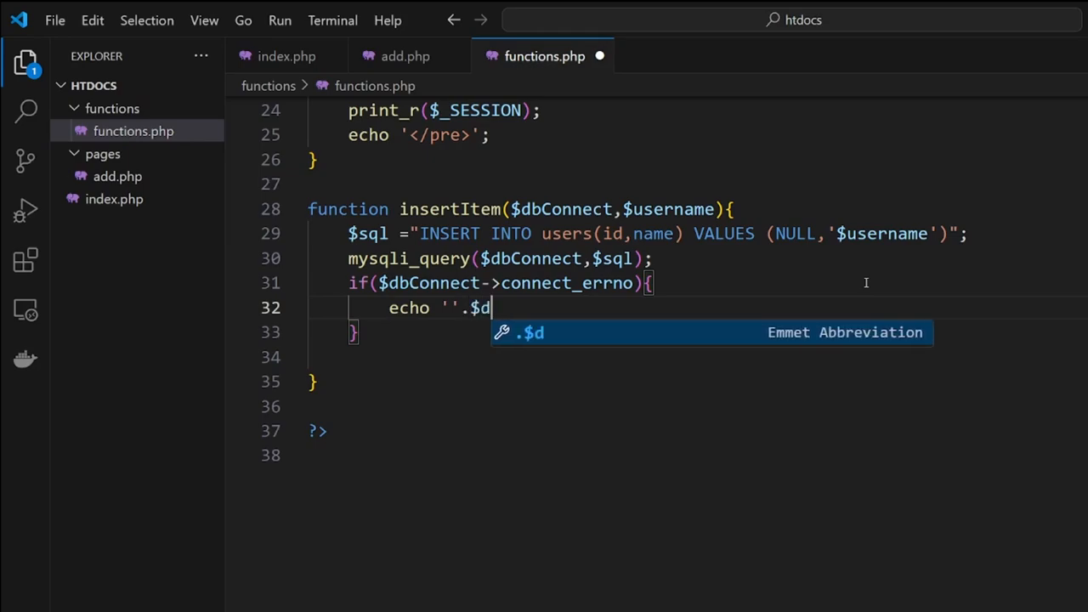
key(Tab)
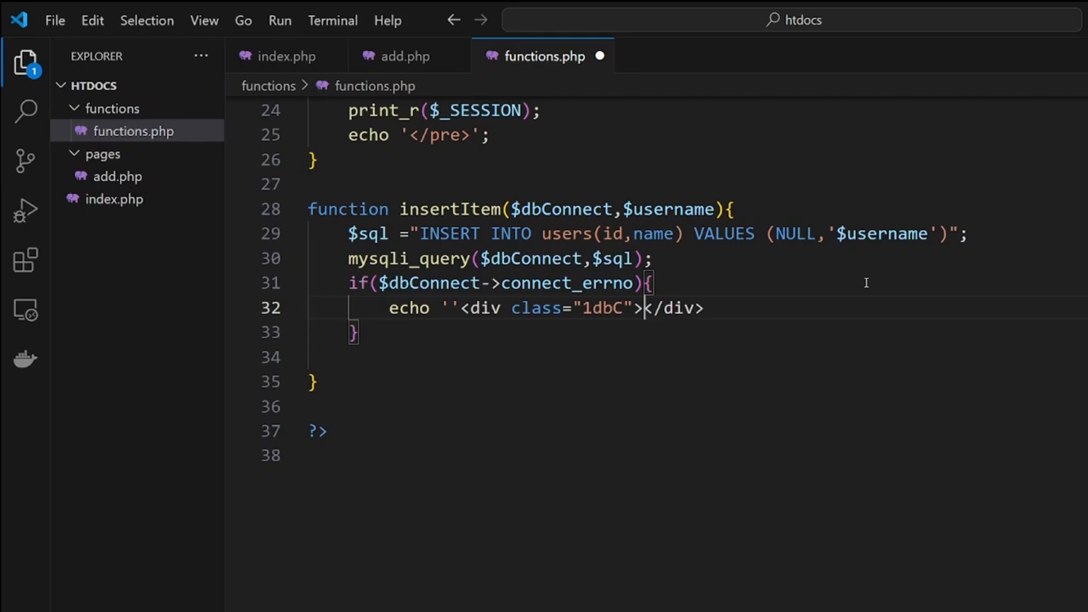
text(.$dbConnect)
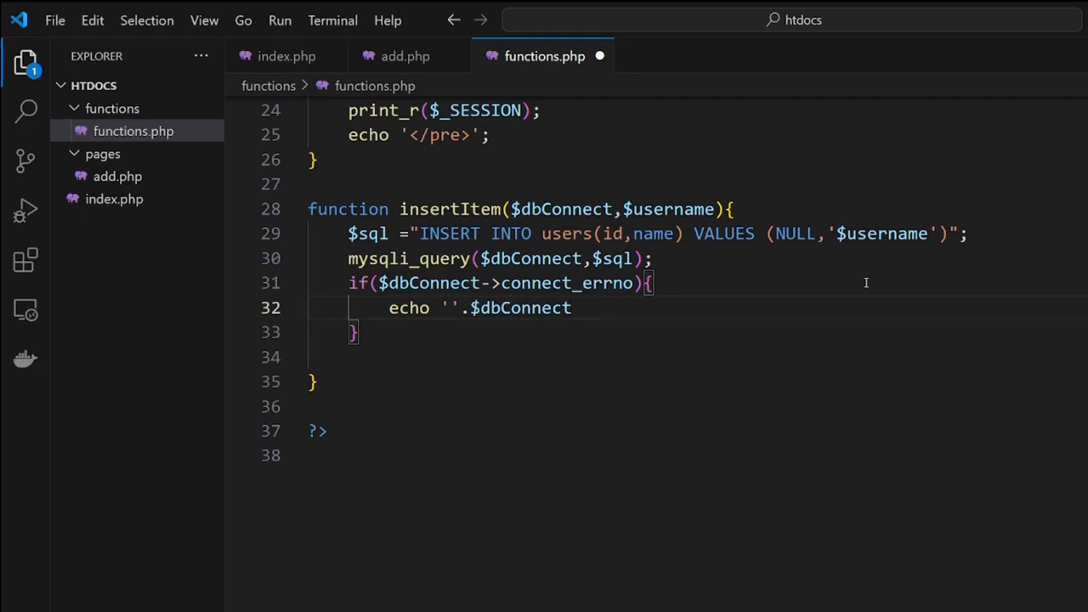
text(->connect)
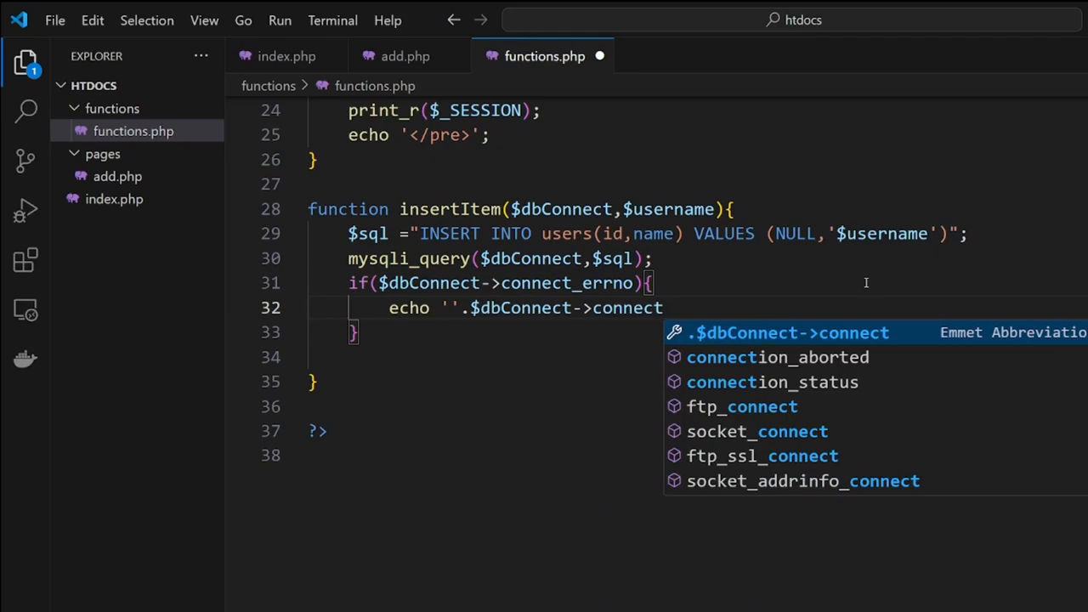
text(_error)
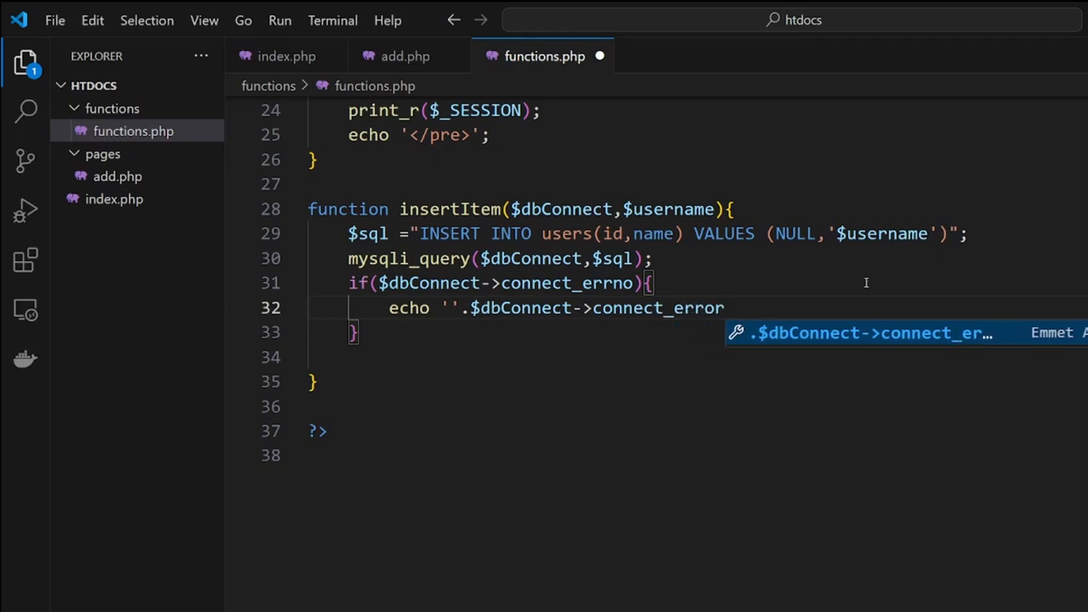
text(;)
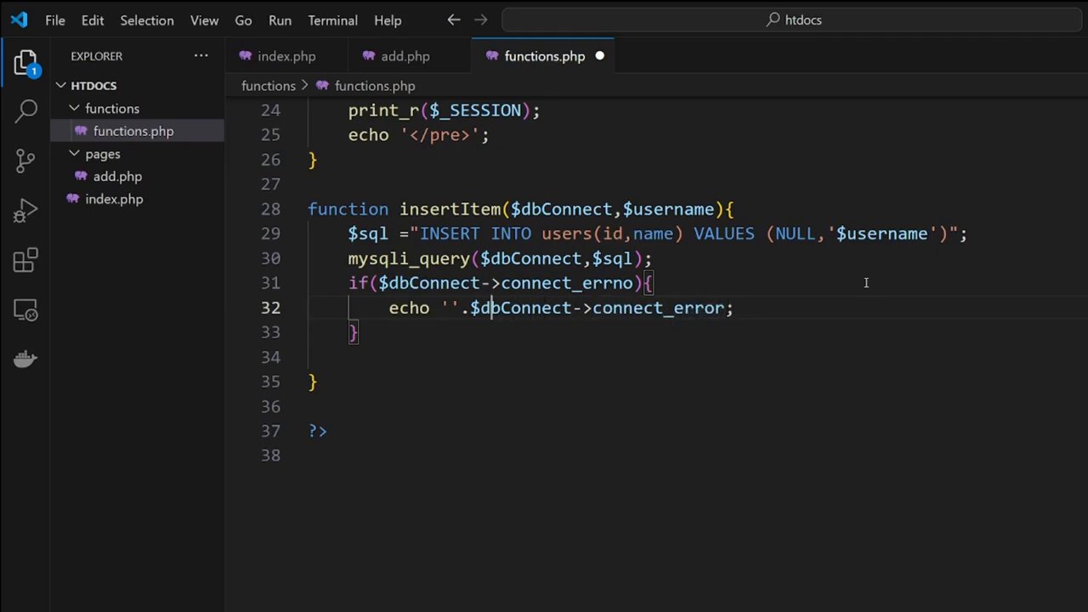
text(Failed to)
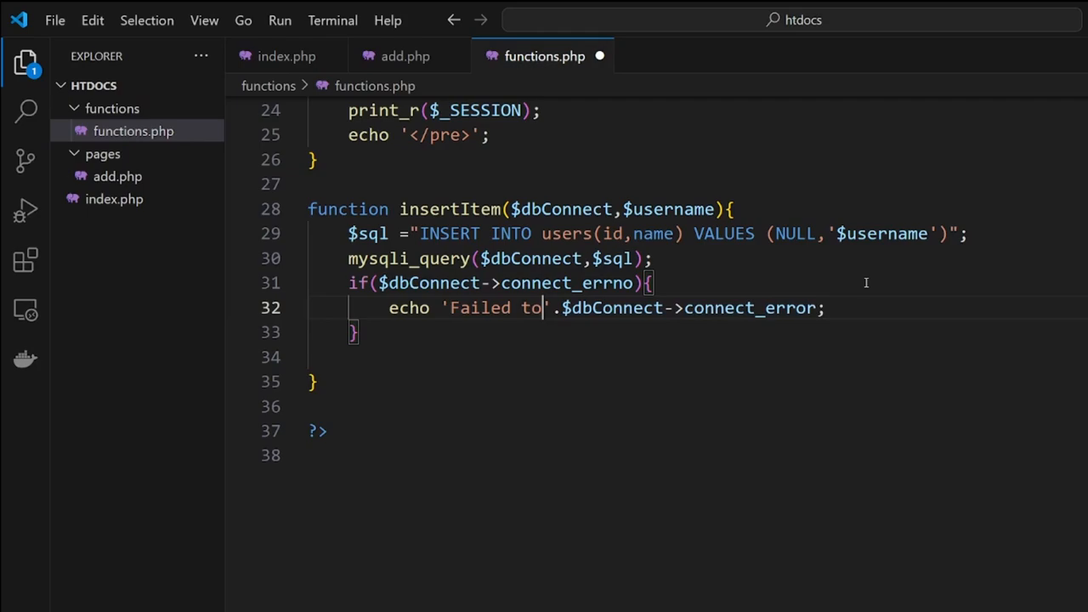
text(connect<br>)
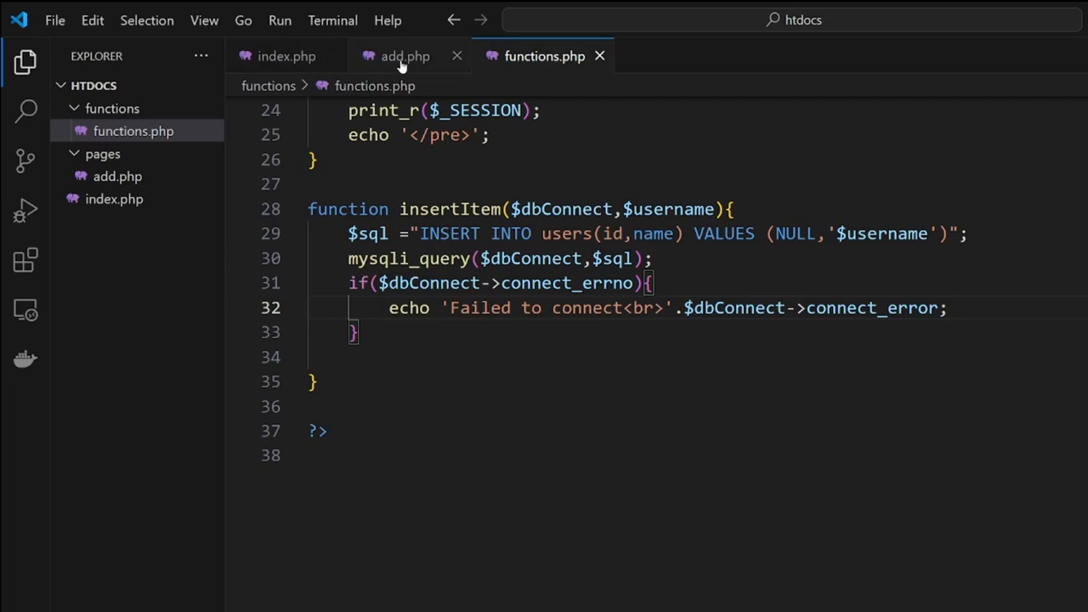
mouse_move(471, 182)
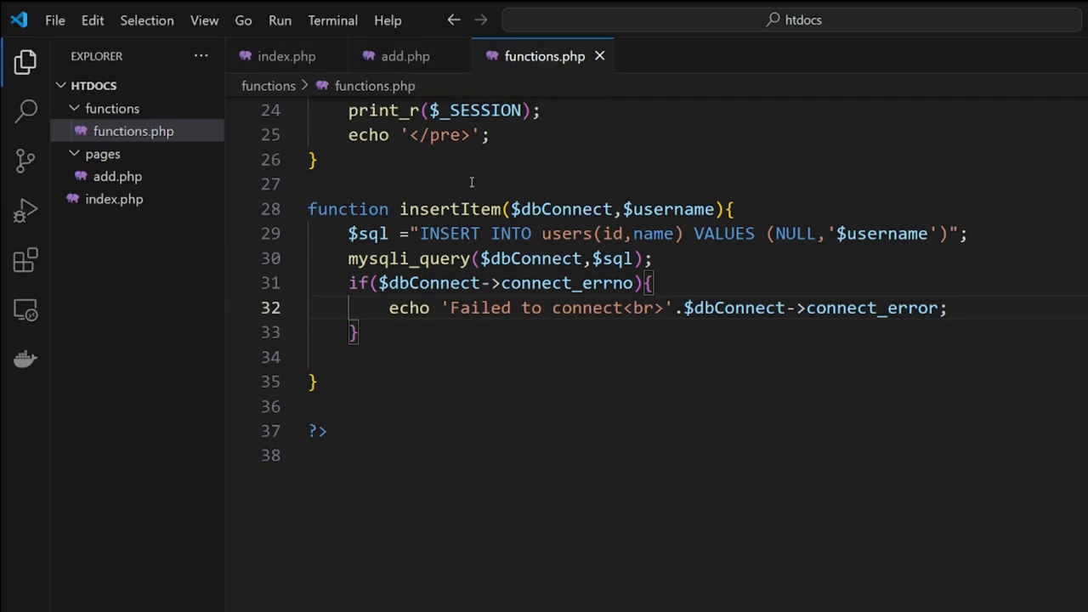
mouse_move(404, 56)
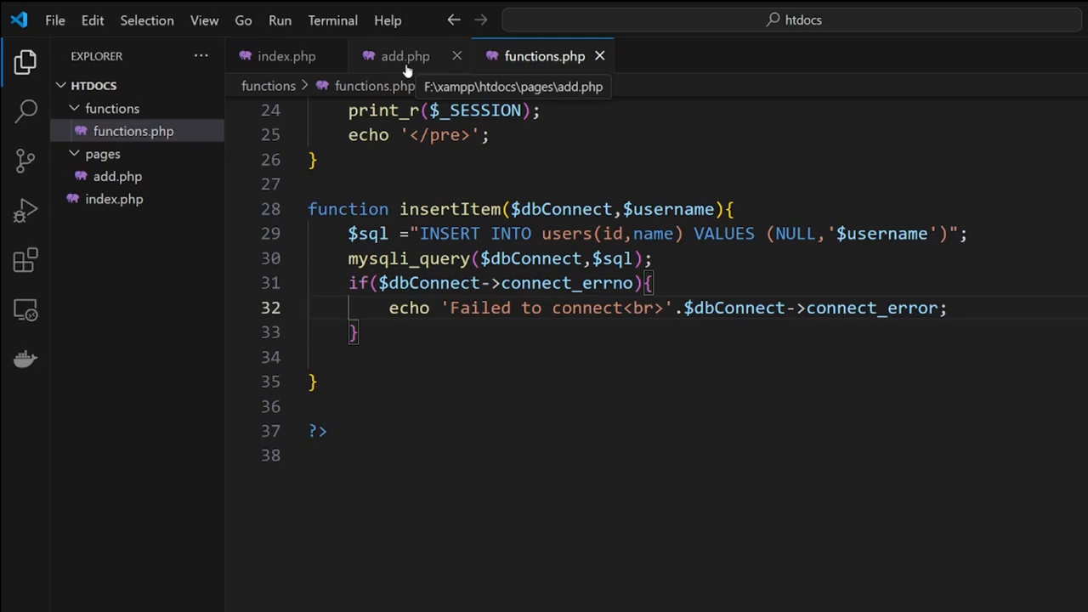
click(403, 56)
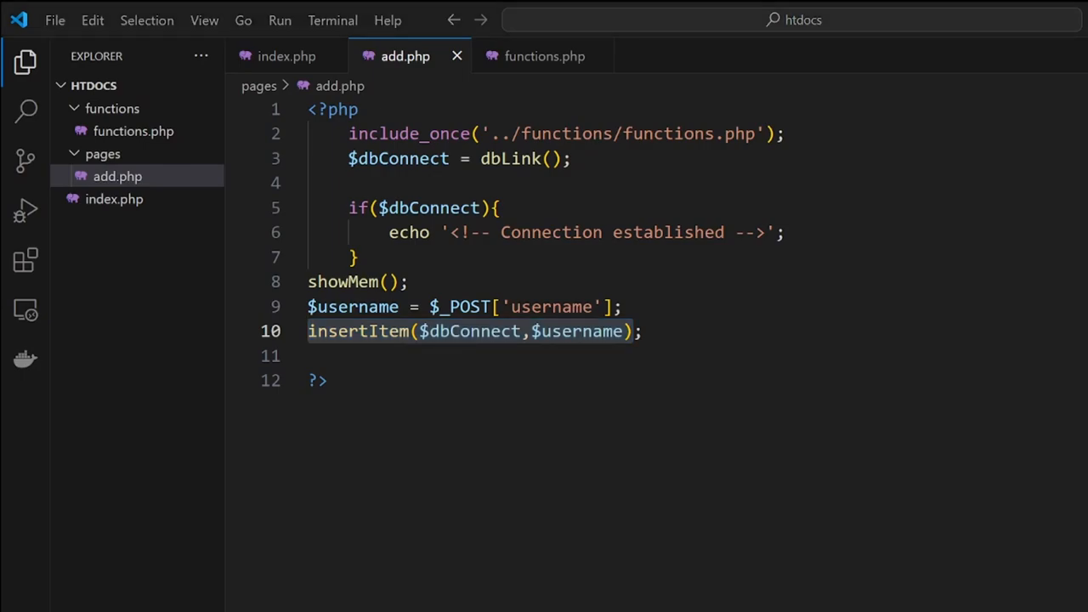
mouse_move(350, 88)
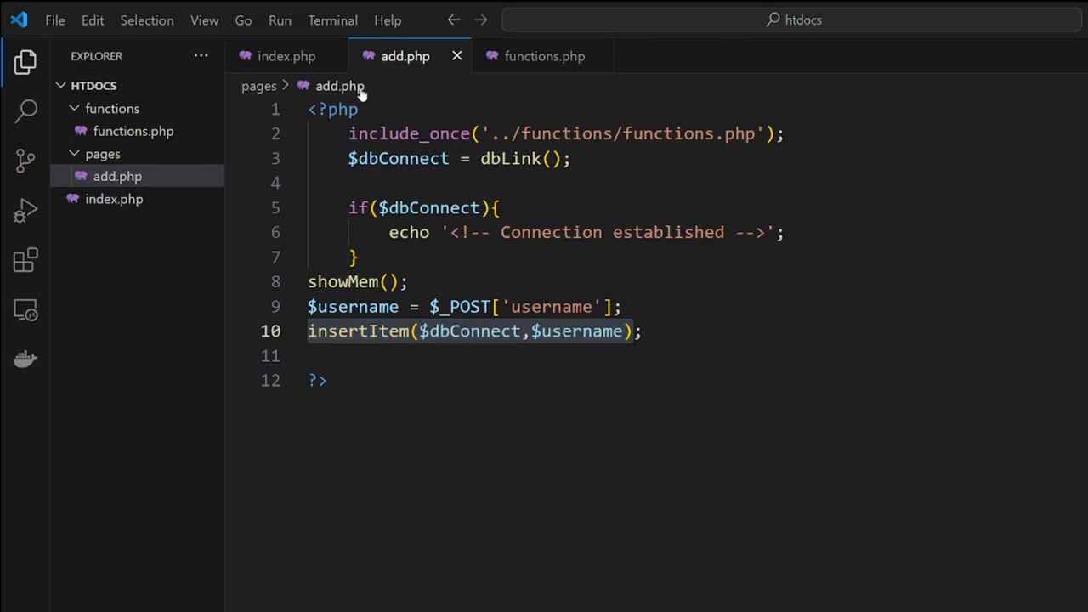
click(647, 332)
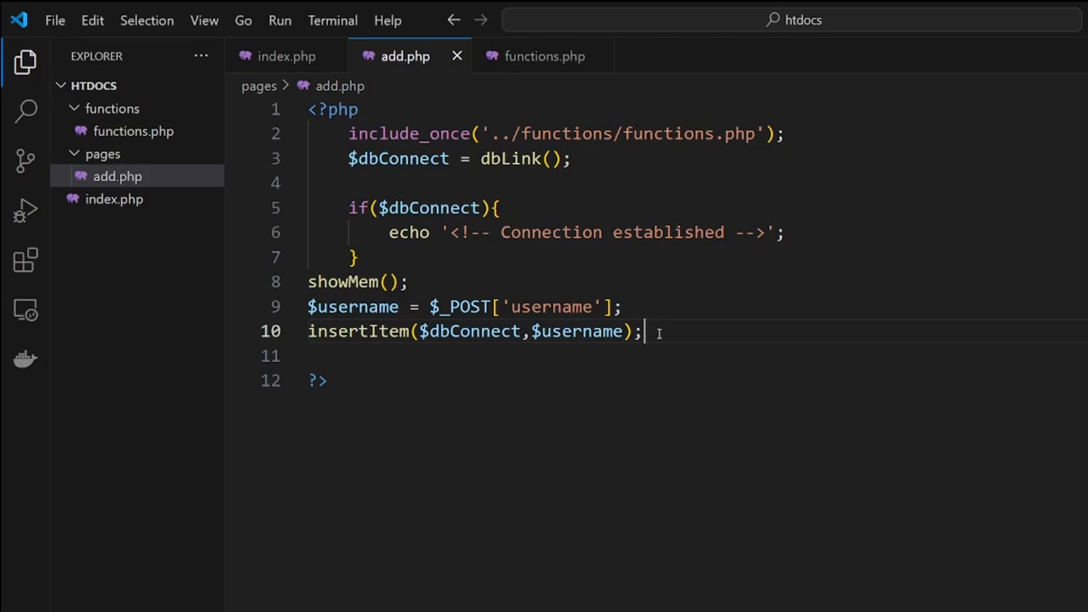
key(Enter)
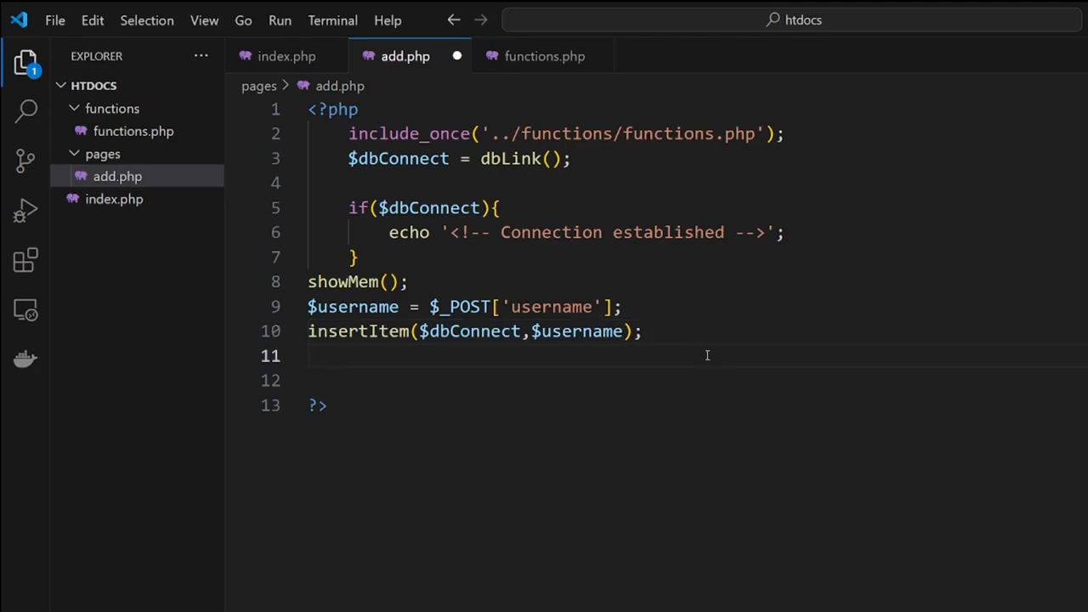
text(header())
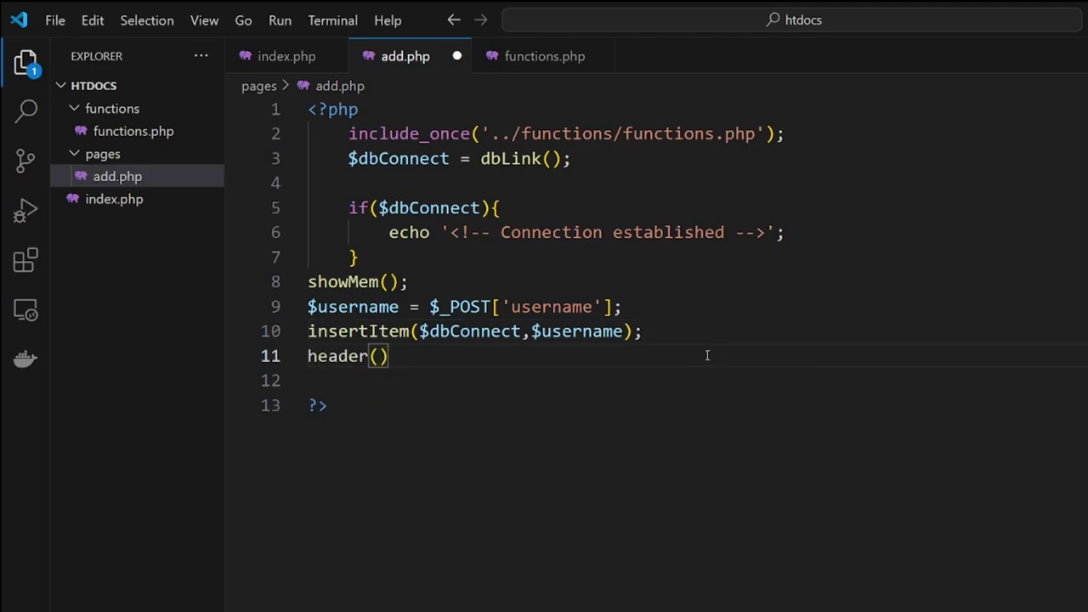
text(;)
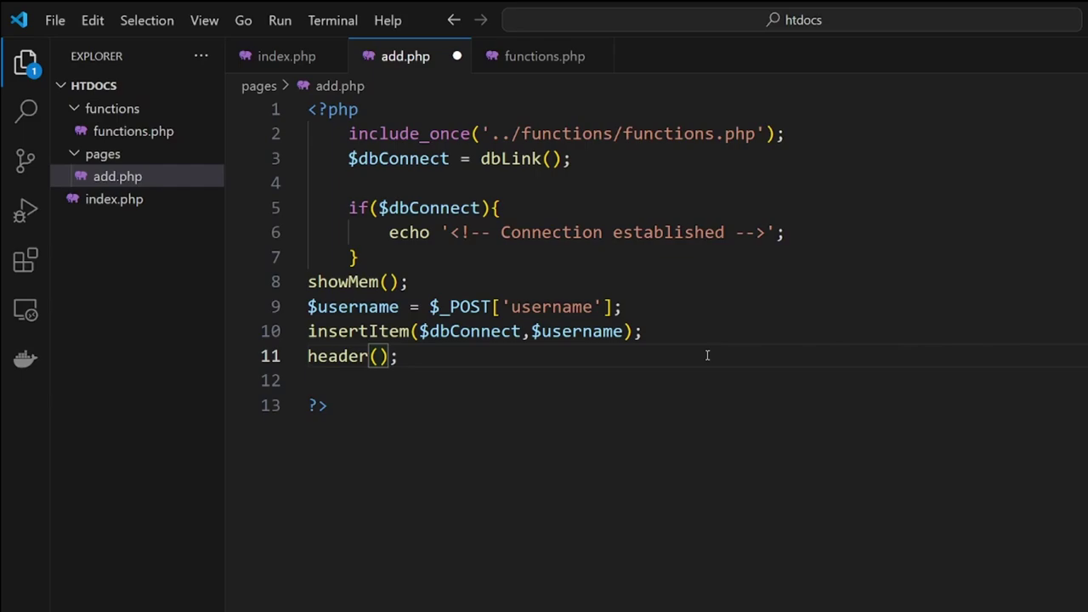
text('L')
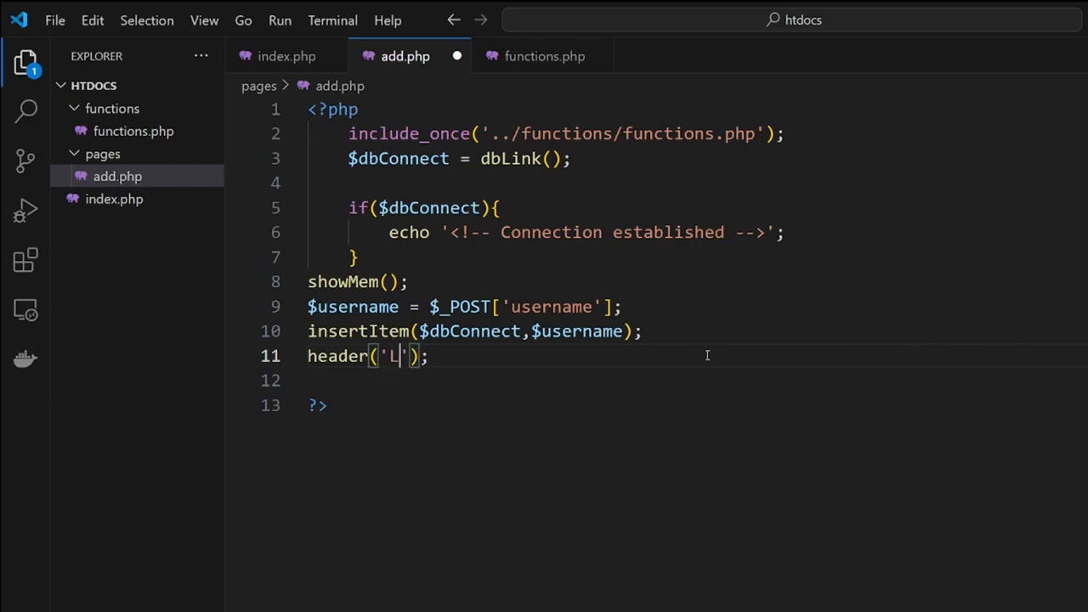
text(ocation)
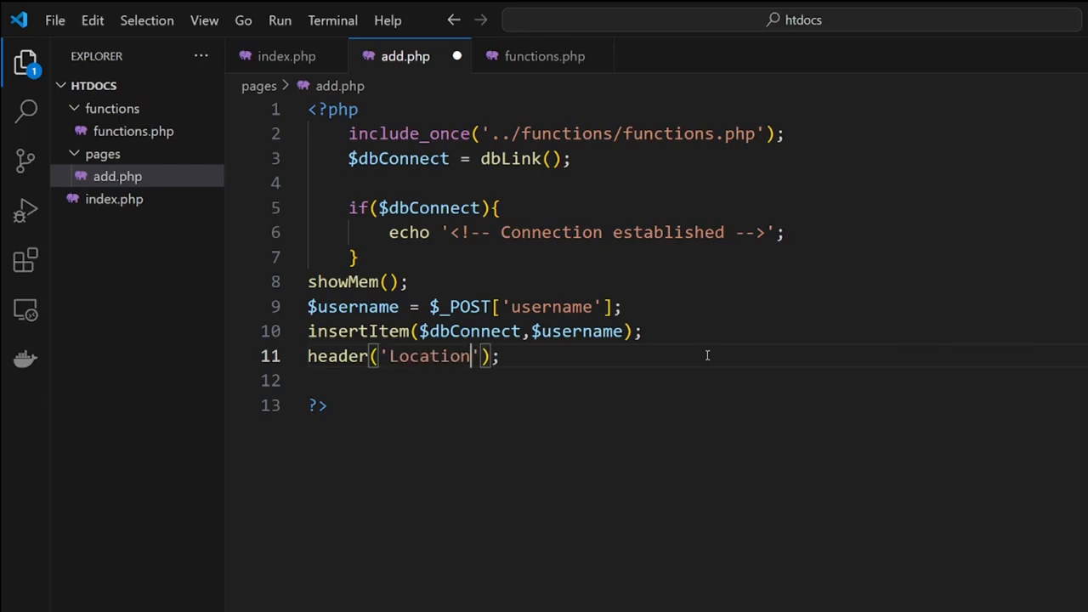
text(: http)
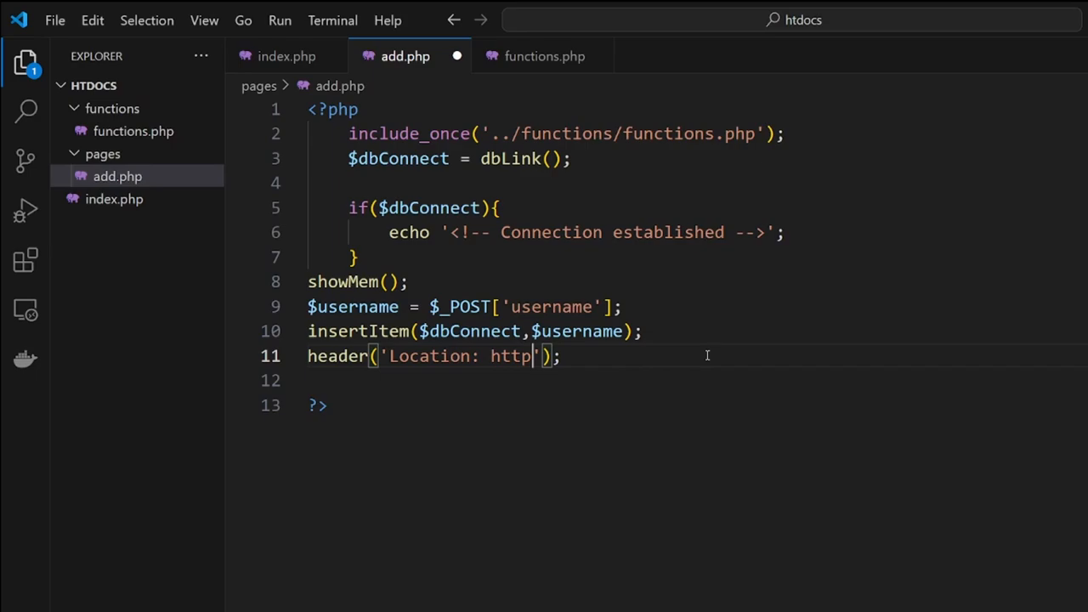
text(://)
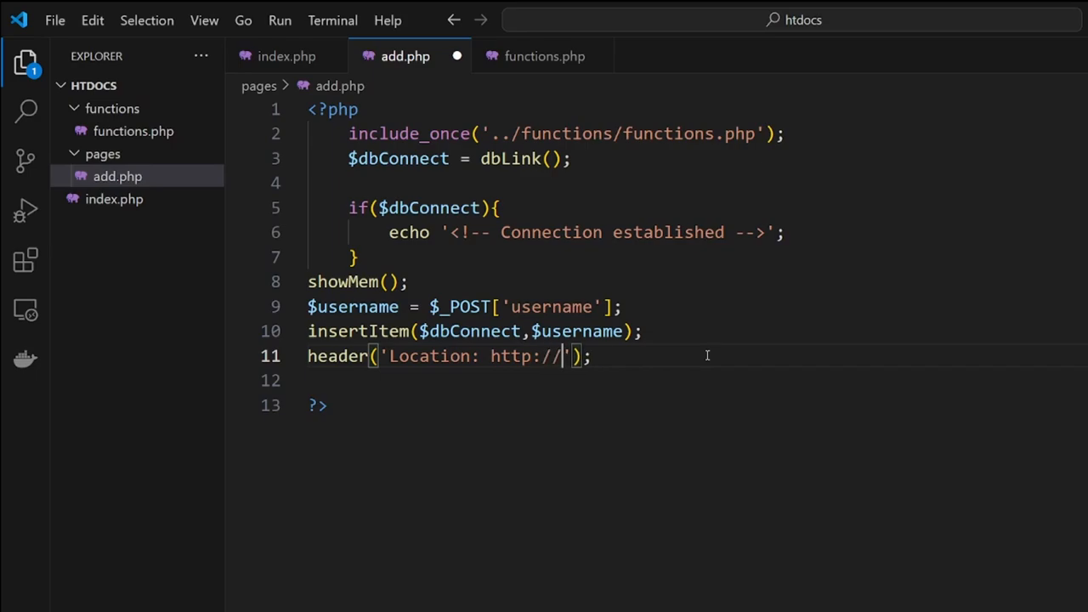
text(localhost)
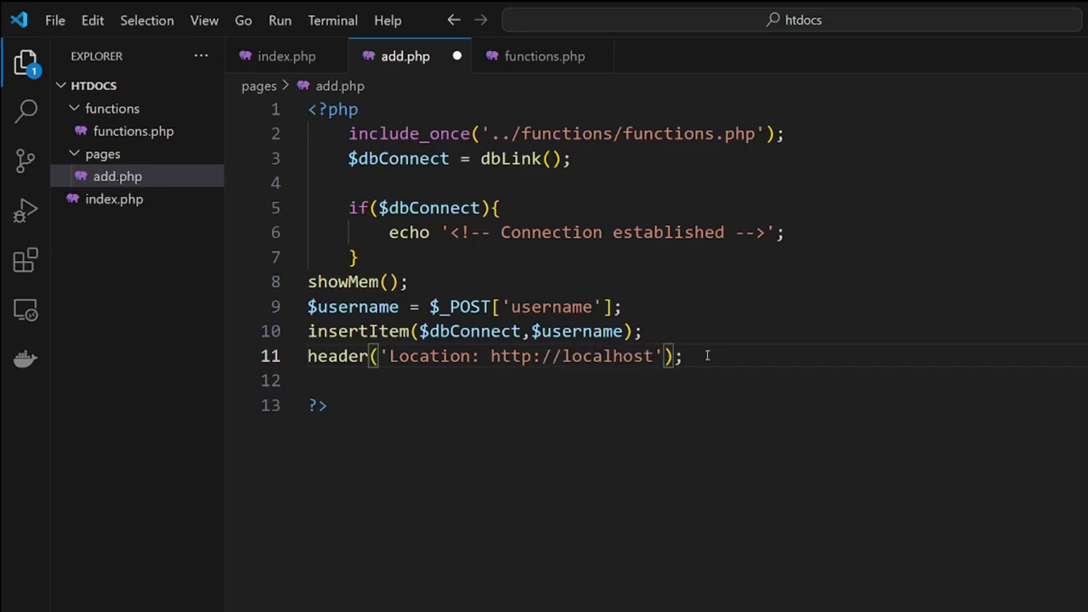
text(/)
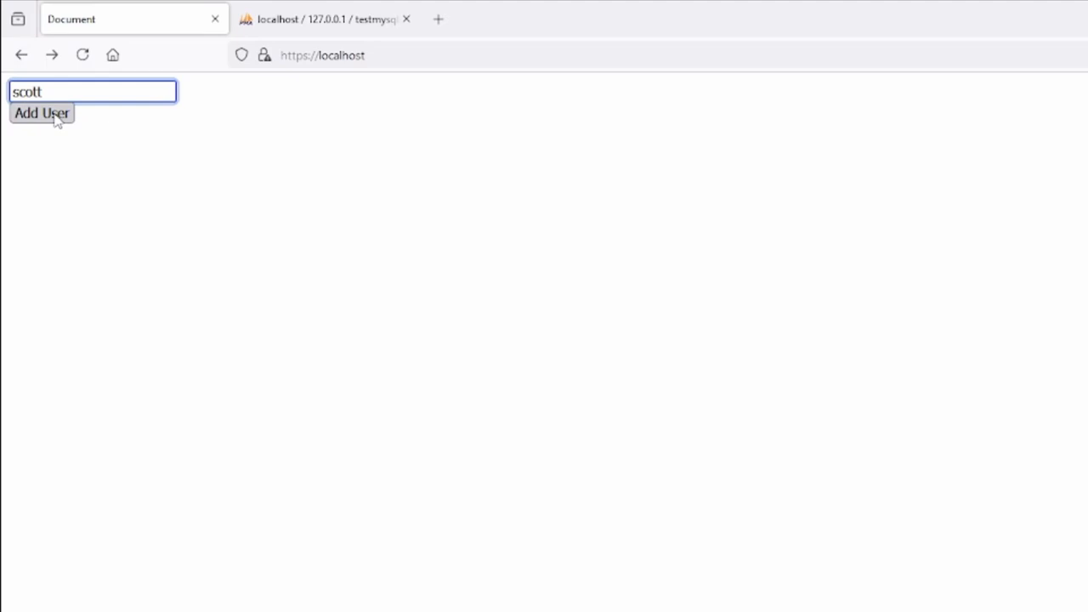
Submit username scott, then browse the users table in phpMyAdmin to see the scott row
click(40, 112)
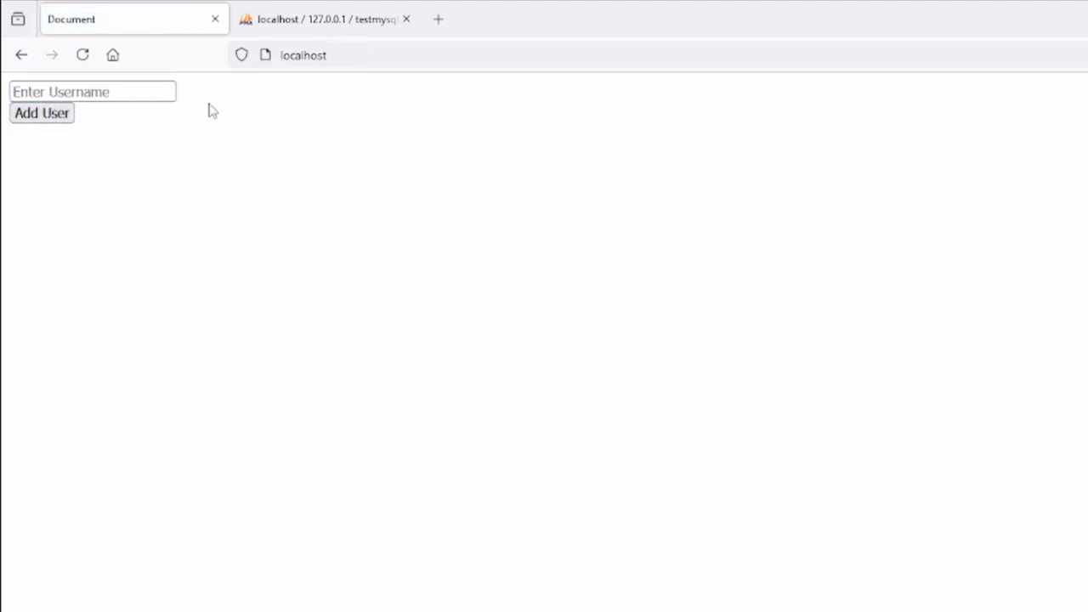
click(324, 19)
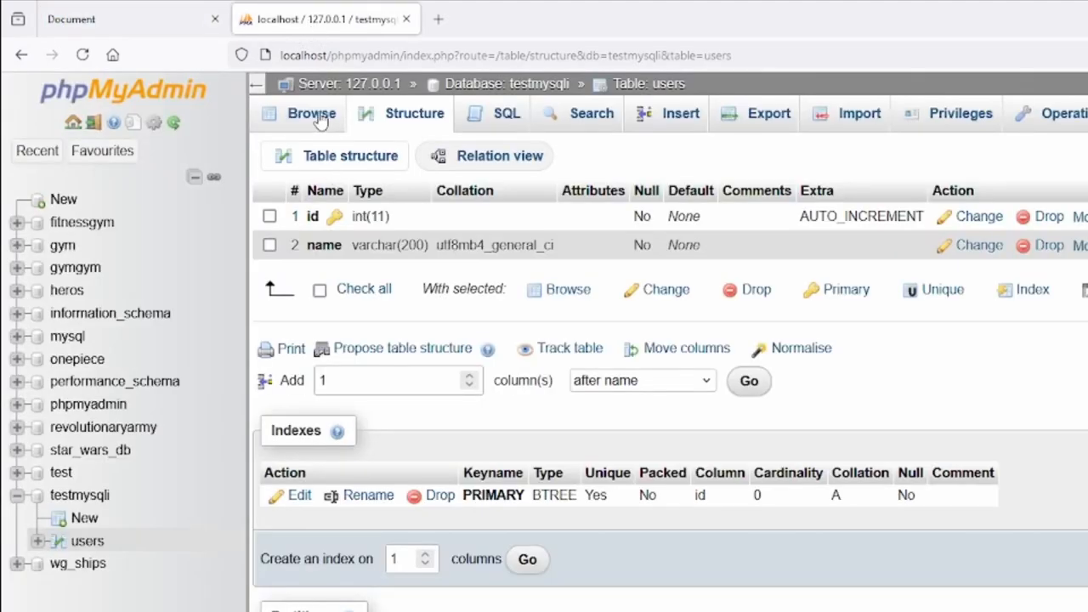
click(312, 113)
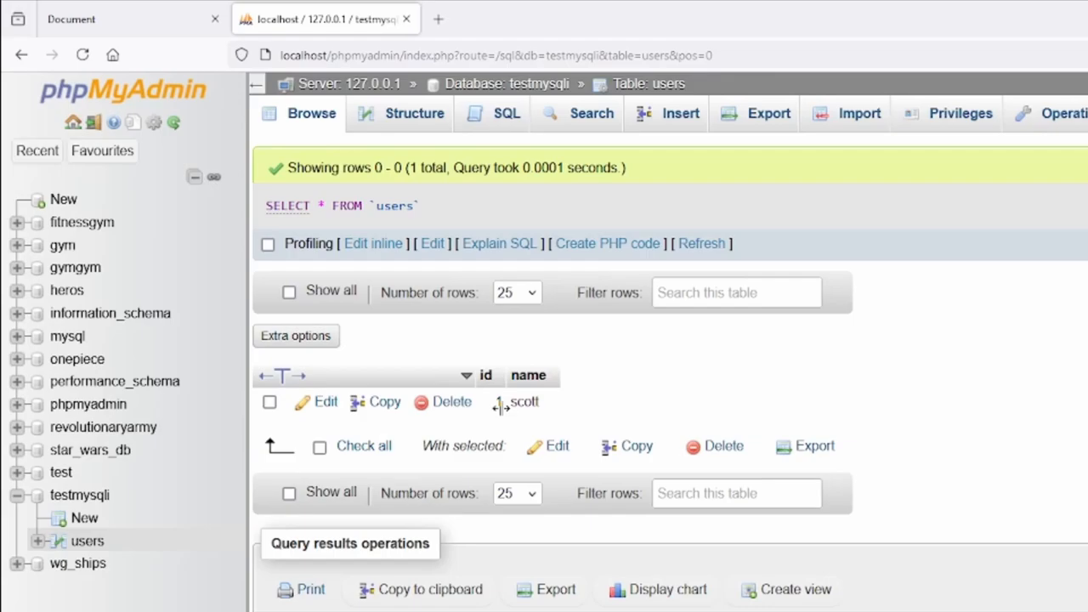